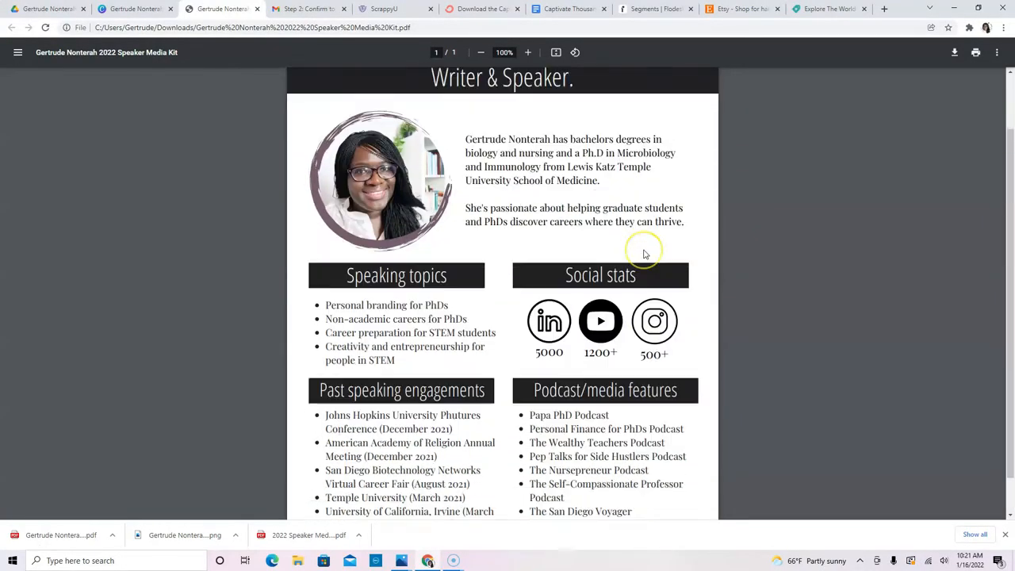
Step: Review the Etsy shop listing and the reference speaker media kit PDF
{"action": "scroll", "scroll_direction": "up", "scroll_amount": 3}
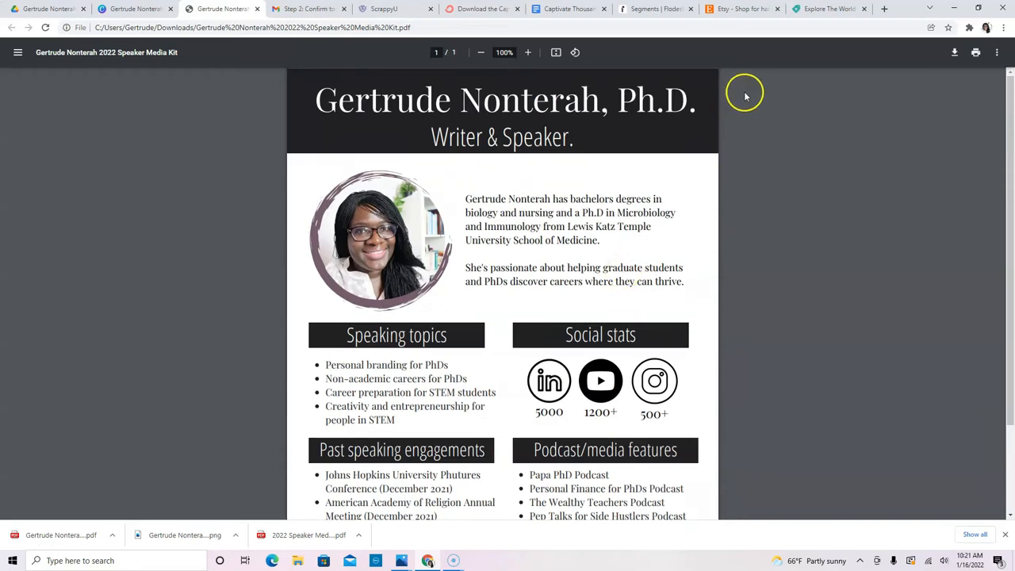
{"action": "left_click", "coordinate": [737, 9]}
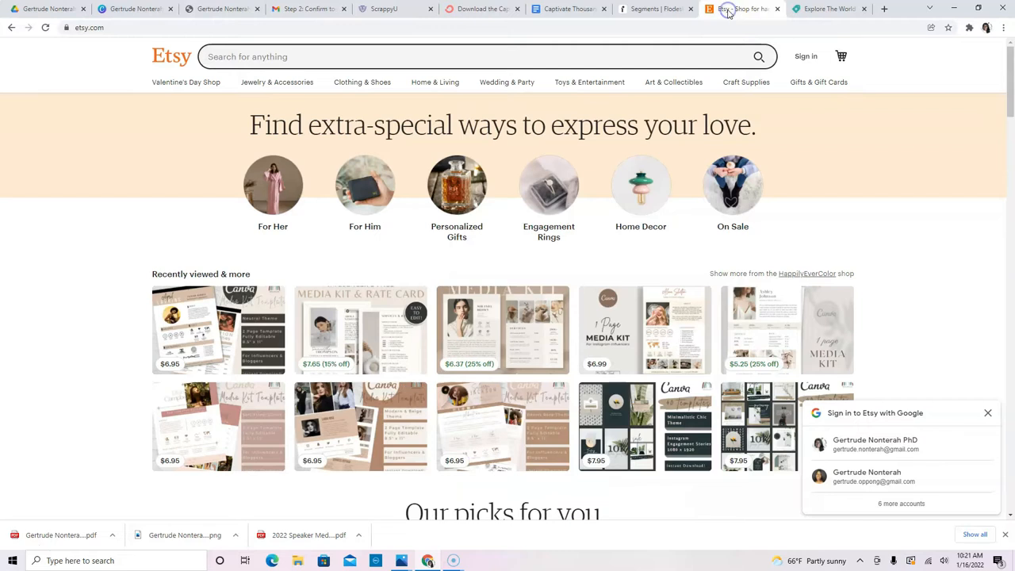
{"action": "scroll", "scroll_direction": "down", "scroll_amount": 3}
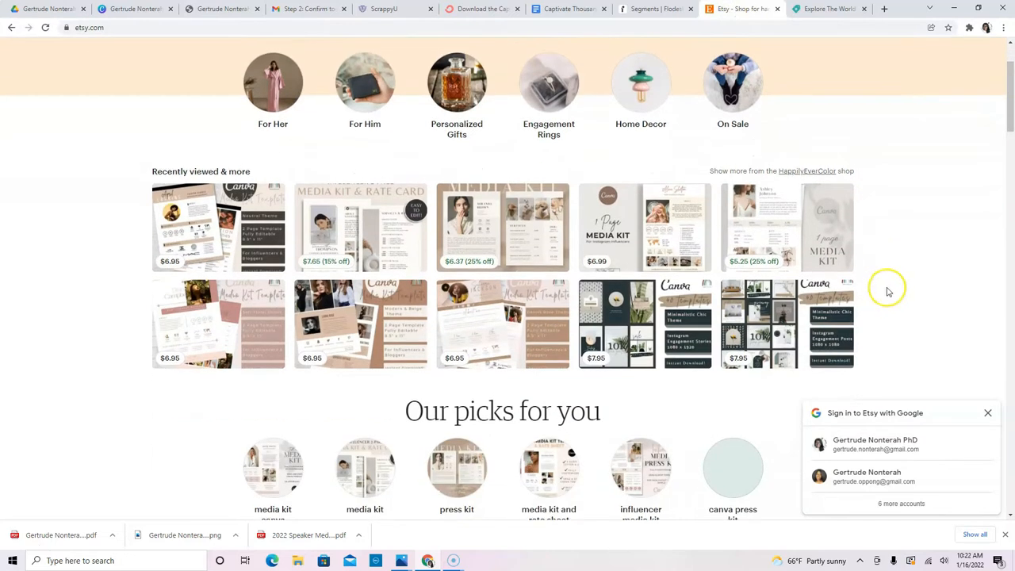
{"action": "left_click", "coordinate": [828, 10]}
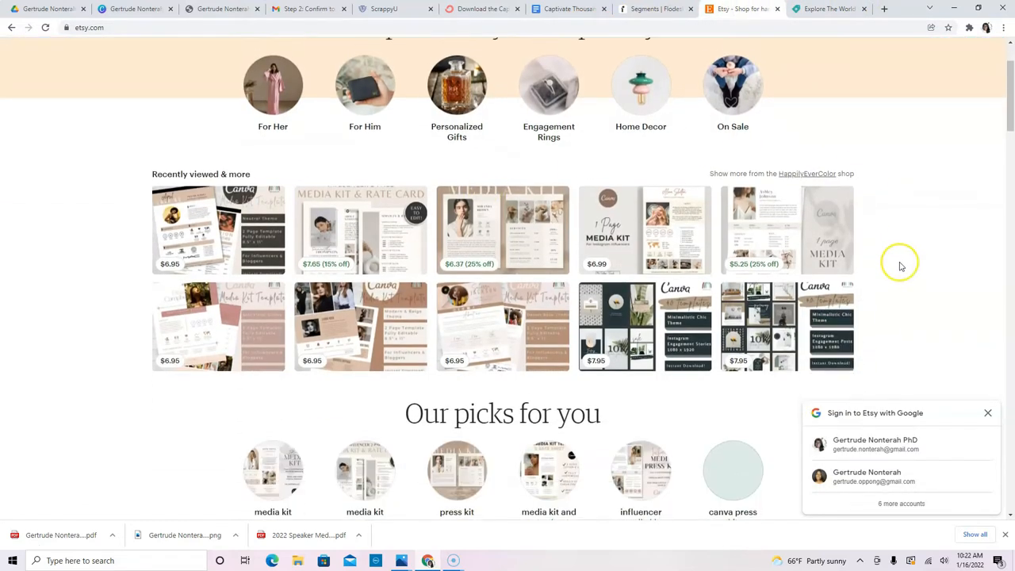
{"action": "scroll", "scroll_direction": "down", "scroll_amount": 3}
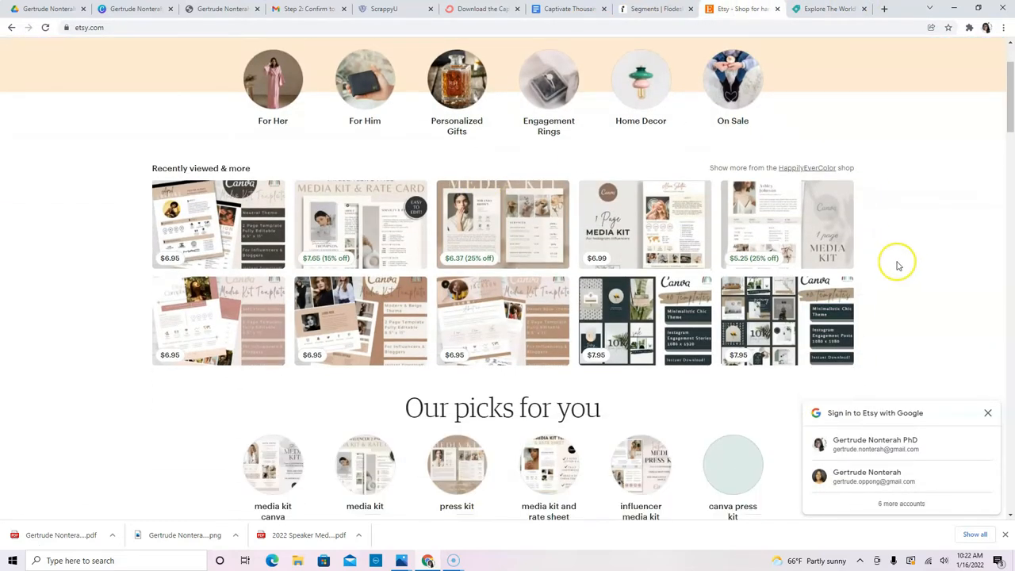
{"action": "scroll", "scroll_direction": "down", "scroll_amount": 3}
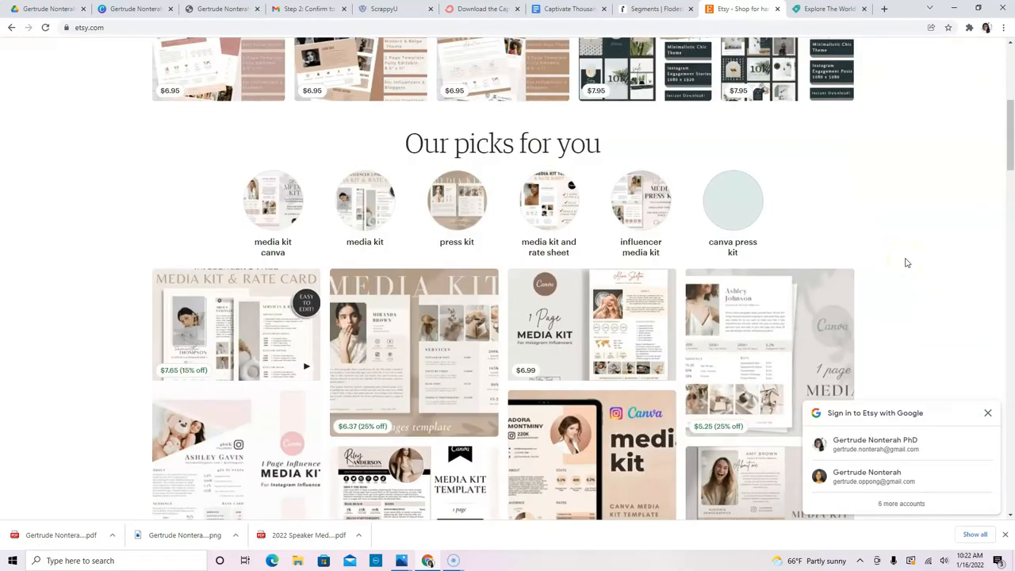
{"action": "scroll", "scroll_direction": "down", "scroll_amount": 3}
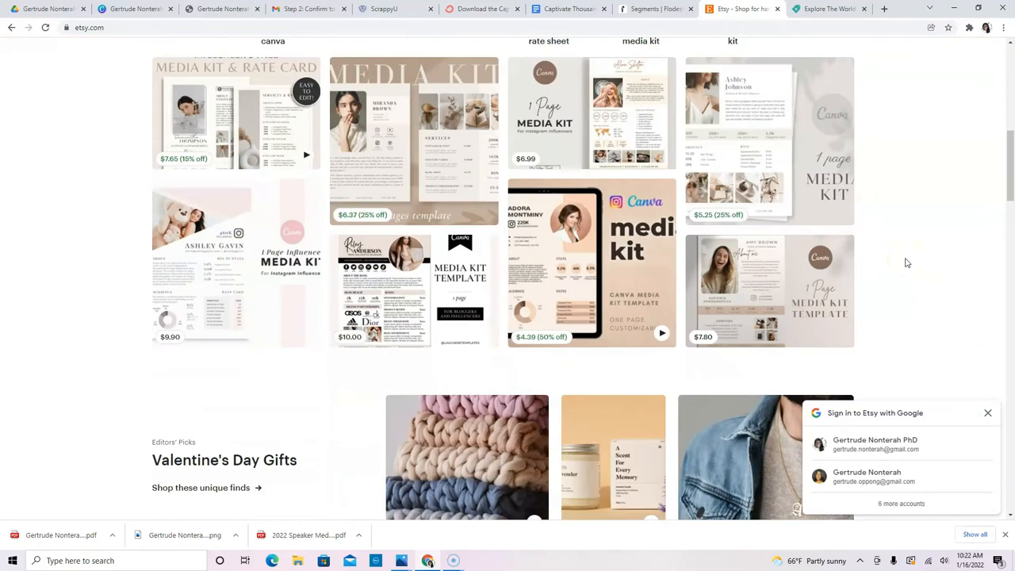
{"action": "scroll", "scroll_direction": "down", "scroll_amount": 3}
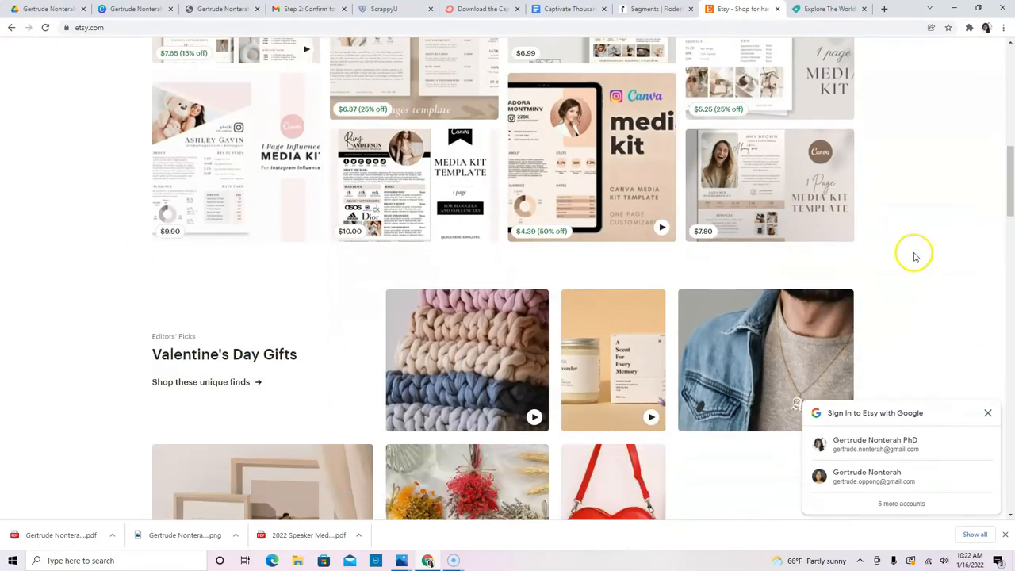
{"action": "scroll", "scroll_direction": "down", "scroll_amount": 3}
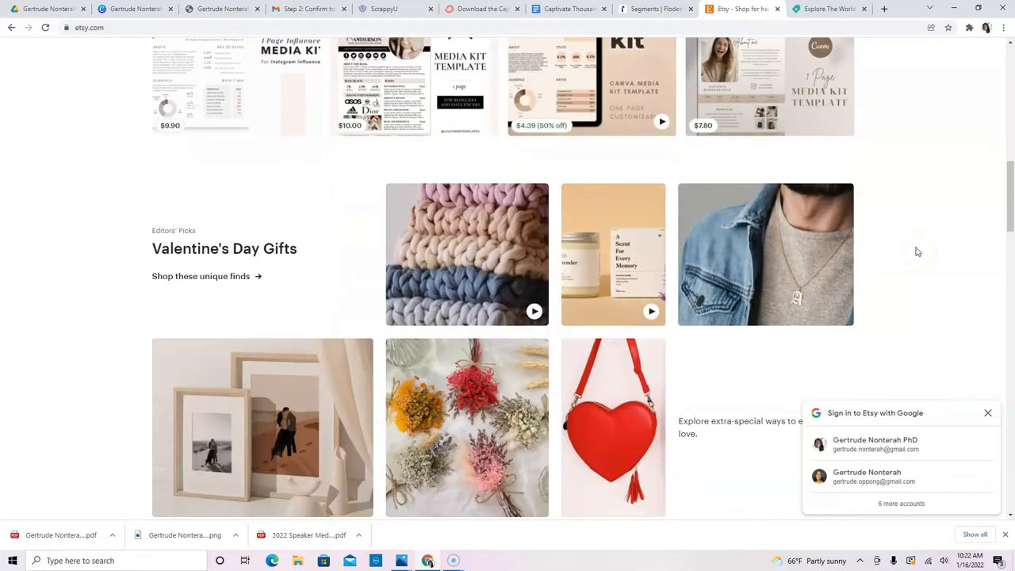
{"action": "scroll", "scroll_direction": "down", "scroll_amount": 3}
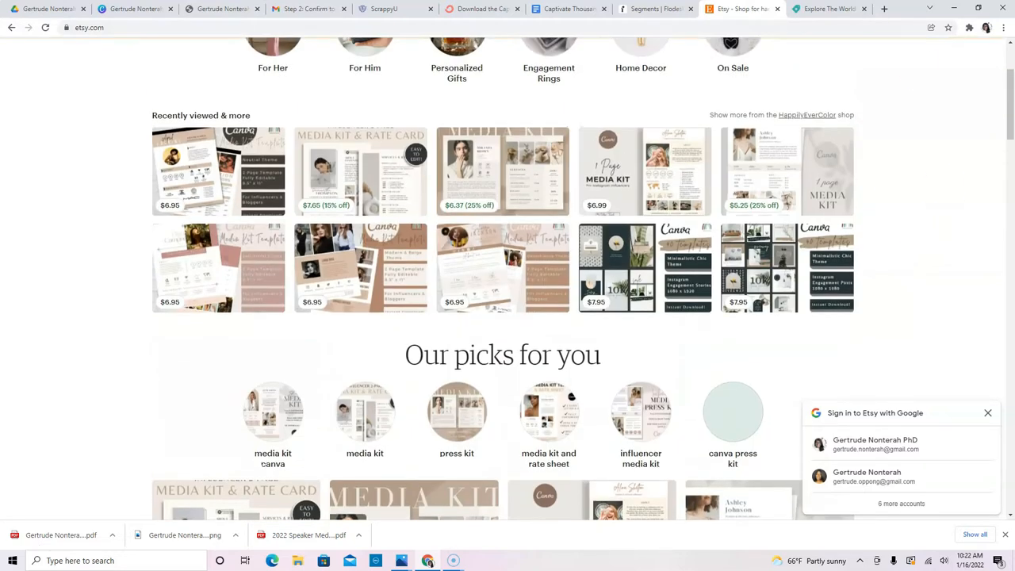
{"action": "mouse_move", "coordinate": [219, 18]}
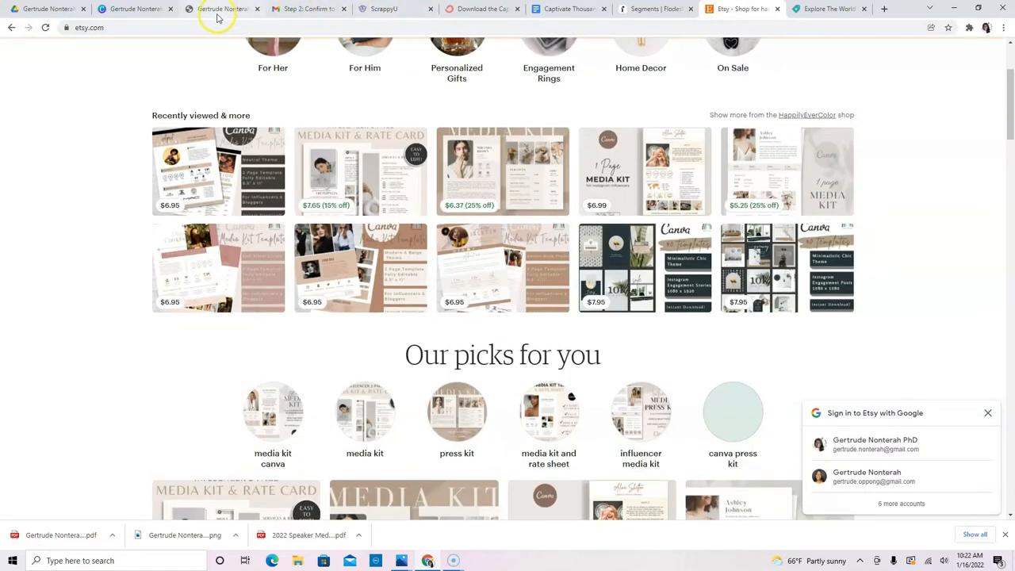
{"action": "left_click", "coordinate": [222, 9]}
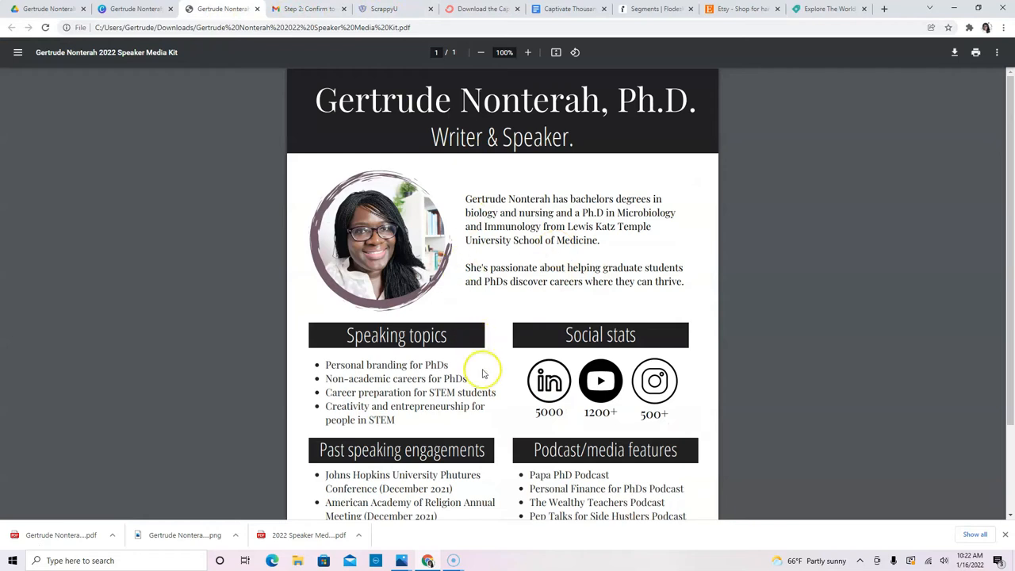
{"action": "scroll", "scroll_direction": "down", "scroll_amount": 3}
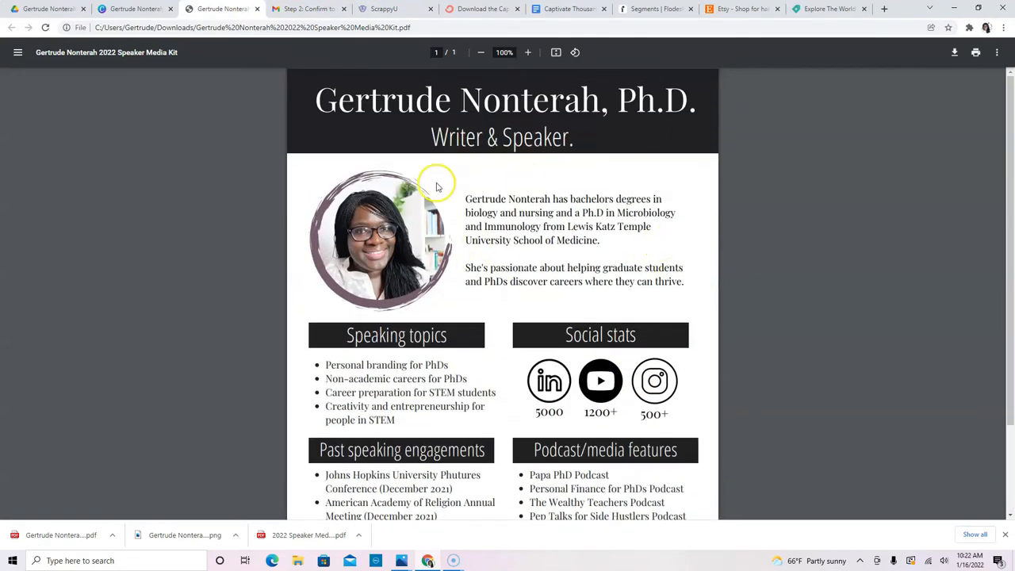
Step: Search 'media kit' on the Canva home and start a blank US Letter Media Kit design
{"action": "left_click", "coordinate": [133, 10]}
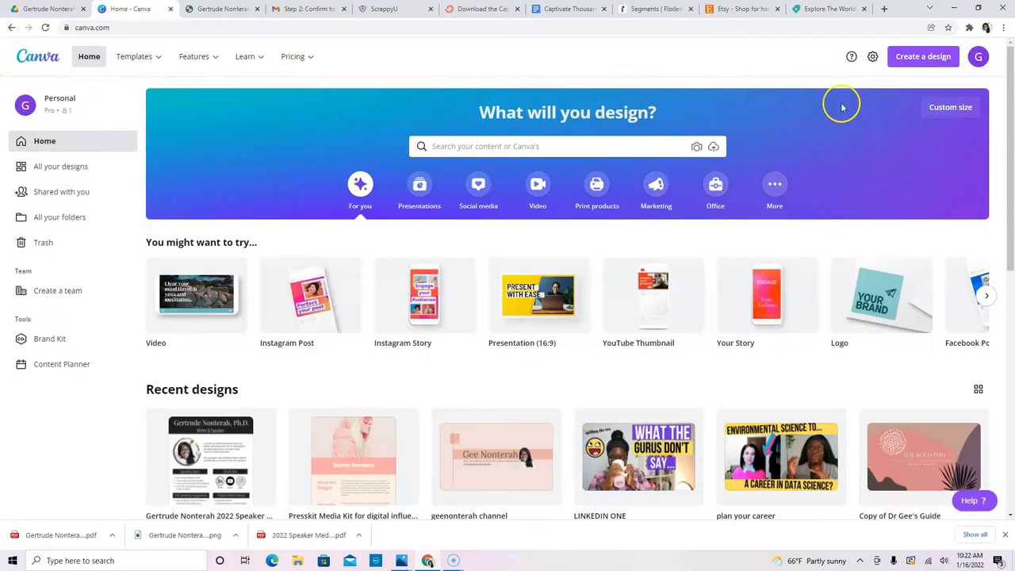
{"action": "left_click", "coordinate": [567, 145]}
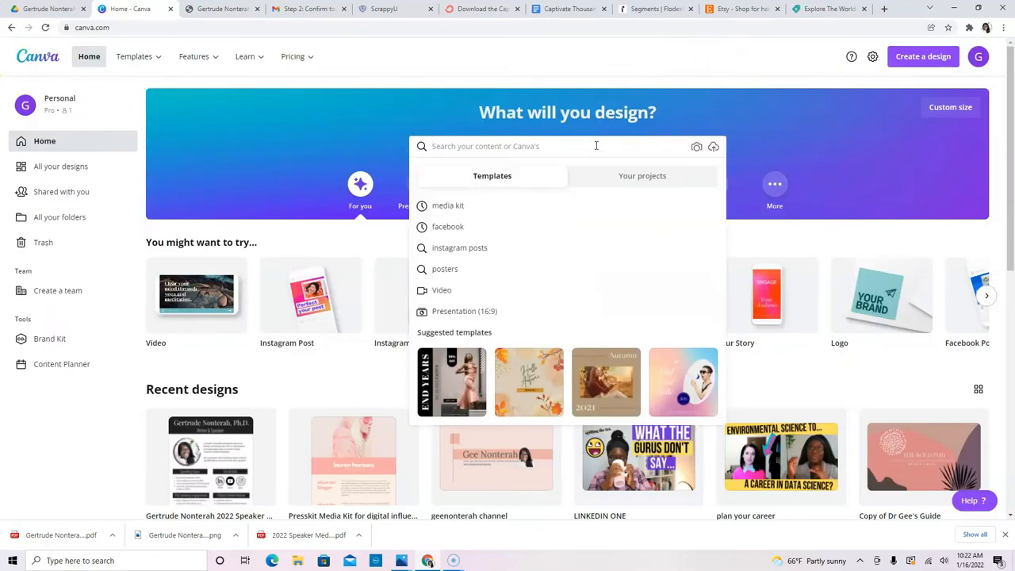
{"action": "type", "text": "media kit"}
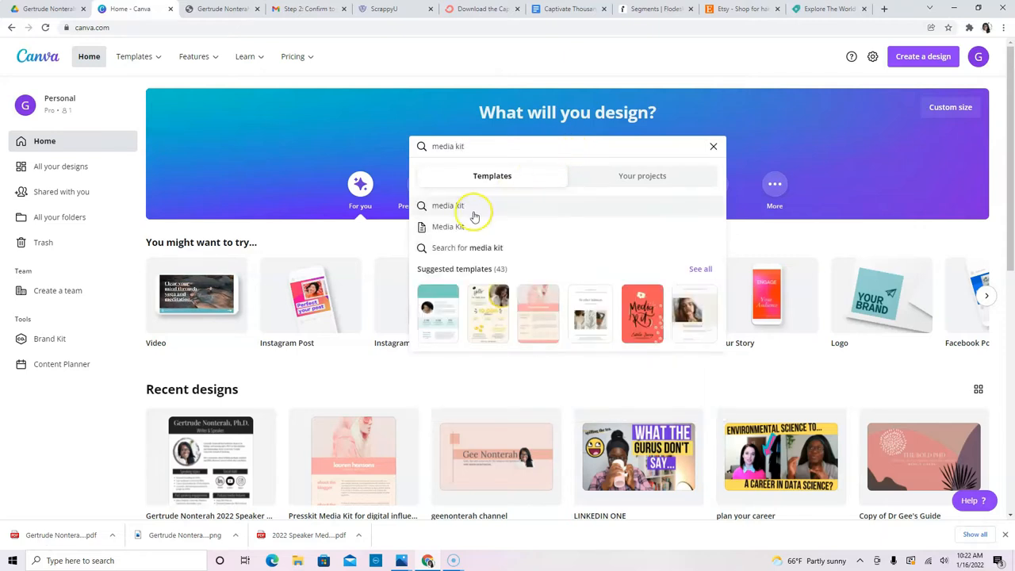
{"action": "left_click", "coordinate": [447, 206]}
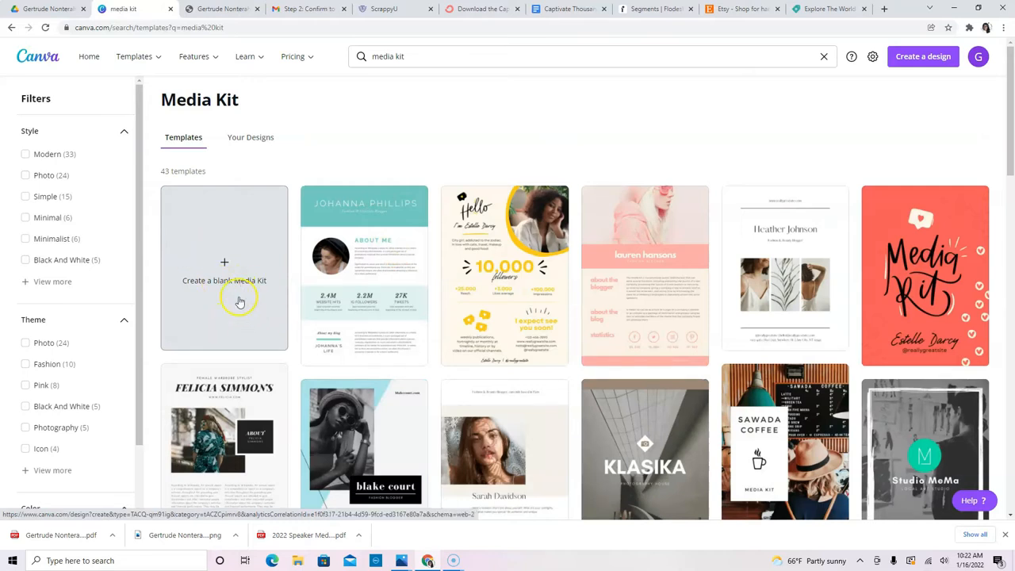
{"action": "scroll", "scroll_direction": "down", "scroll_amount": 3}
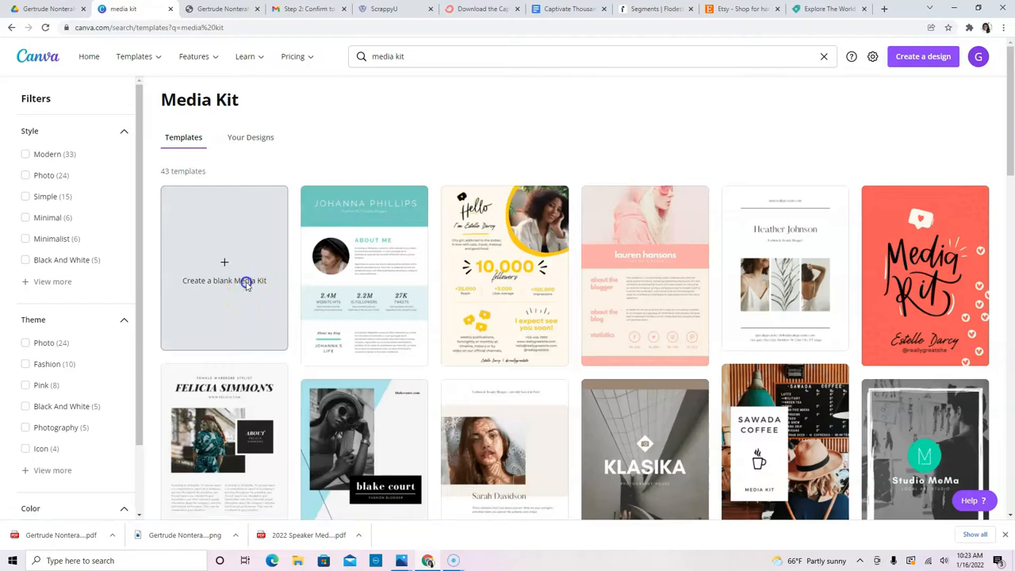
{"action": "left_click", "coordinate": [225, 267]}
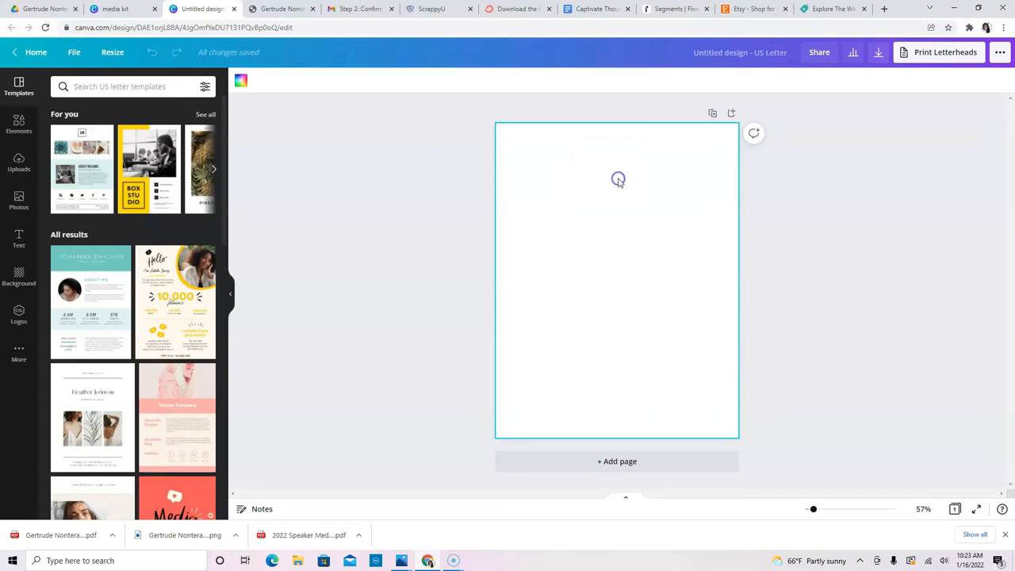
Step: Show the page colour palette with brand kit colours, glancing at the reference PDF
{"action": "left_click", "coordinate": [241, 79]}
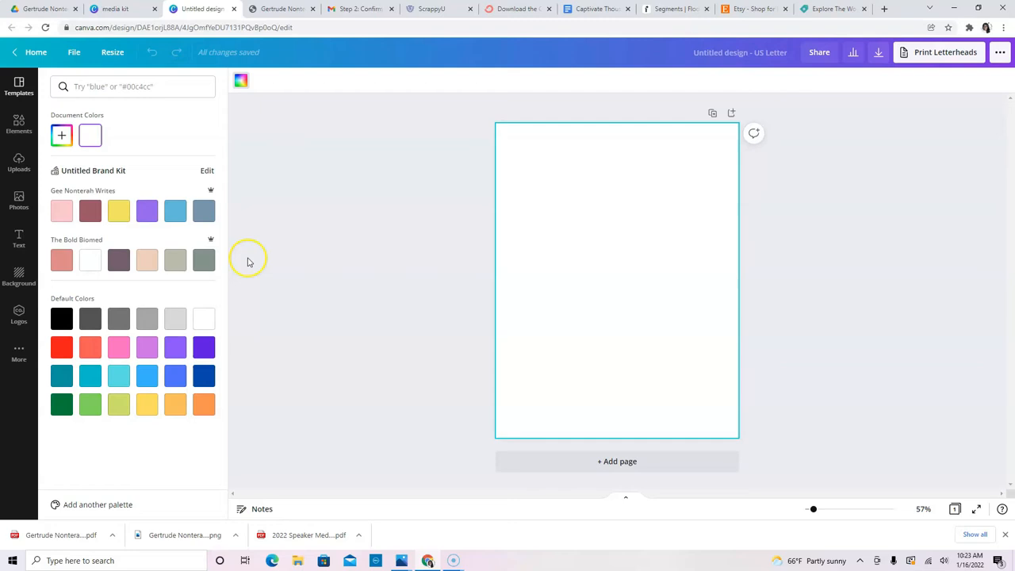
{"action": "mouse_move", "coordinate": [298, 307]}
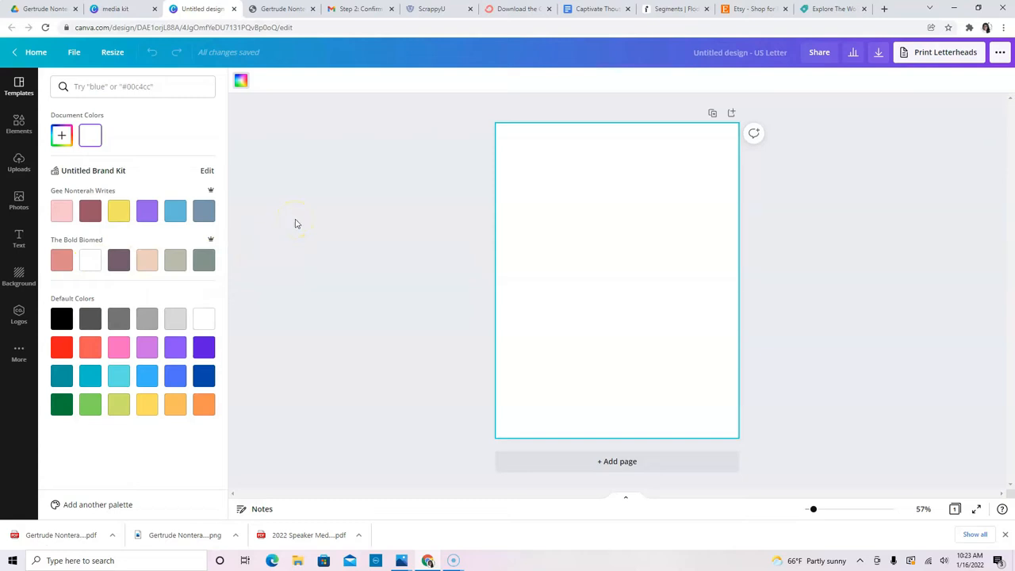
{"action": "left_click", "coordinate": [282, 10]}
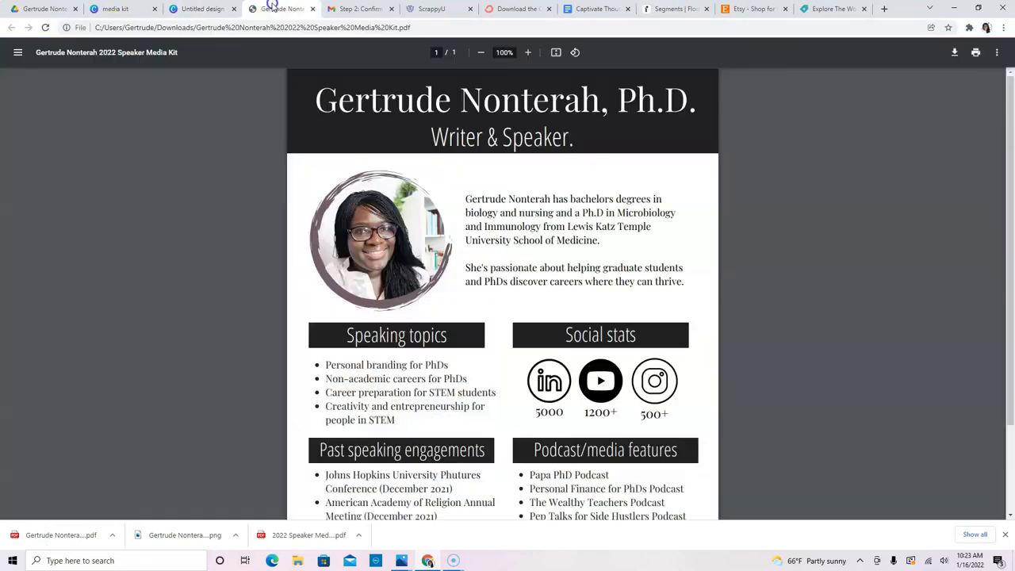
{"action": "left_click", "coordinate": [203, 9]}
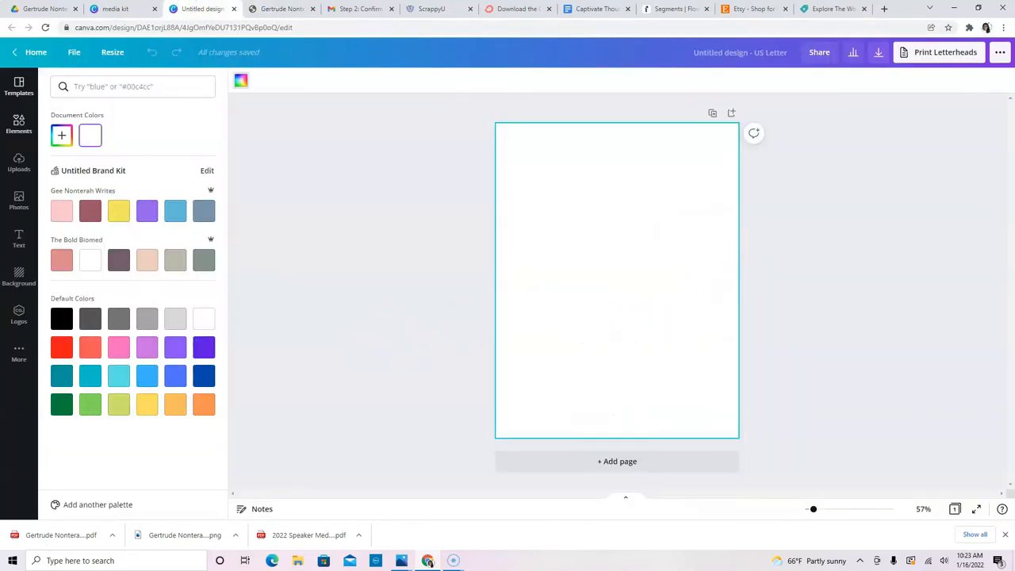
Step: Add a square shape stretched across the top edge and colour it black as the header bar
{"action": "left_click", "coordinate": [19, 124]}
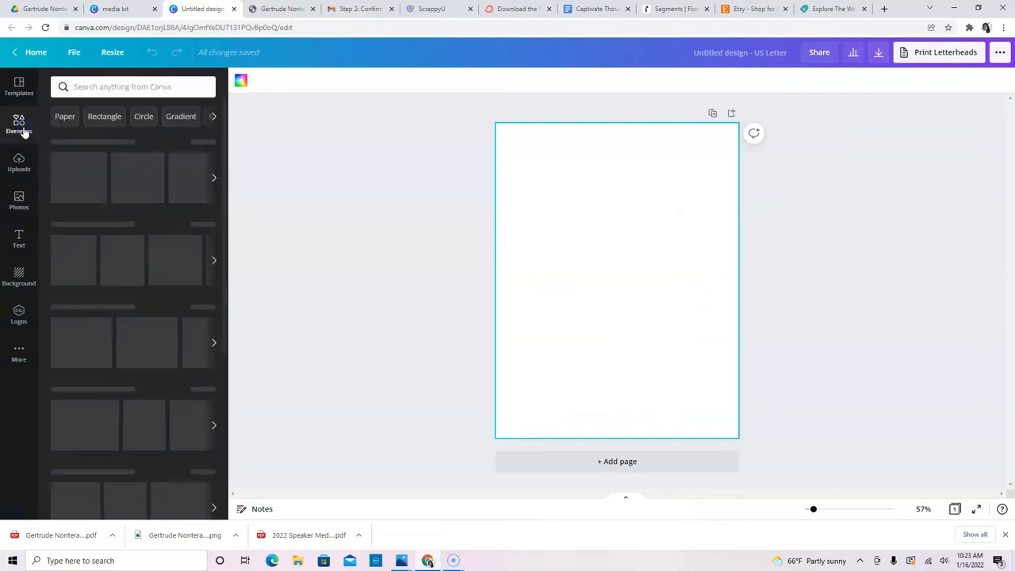
{"action": "left_click", "coordinate": [19, 124]}
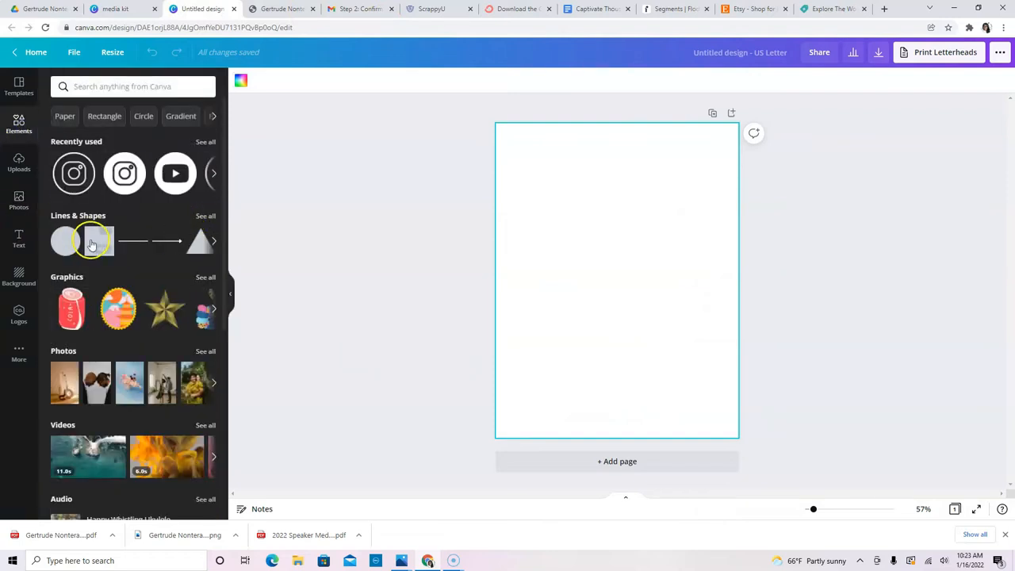
{"action": "left_click", "coordinate": [98, 241]}
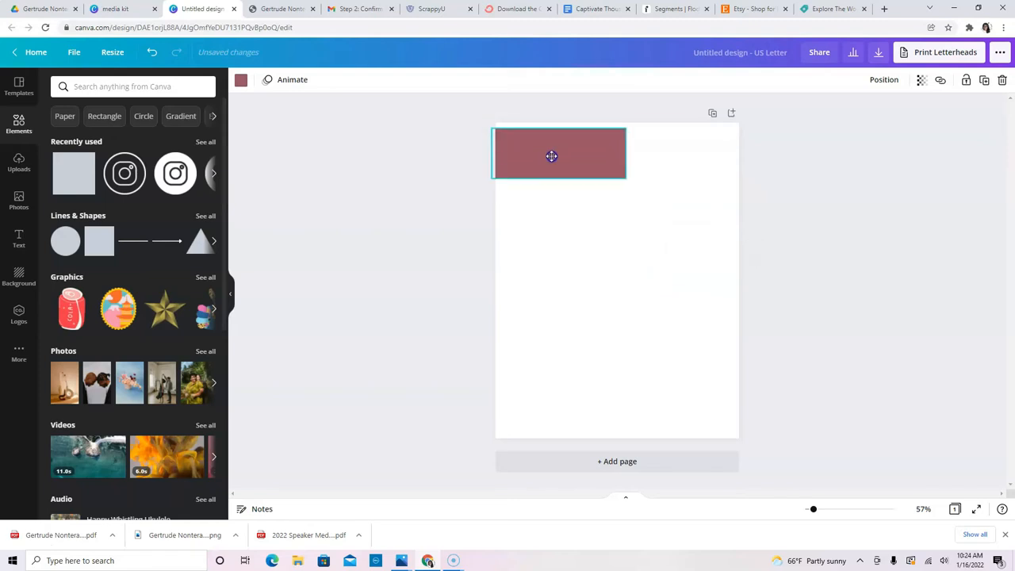
{"action": "left_click_drag", "start_coordinate": [625, 156], "coordinate": [737, 156]}
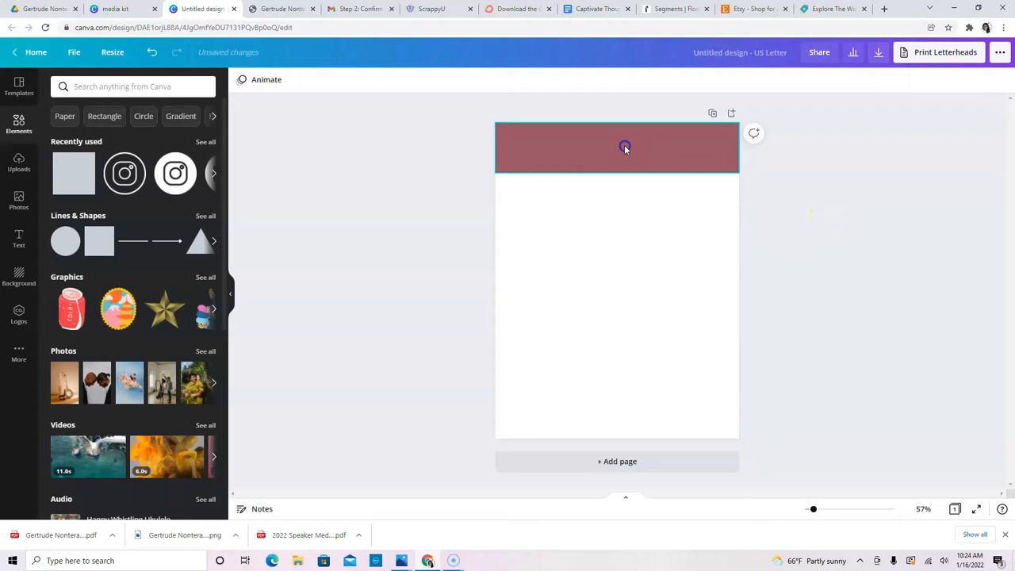
{"action": "left_click", "coordinate": [625, 148]}
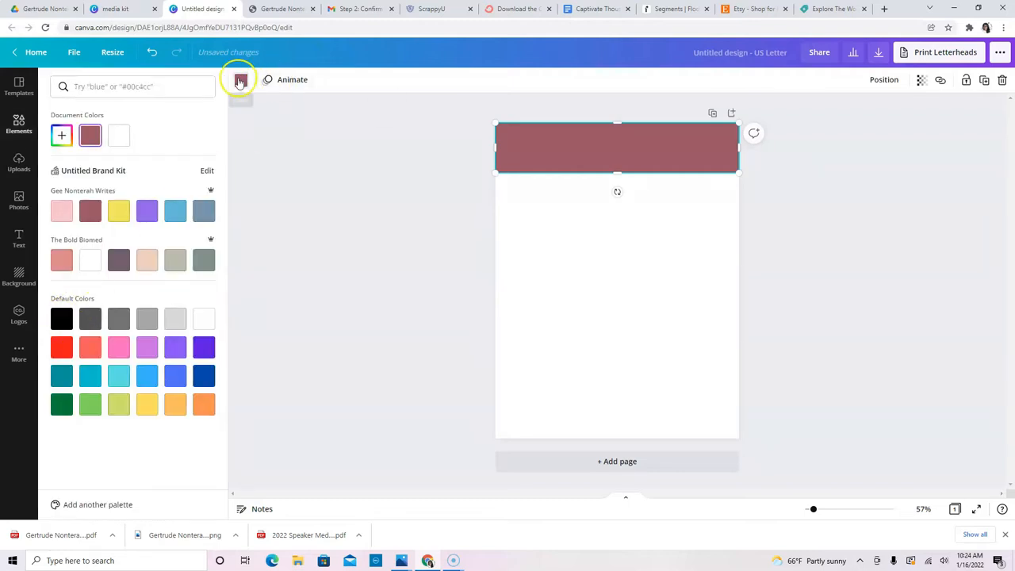
{"action": "left_click", "coordinate": [241, 79]}
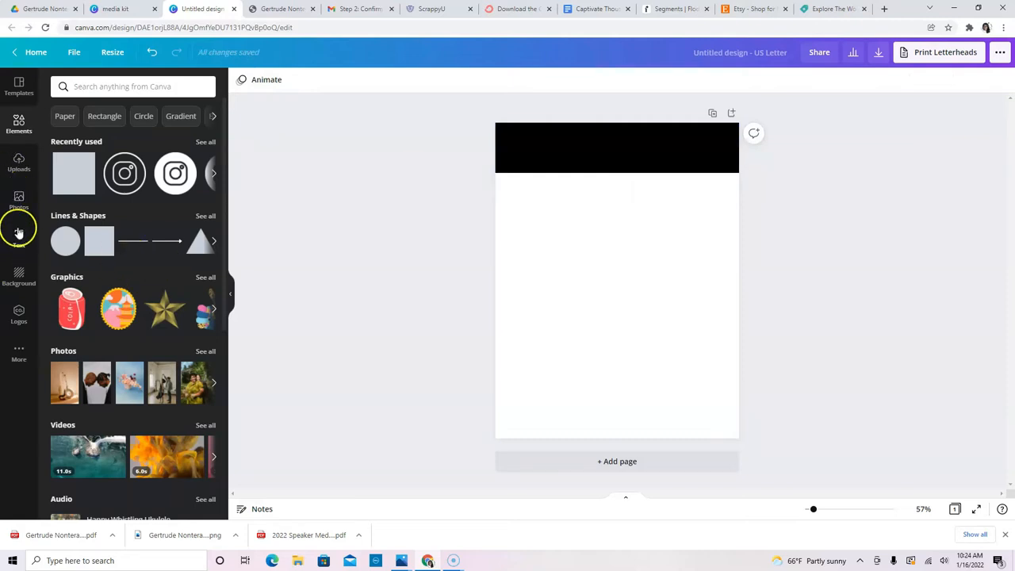
{"action": "left_click", "coordinate": [19, 238]}
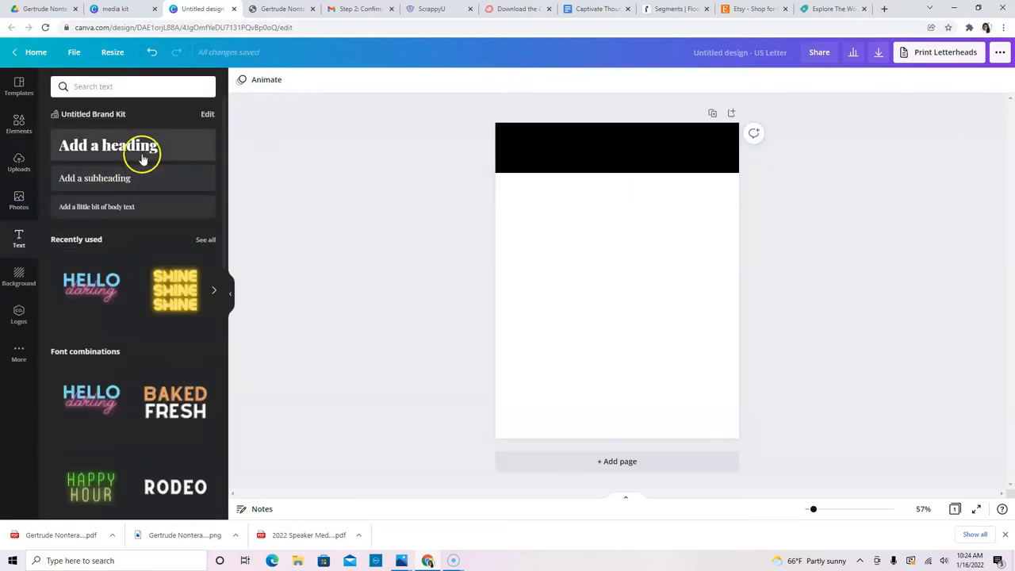
{"action": "left_click", "coordinate": [108, 146]}
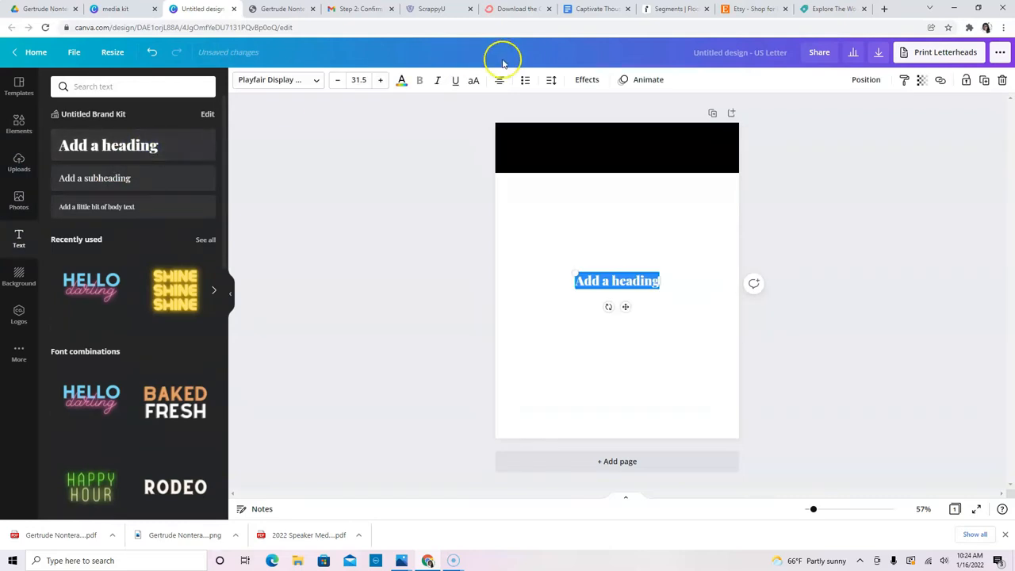
{"action": "left_click", "coordinate": [401, 79]}
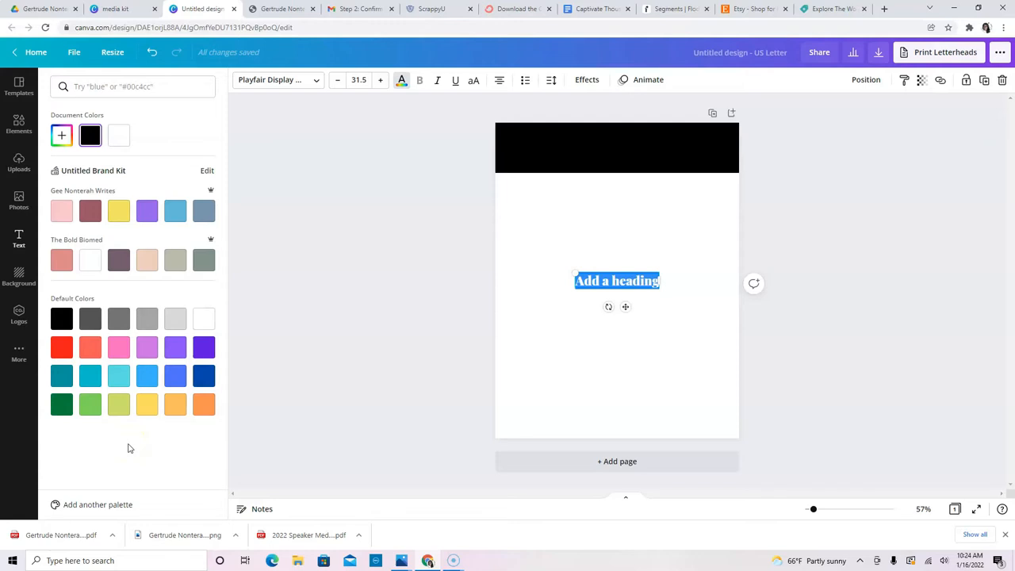
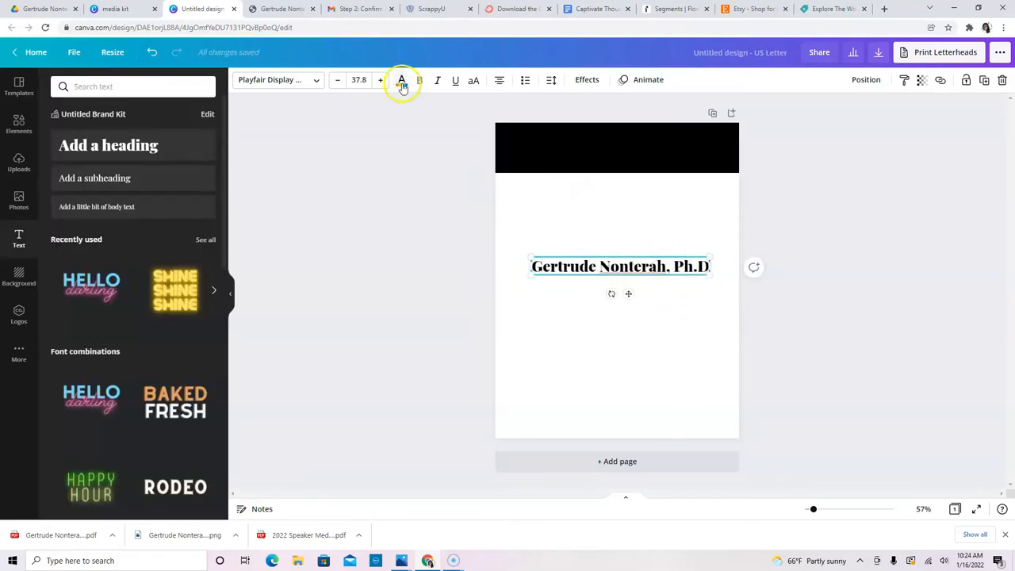
{"action": "left_click", "coordinate": [401, 79]}
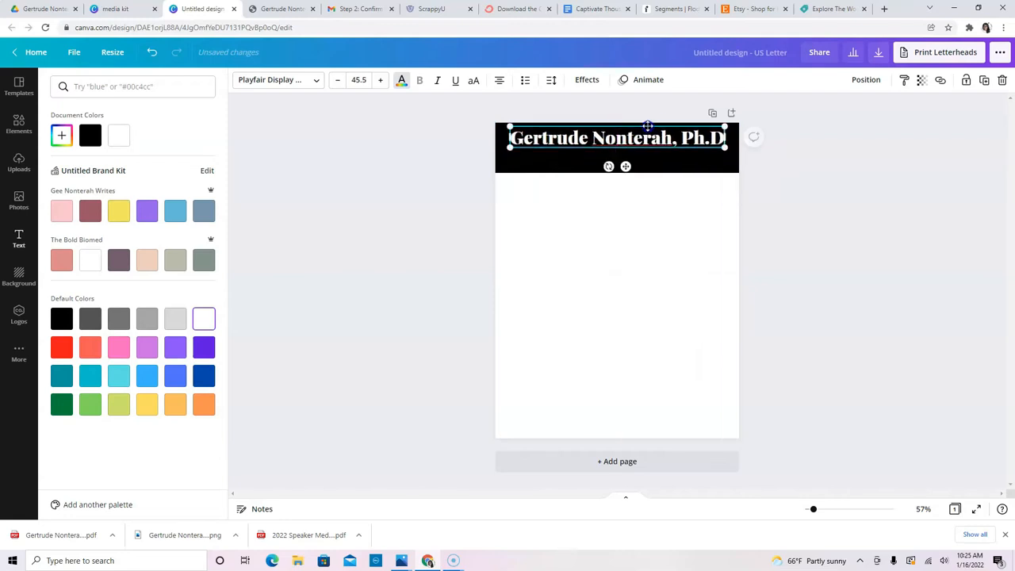
{"action": "left_click", "coordinate": [273, 79]}
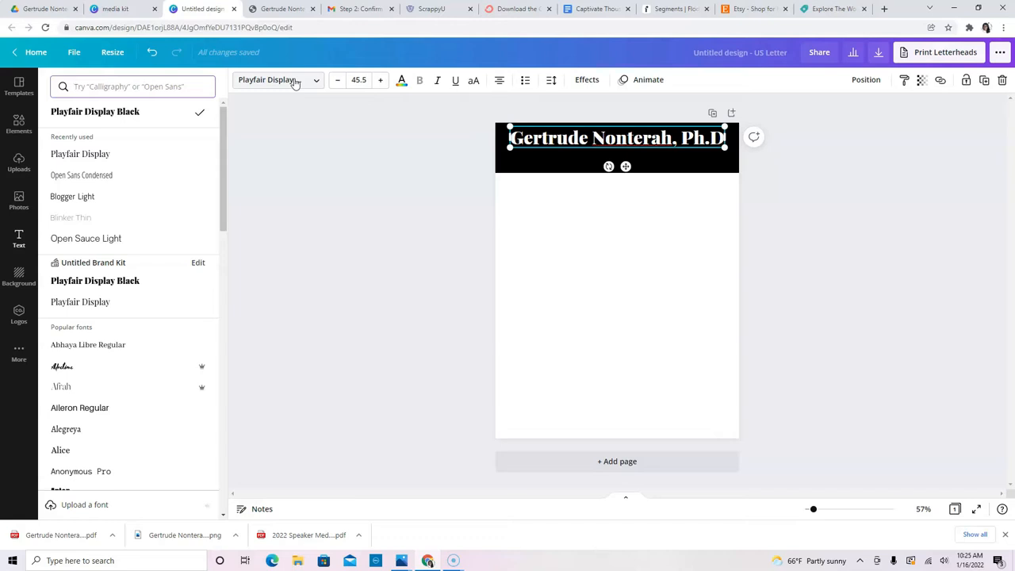
{"action": "left_click", "coordinate": [80, 153]}
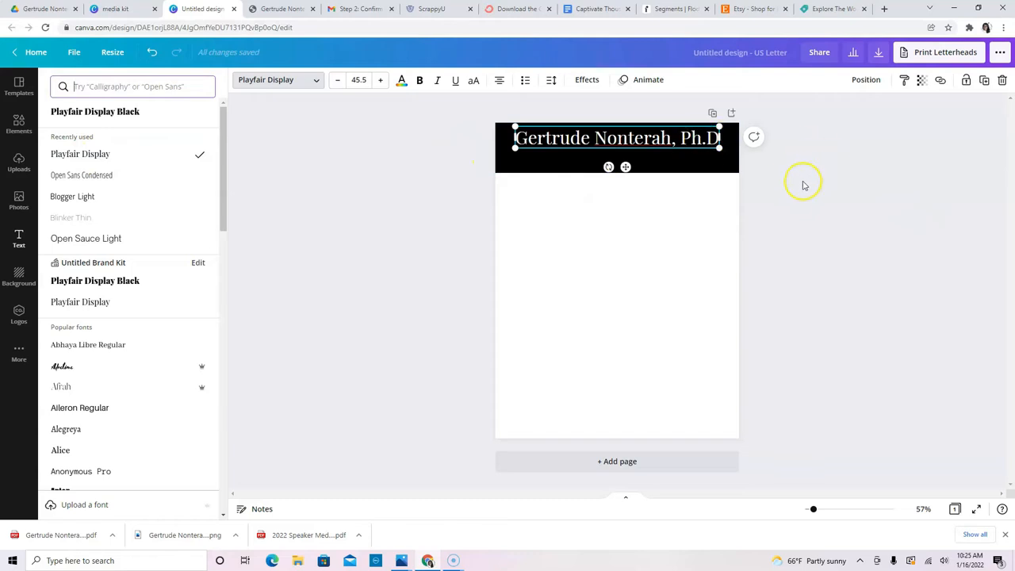
{"action": "mouse_move", "coordinate": [409, 219]}
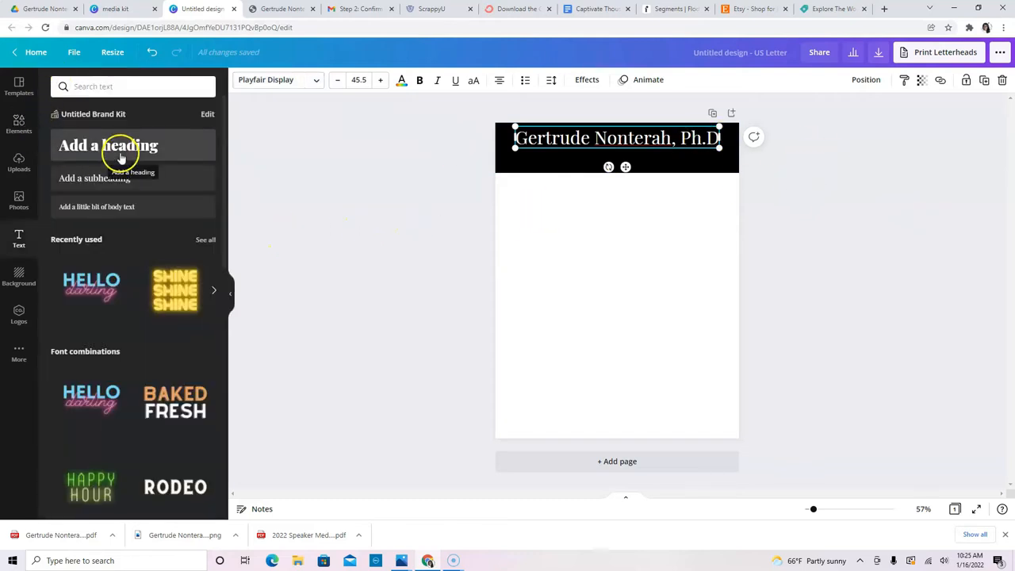
{"action": "mouse_move", "coordinate": [126, 177]}
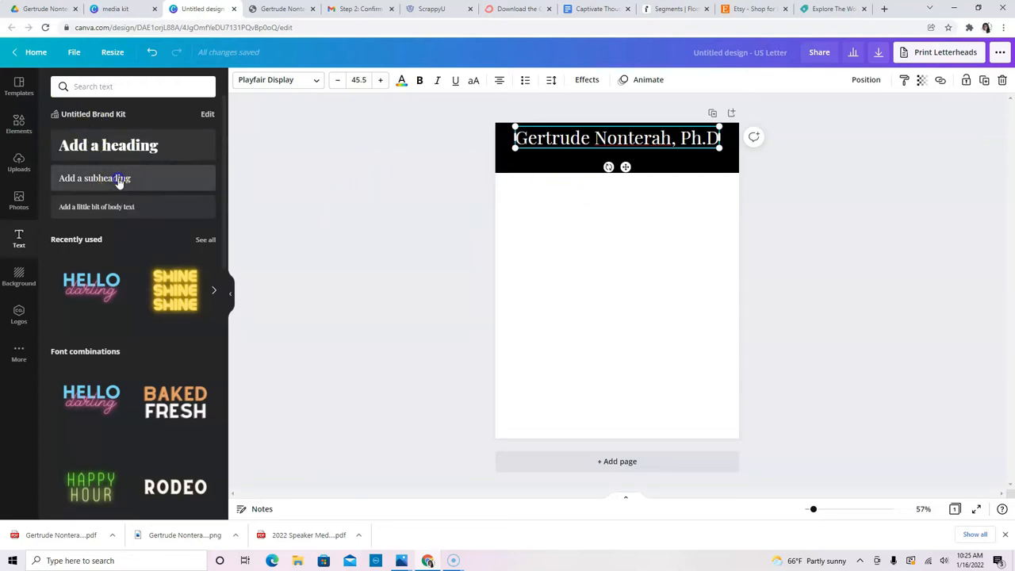
Step: Add a white 'Writer & Speaker' subheading in Open Sans Condensed at size 35 beneath the name
{"action": "left_click", "coordinate": [95, 178]}
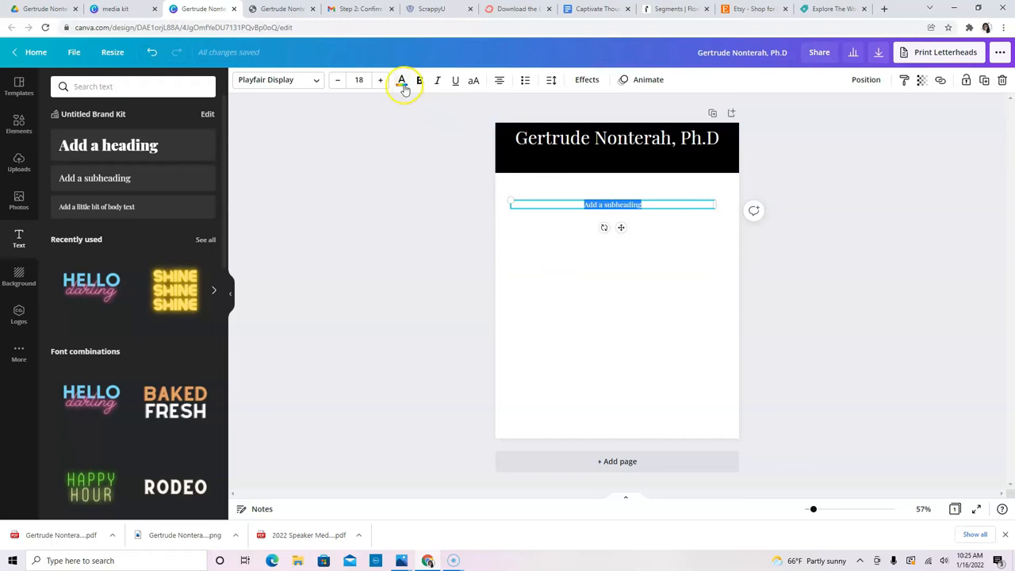
{"action": "mouse_move", "coordinate": [523, 127]}
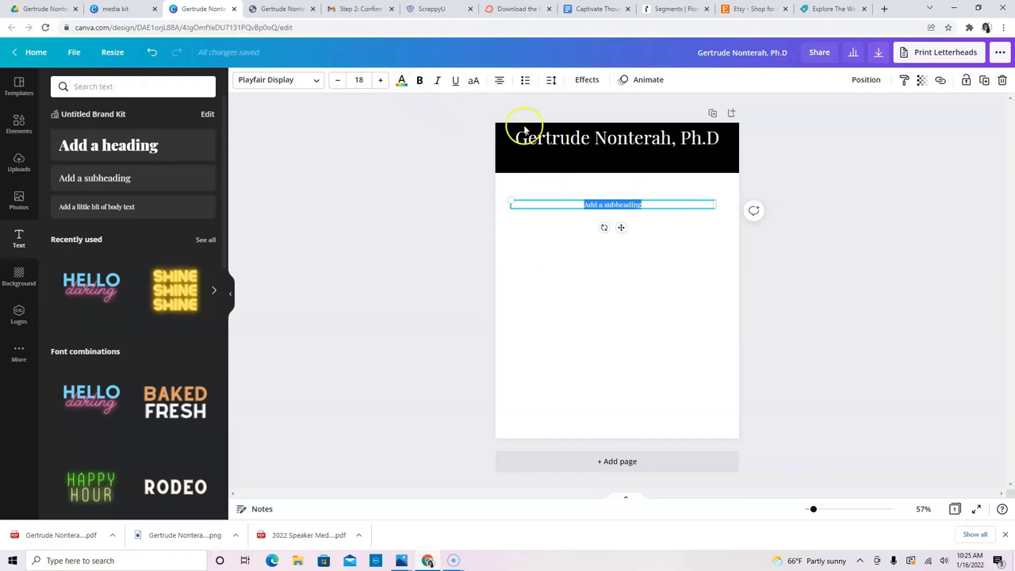
{"action": "left_click", "coordinate": [401, 80]}
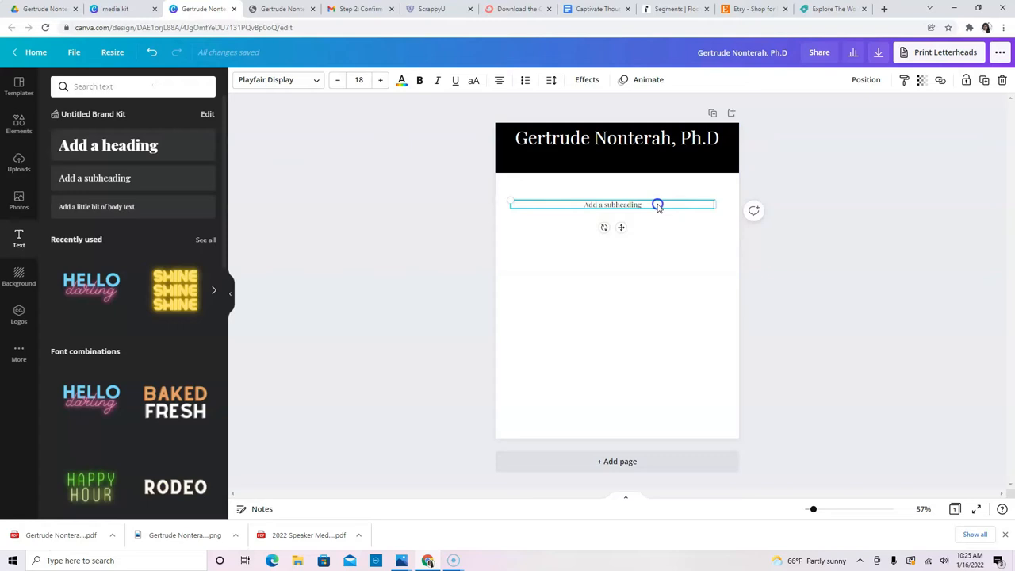
{"action": "type", "text": "Writer & Speaker"}
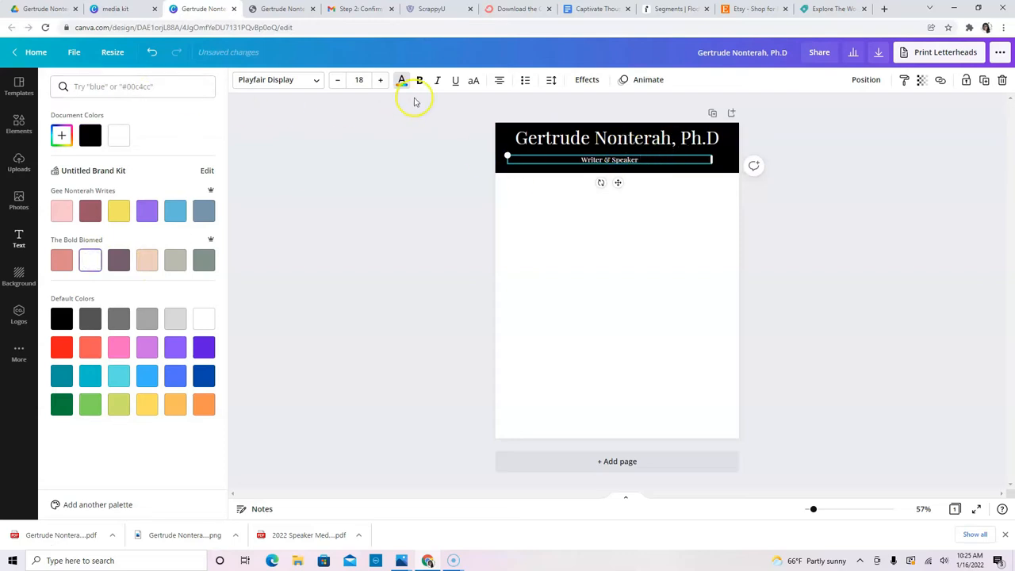
{"action": "left_click", "coordinate": [278, 80]}
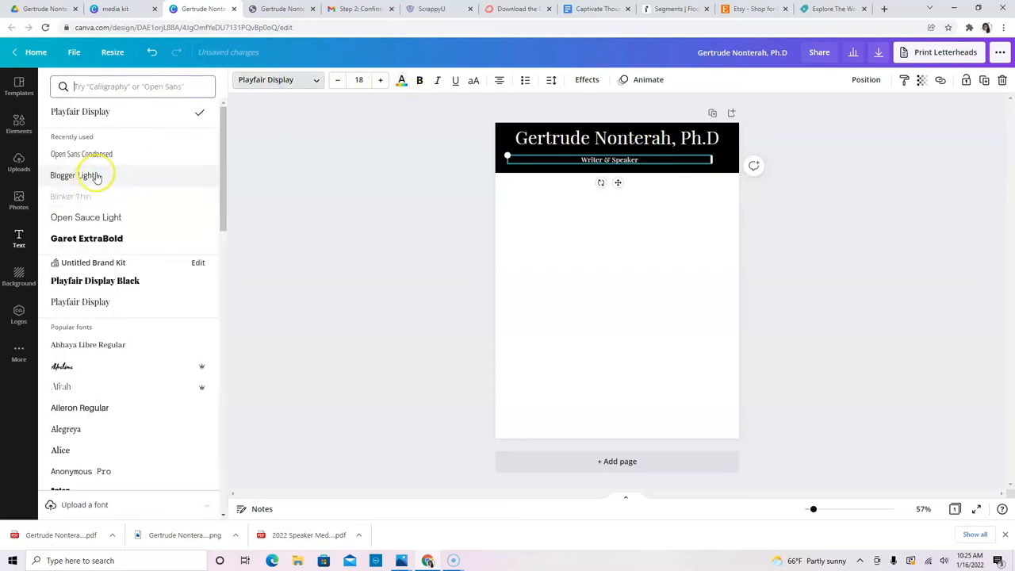
{"action": "left_click", "coordinate": [81, 154]}
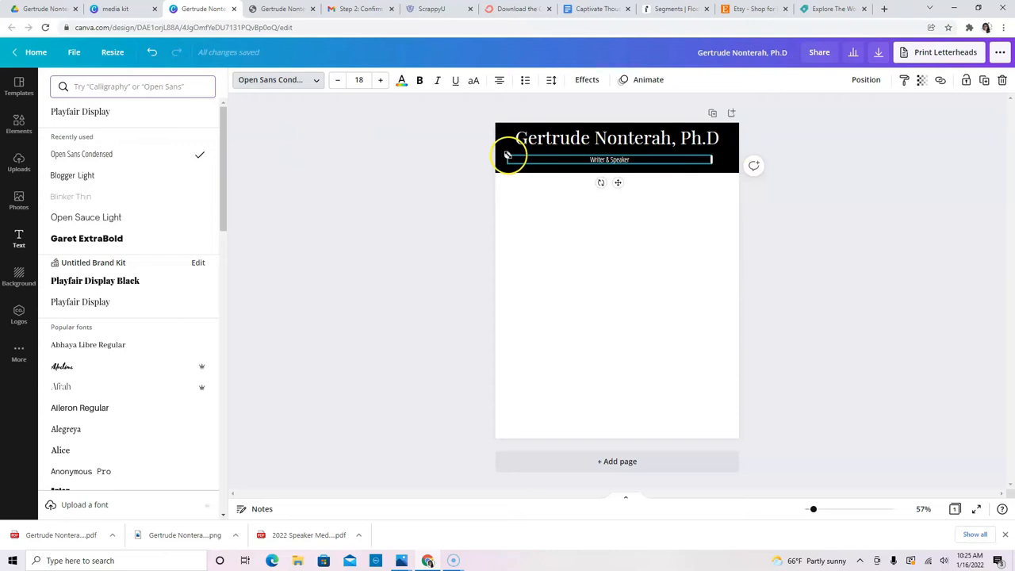
{"action": "left_click", "coordinate": [380, 79]}
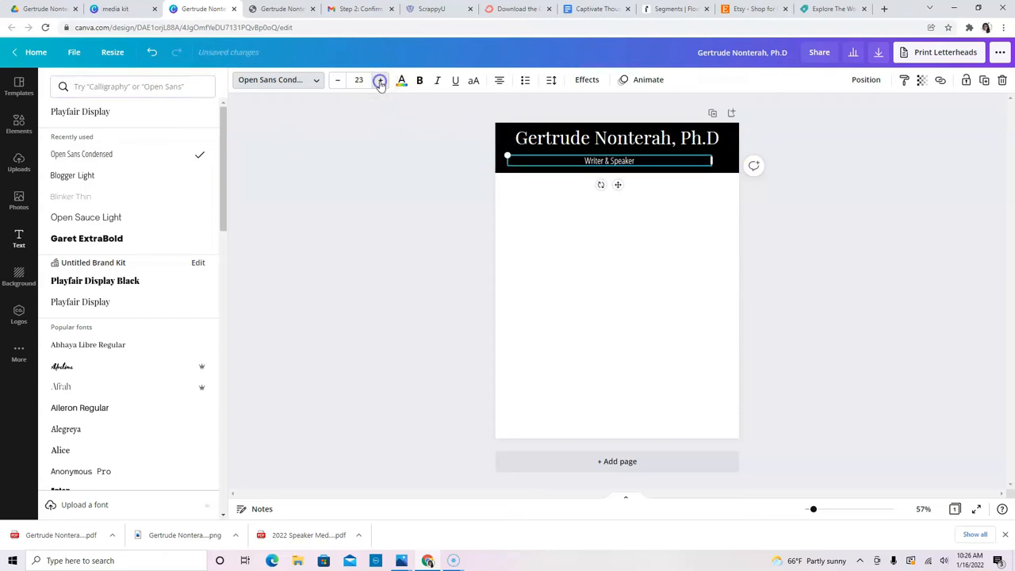
{"action": "left_click", "coordinate": [381, 79]}
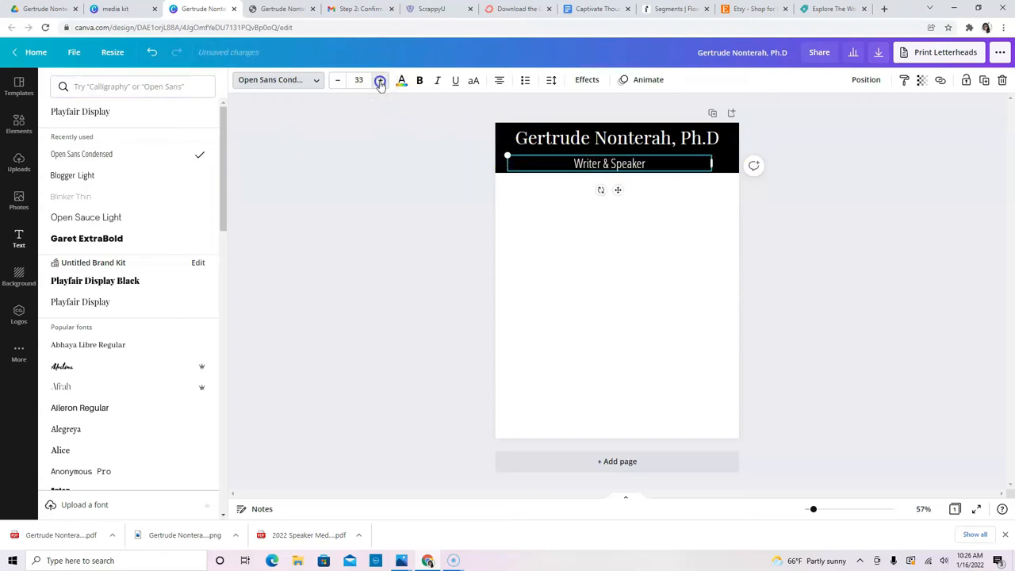
{"action": "left_click", "coordinate": [380, 80]}
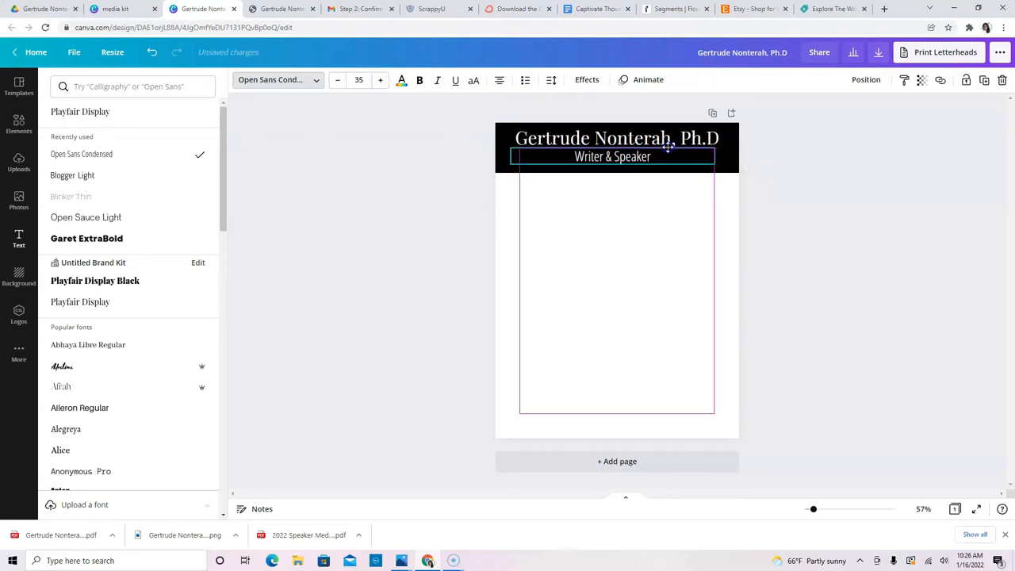
{"action": "left_click", "coordinate": [612, 157]}
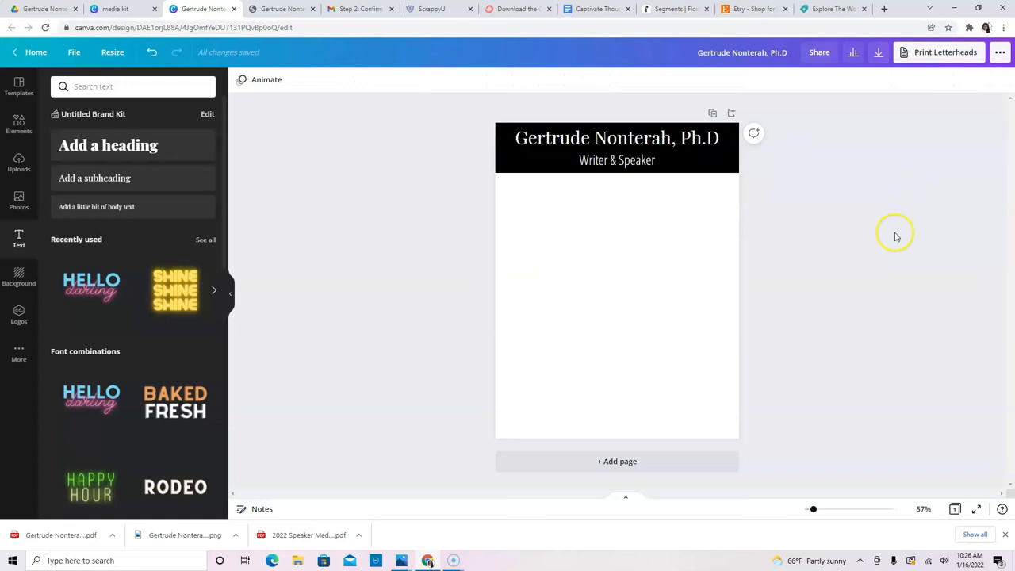
{"action": "mouse_move", "coordinate": [864, 173]}
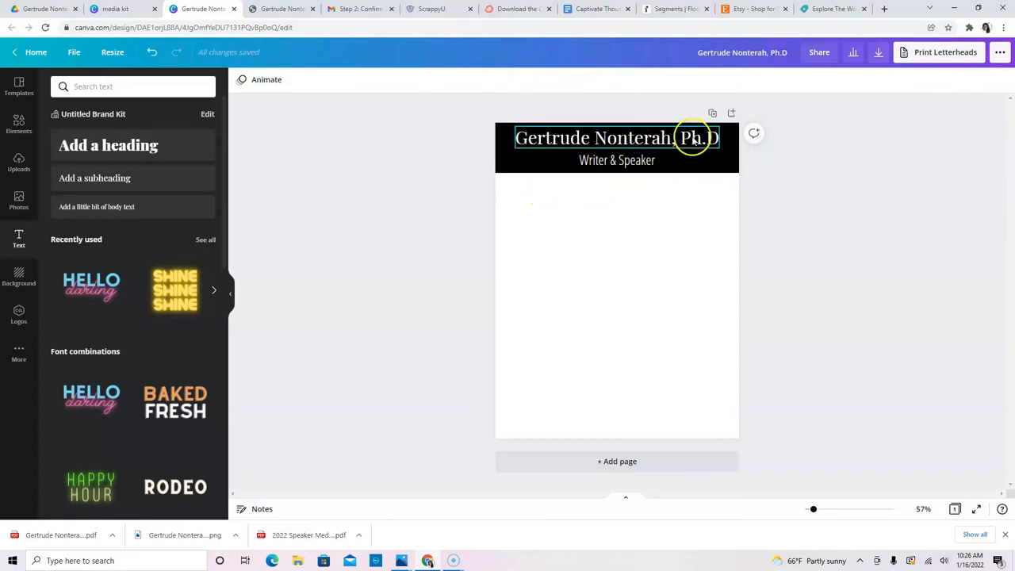
{"action": "left_click", "coordinate": [617, 160]}
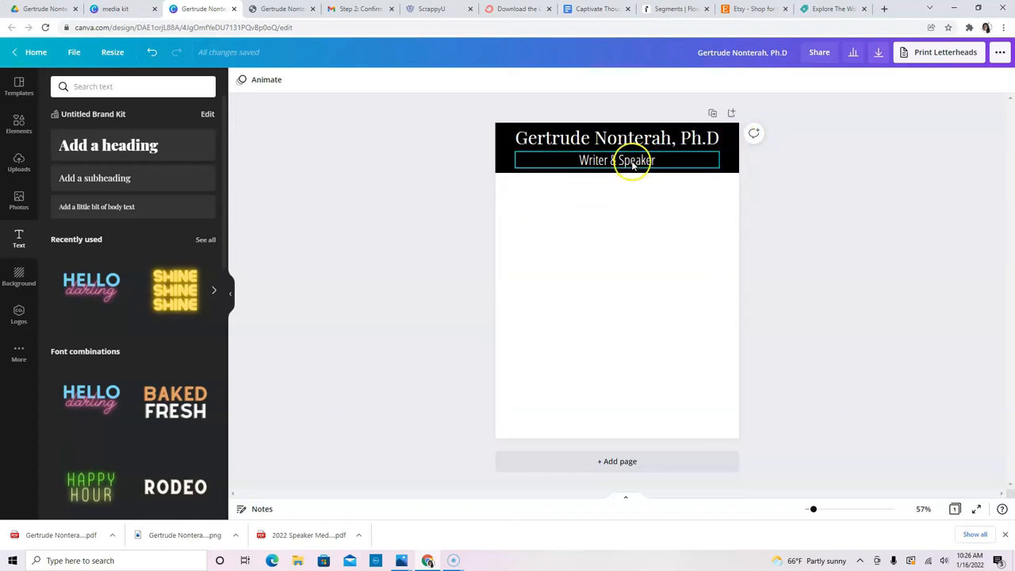
{"action": "mouse_move", "coordinate": [664, 160]}
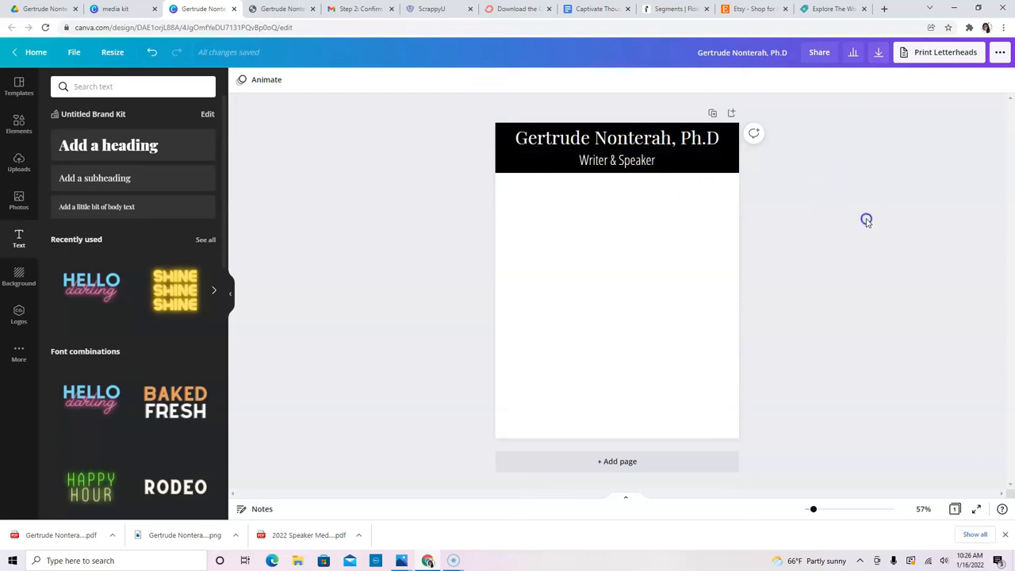
{"action": "mouse_move", "coordinate": [319, 103]}
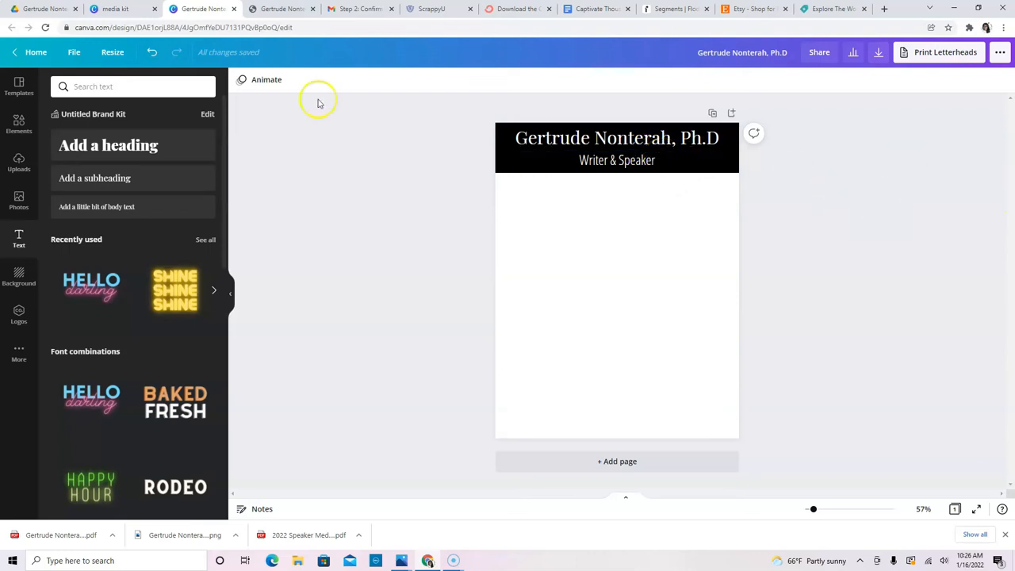
Step: Place a rounded square photo frame from Frames on the left just below the header
{"action": "left_click", "coordinate": [19, 124]}
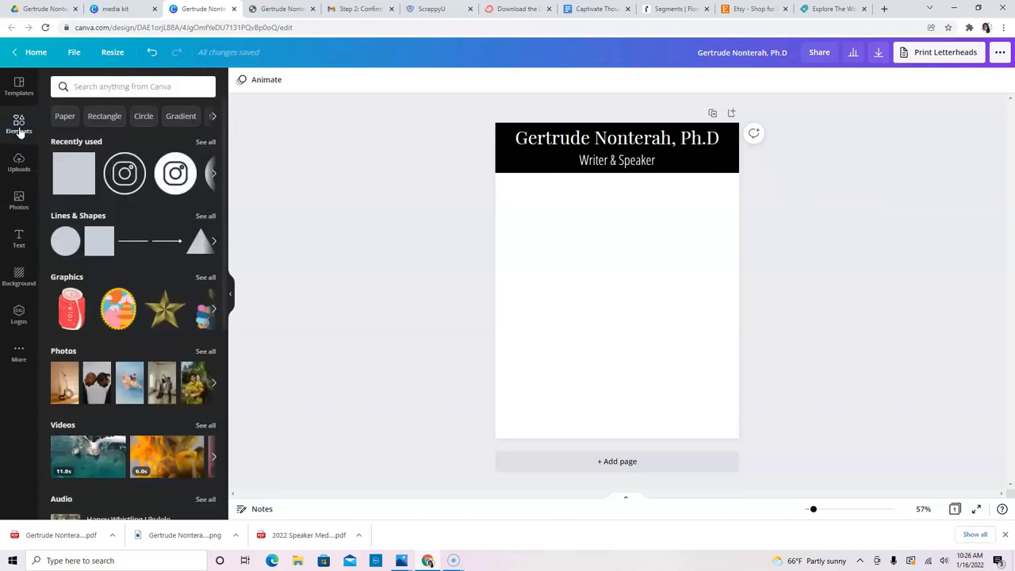
{"action": "scroll", "scroll_direction": "down", "scroll_amount": 3}
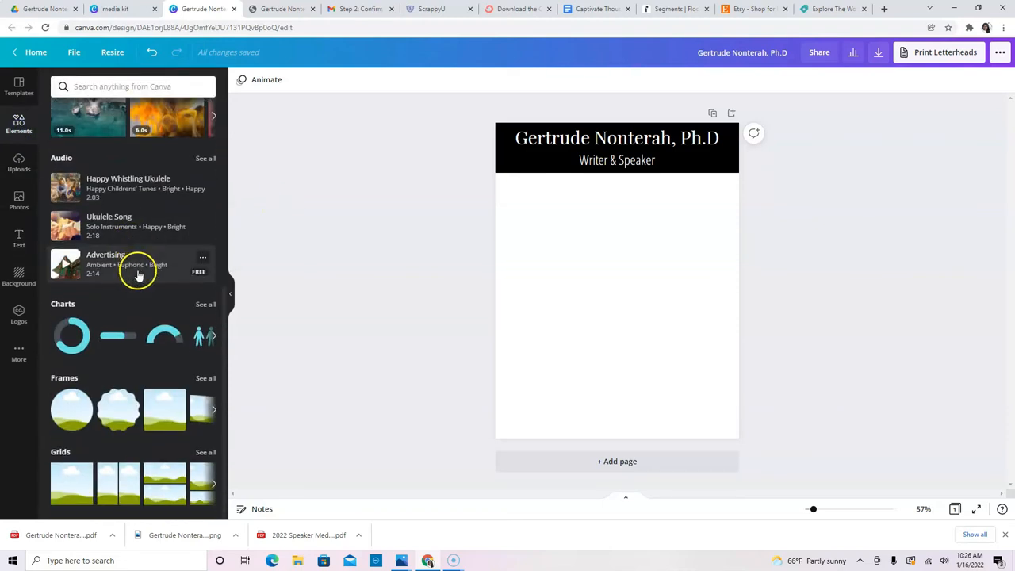
{"action": "left_click", "coordinate": [72, 409]}
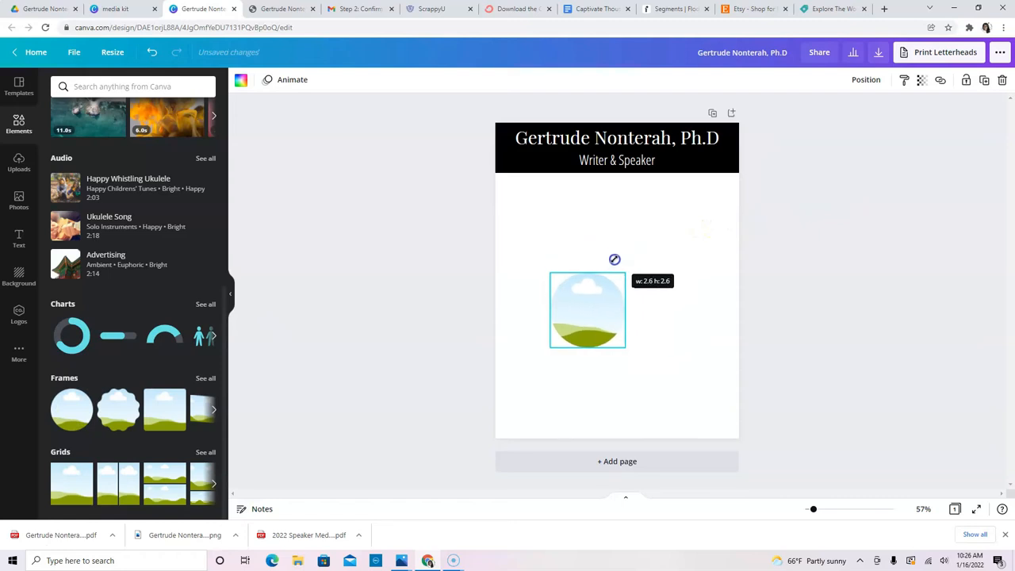
{"action": "left_click_drag", "start_coordinate": [587, 309], "coordinate": [555, 225]}
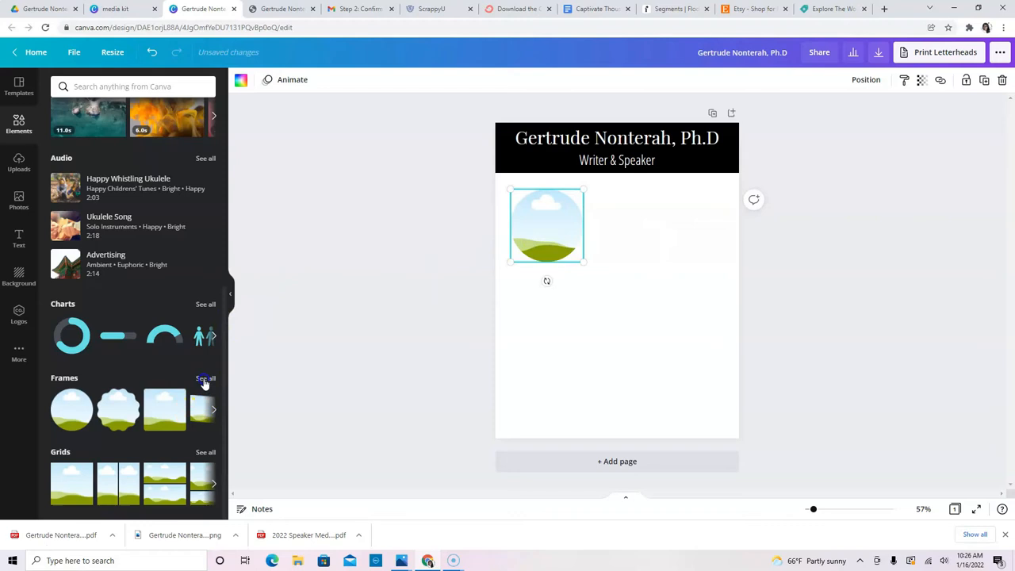
{"action": "left_click", "coordinate": [206, 377]}
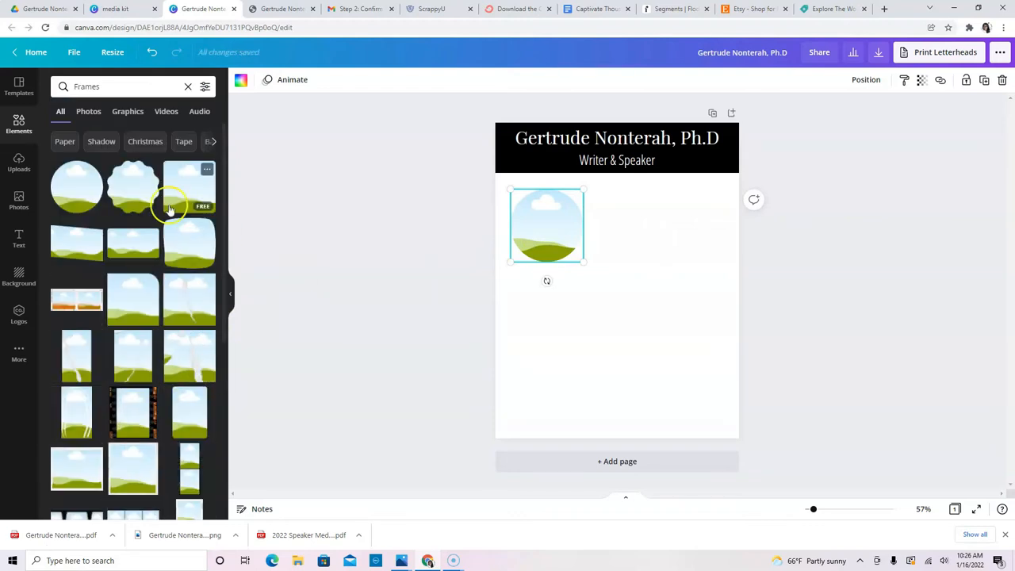
{"action": "scroll", "scroll_direction": "down", "scroll_amount": 3}
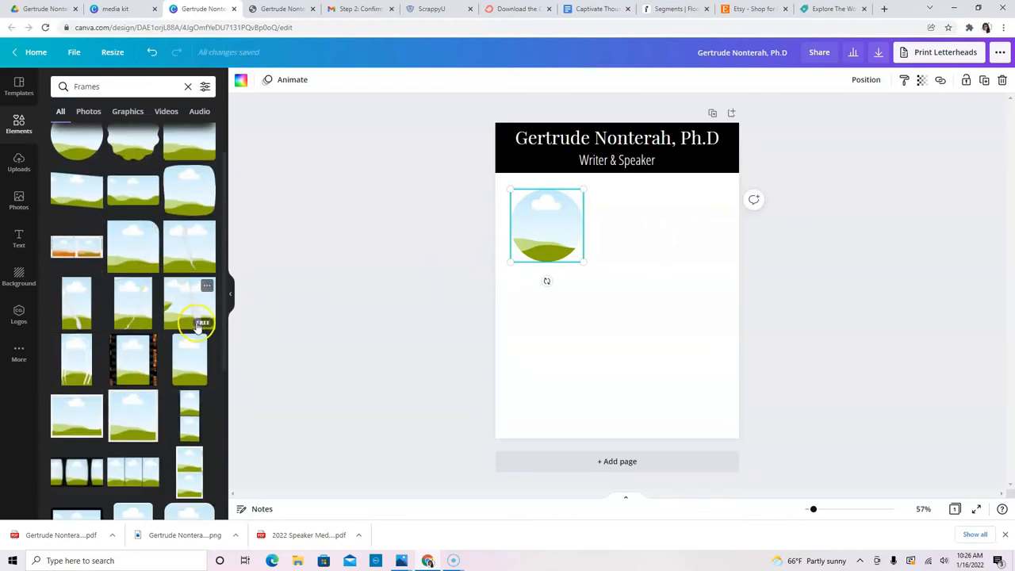
{"action": "scroll", "scroll_direction": "down", "scroll_amount": 3}
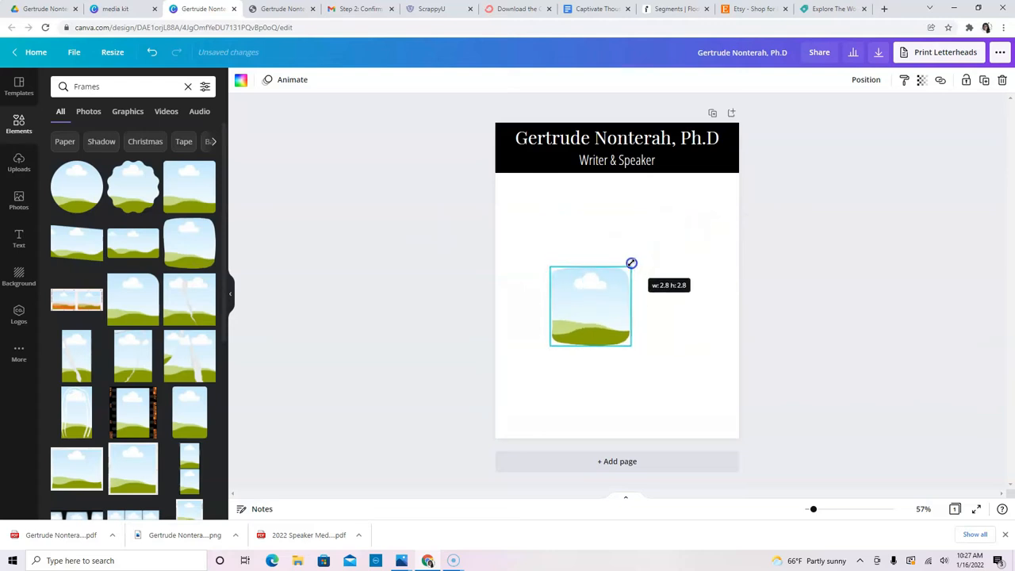
{"action": "left_click_drag", "start_coordinate": [590, 306], "coordinate": [551, 228]}
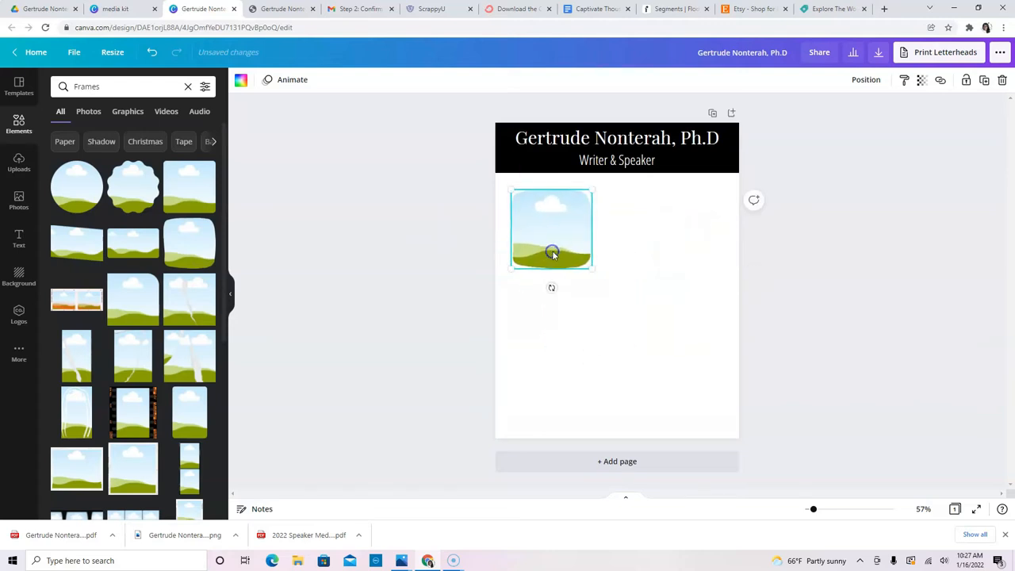
{"action": "mouse_move", "coordinate": [19, 163]}
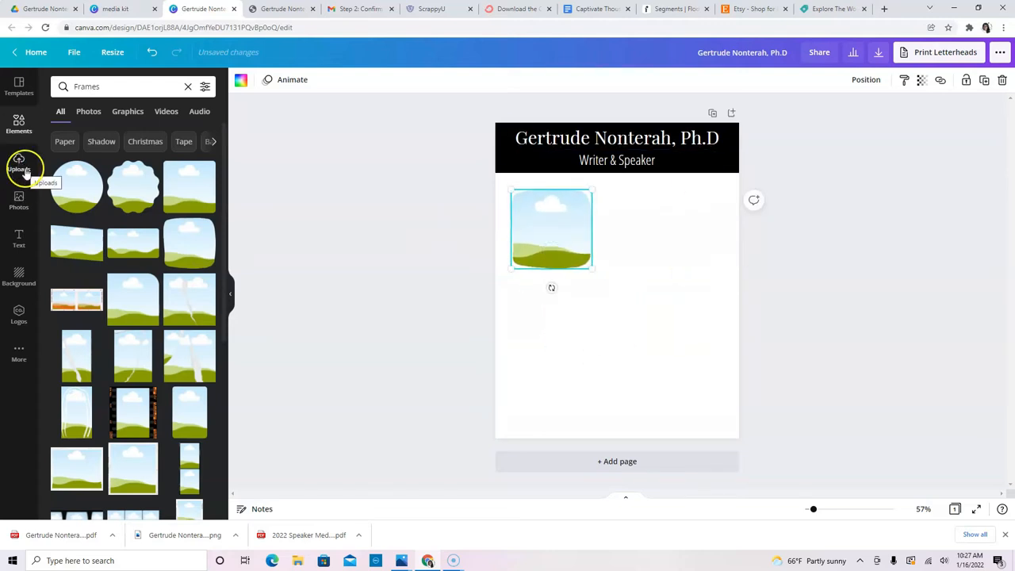
Step: Browse the Uploads library for the speaker's smiling headshot
{"action": "left_click", "coordinate": [19, 162]}
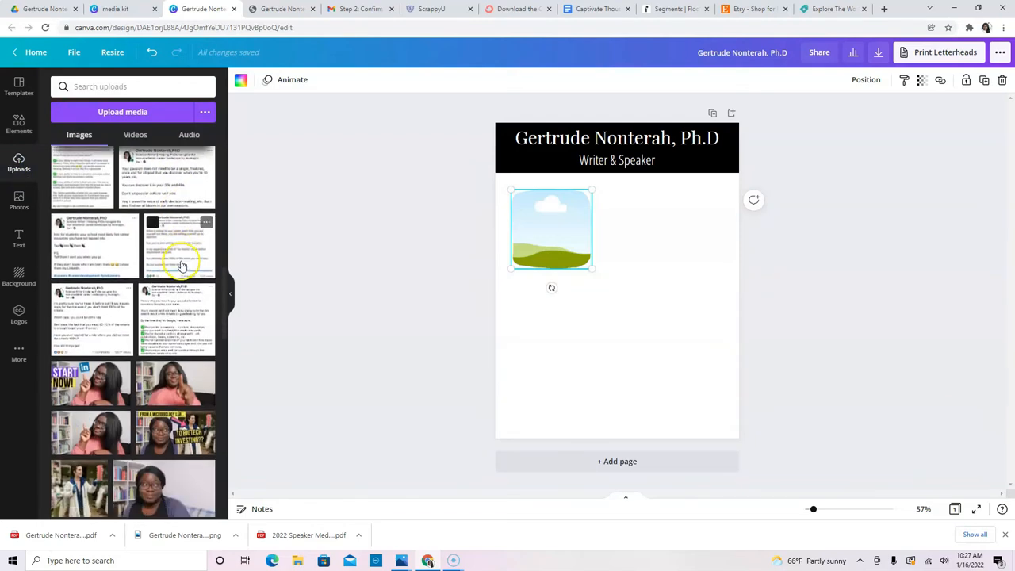
{"action": "scroll", "scroll_direction": "down", "scroll_amount": 3}
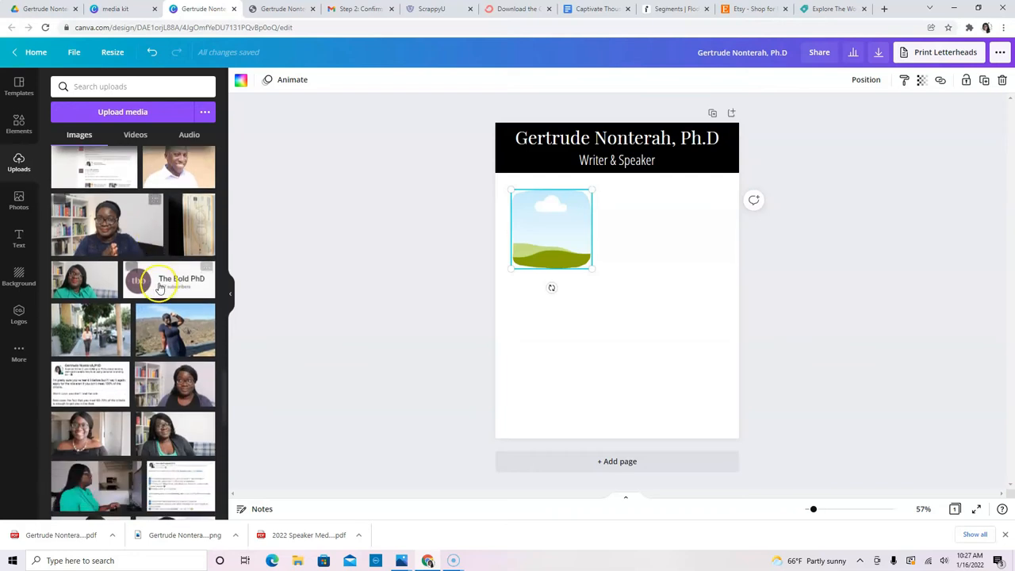
{"action": "scroll", "scroll_direction": "down", "scroll_amount": 3}
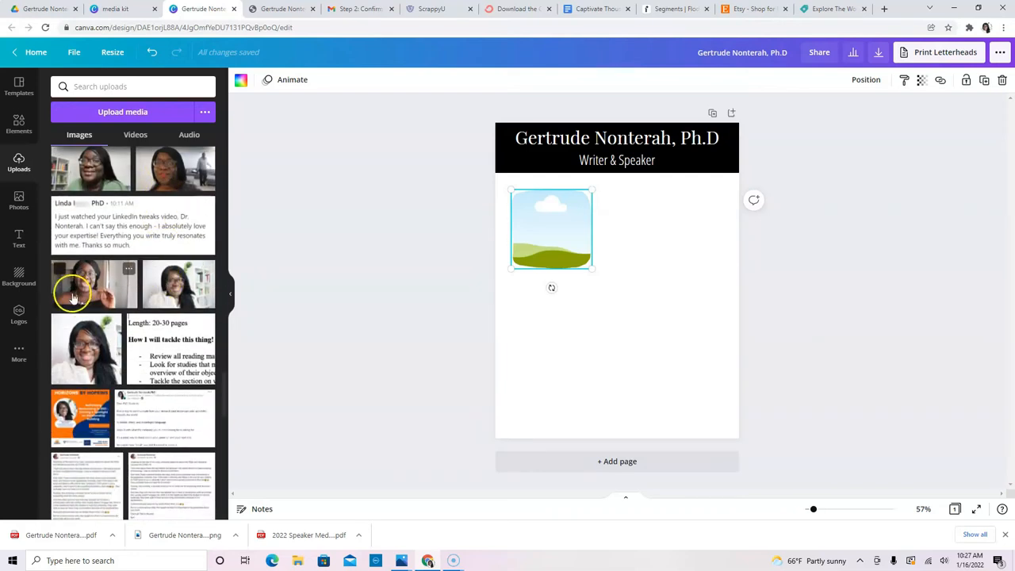
{"action": "mouse_move", "coordinate": [61, 333]}
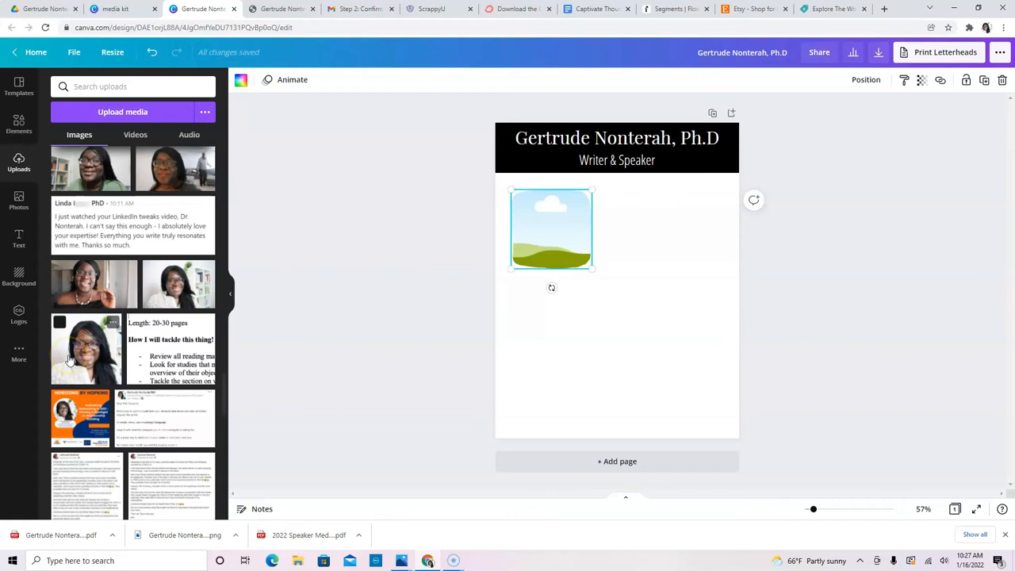
{"action": "mouse_move", "coordinate": [83, 363]}
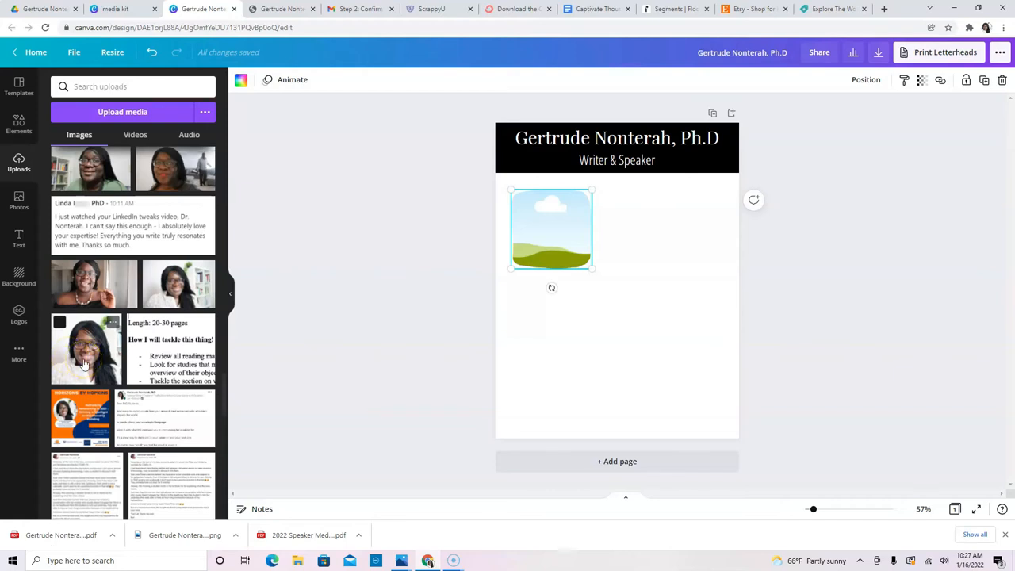
{"action": "mouse_move", "coordinate": [86, 363]}
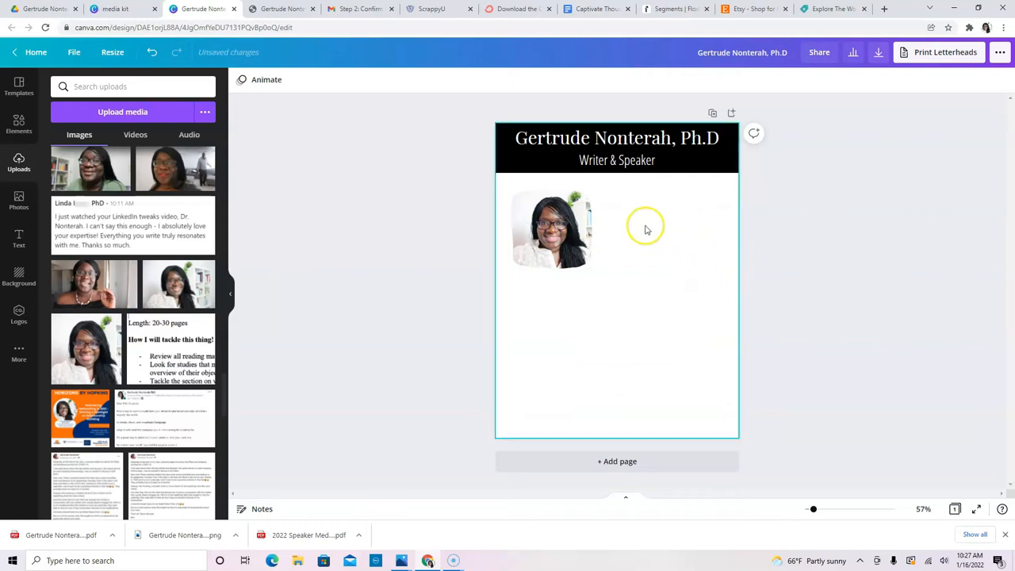
{"action": "mouse_move", "coordinate": [680, 251]}
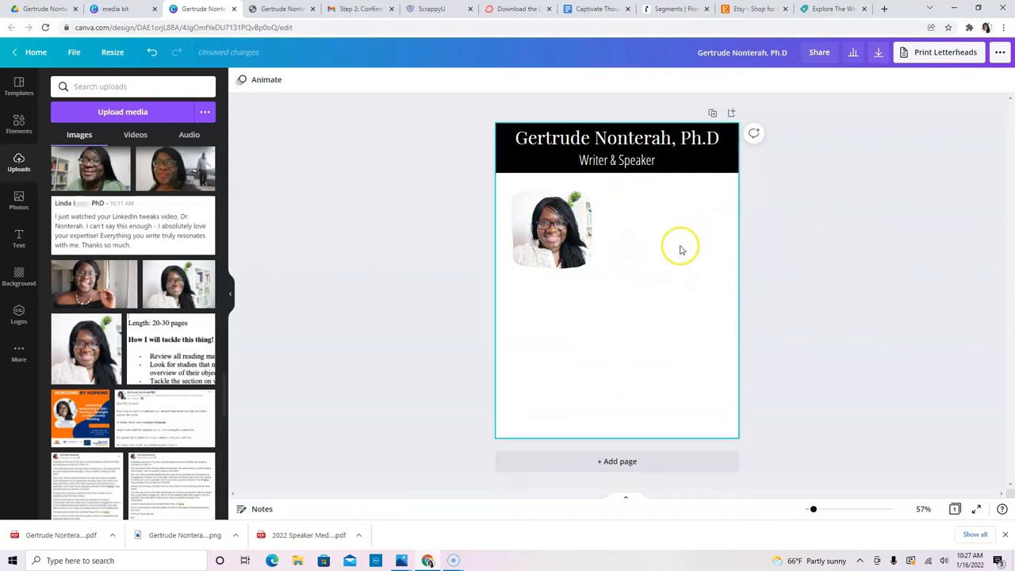
Step: Paste the bio from the PDF beside the headshot, narrow its box and reduce the text to size 14
{"action": "left_click", "coordinate": [282, 10]}
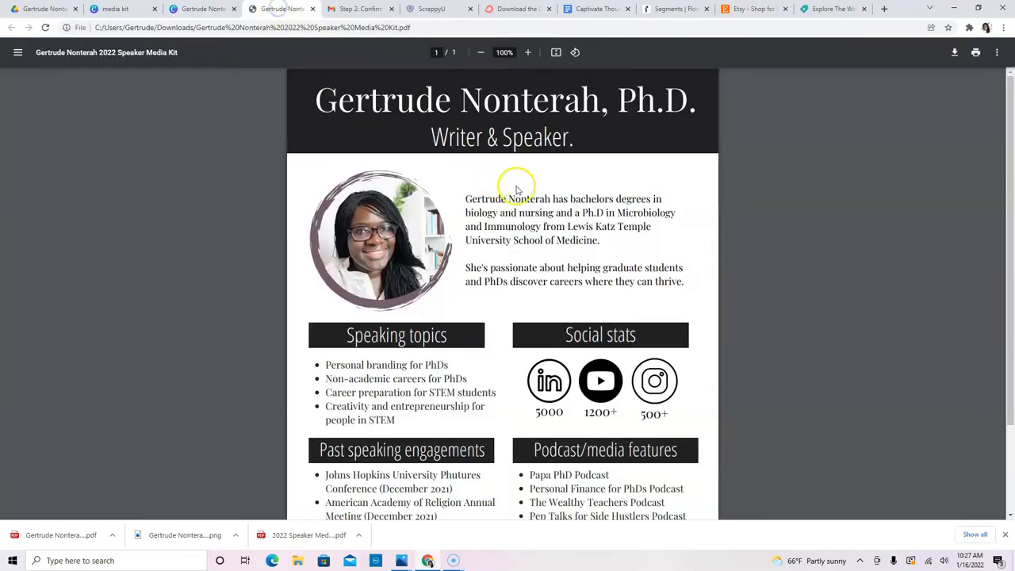
{"action": "left_click", "coordinate": [203, 10]}
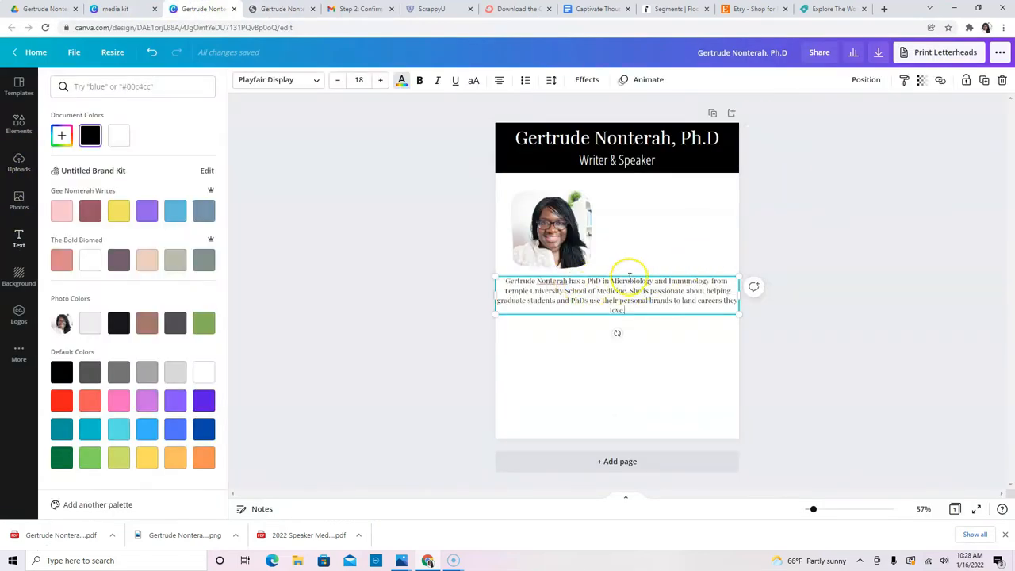
{"action": "left_click", "coordinate": [552, 230]}
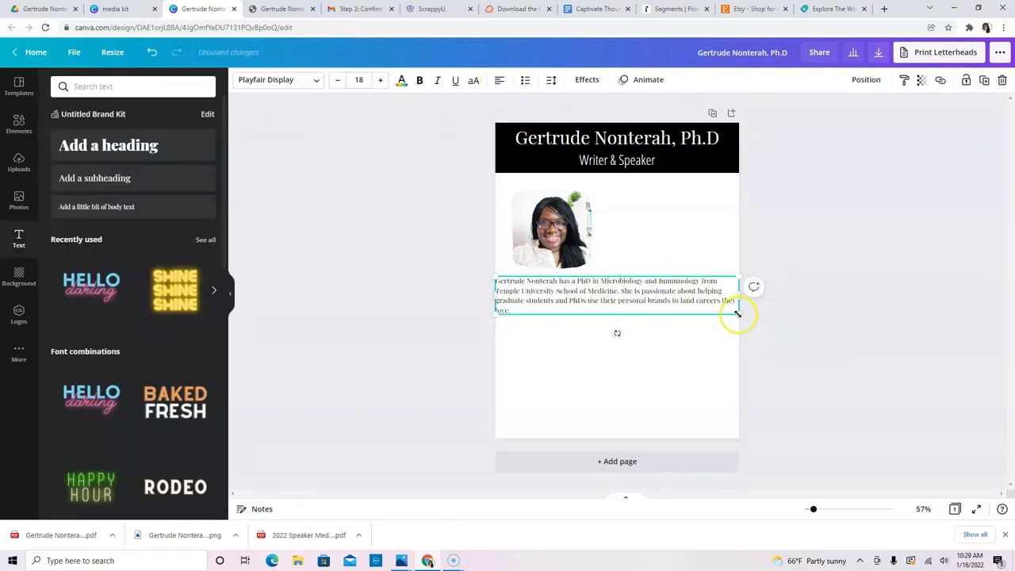
{"action": "left_click_drag", "start_coordinate": [736, 312], "coordinate": [649, 298]}
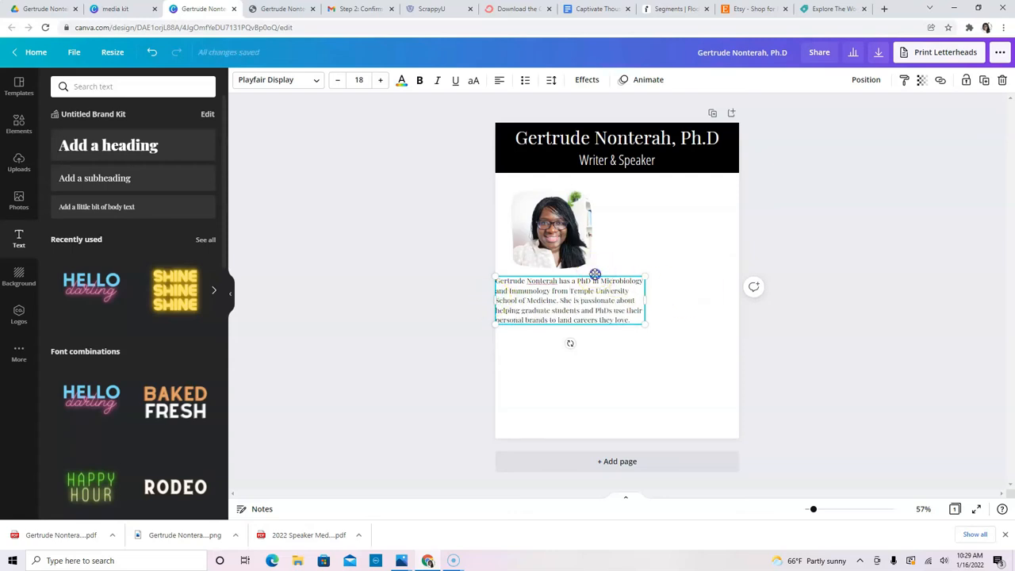
{"action": "left_click_drag", "start_coordinate": [570, 299], "coordinate": [674, 229]}
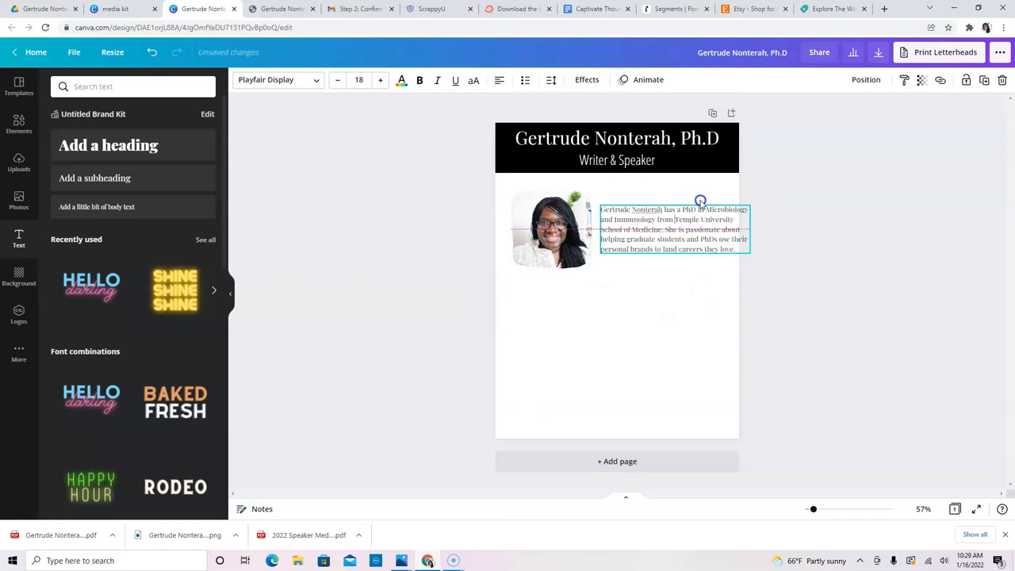
{"action": "left_click", "coordinate": [336, 80]}
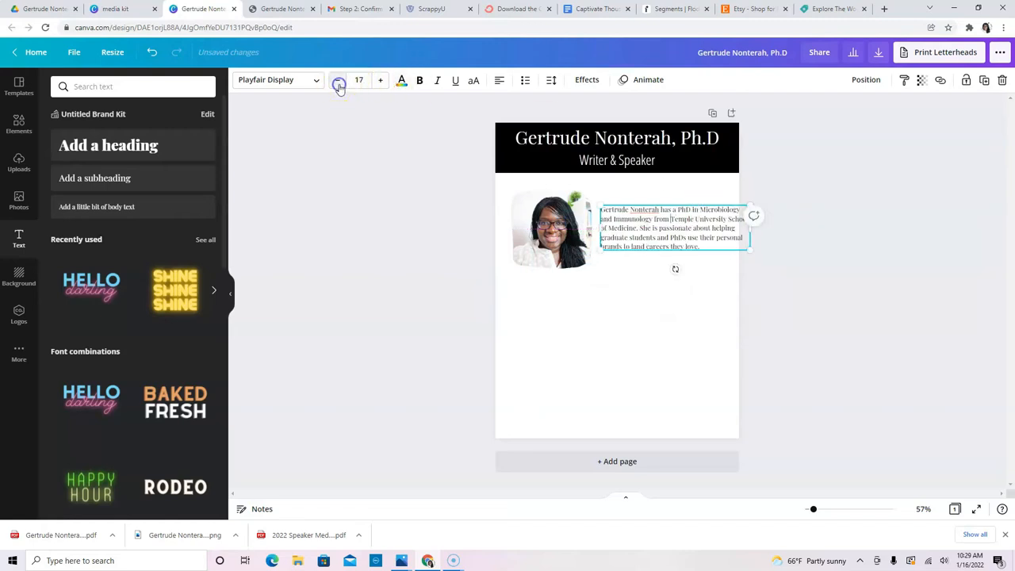
{"action": "left_click", "coordinate": [336, 79]}
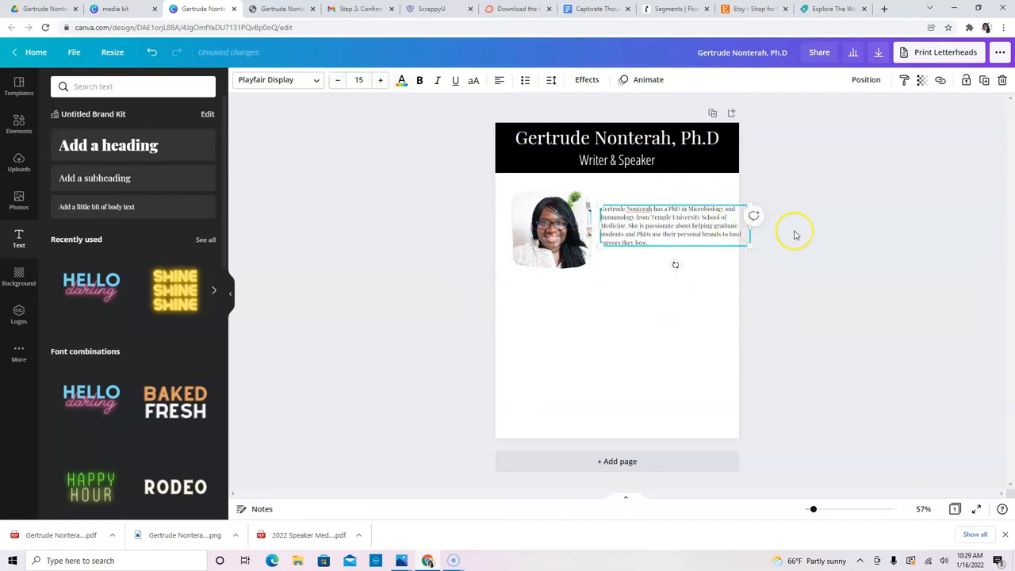
{"action": "left_click", "coordinate": [336, 79]}
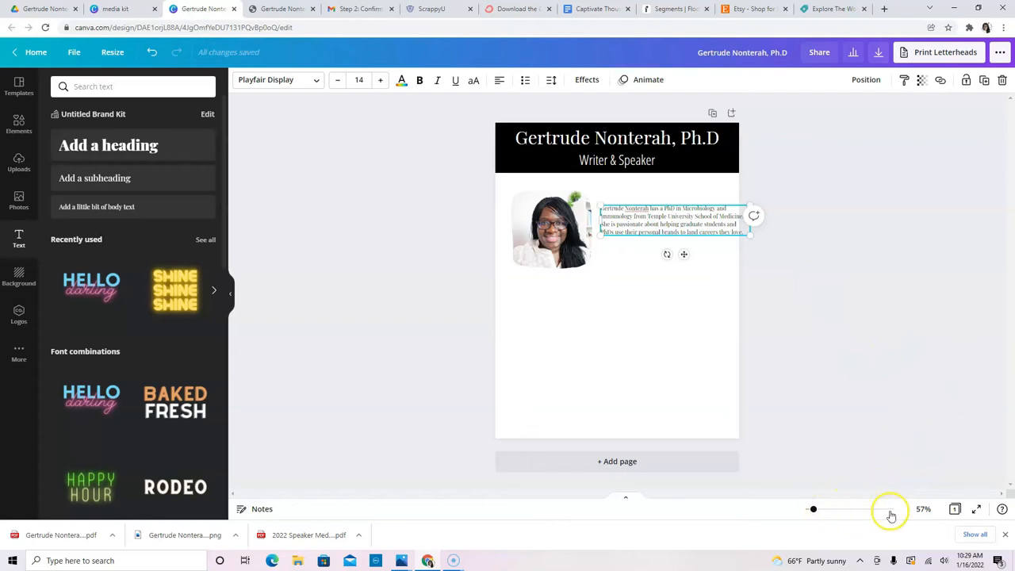
{"action": "mouse_move", "coordinate": [861, 515]}
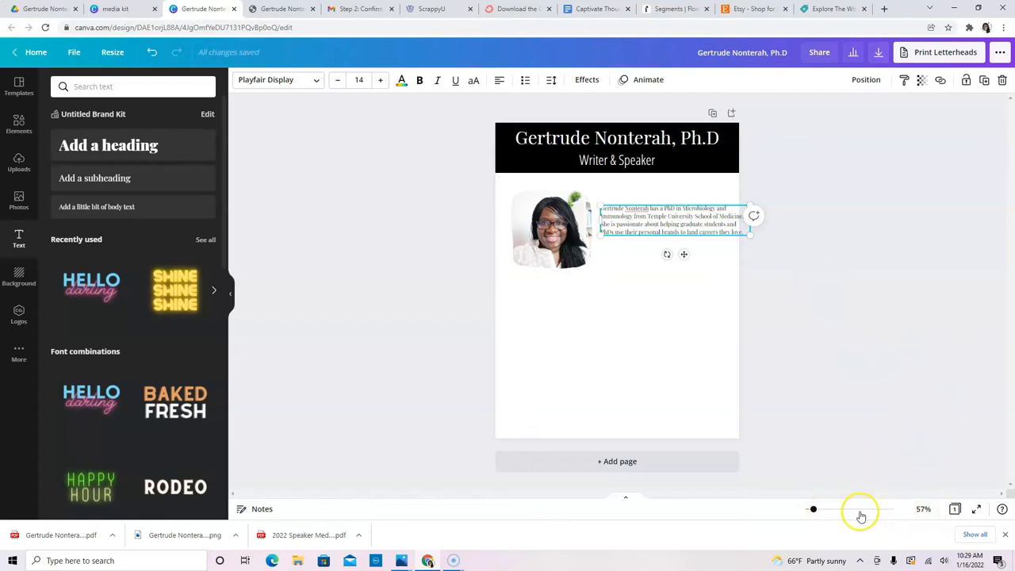
Step: Narrow the bio paragraph and move it level with the enlarged headshot under the header
{"action": "left_click_drag", "start_coordinate": [812, 507], "coordinate": [855, 507]}
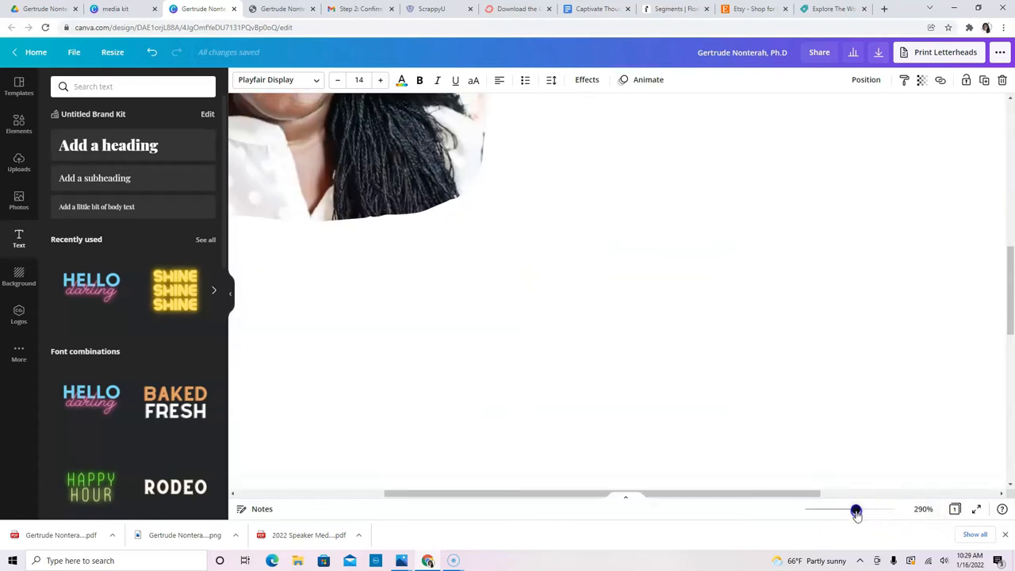
{"action": "left_click_drag", "start_coordinate": [854, 510], "coordinate": [823, 520]}
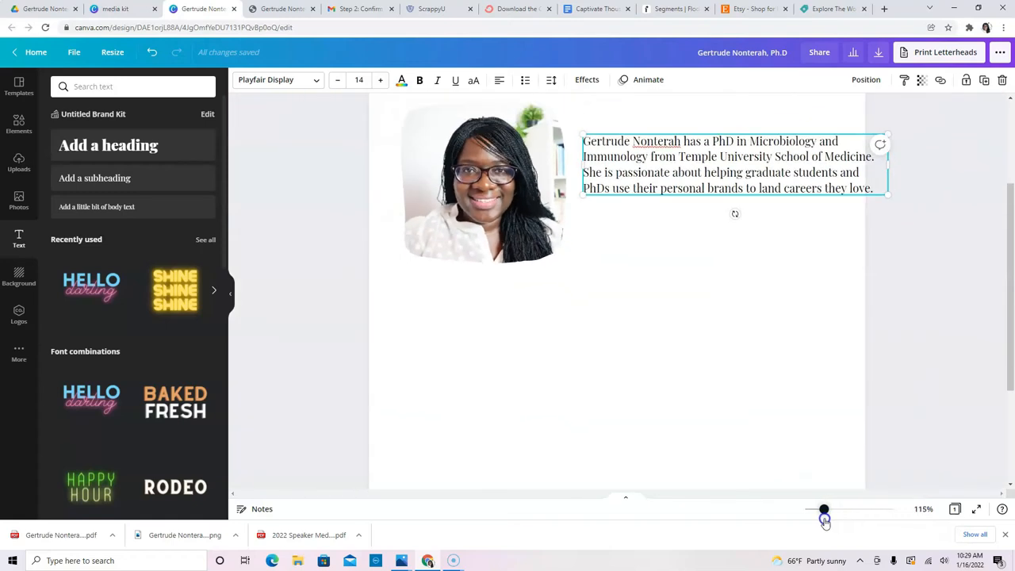
{"action": "left_click_drag", "start_coordinate": [825, 520], "coordinate": [821, 509]}
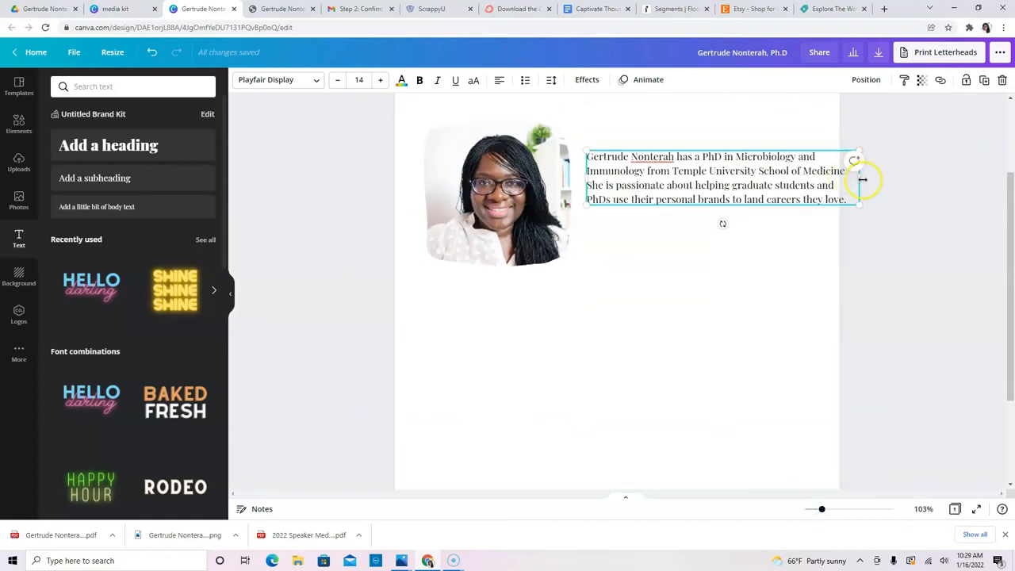
{"action": "left_click_drag", "start_coordinate": [863, 181], "coordinate": [821, 181]}
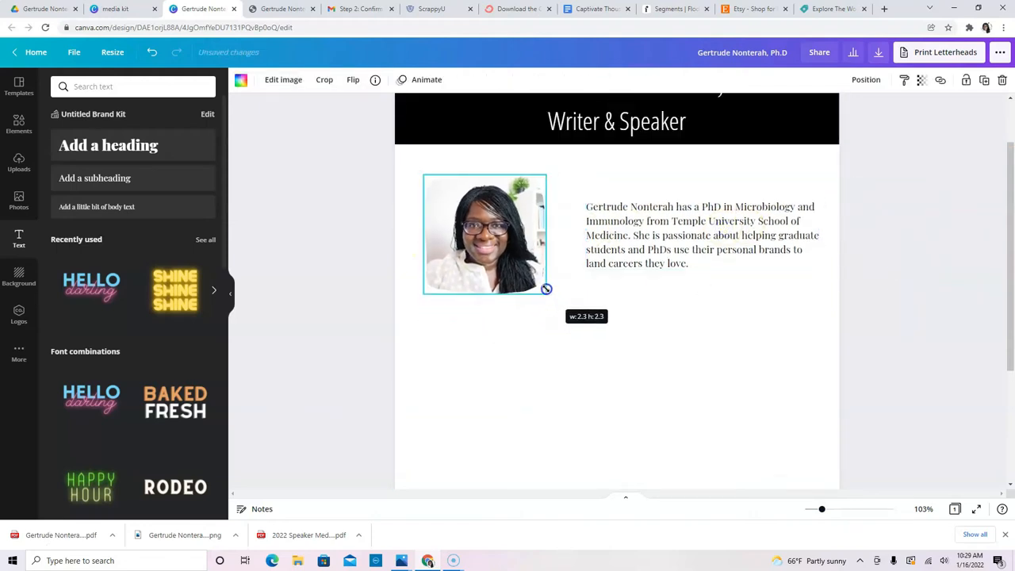
{"action": "left_click", "coordinate": [698, 235]}
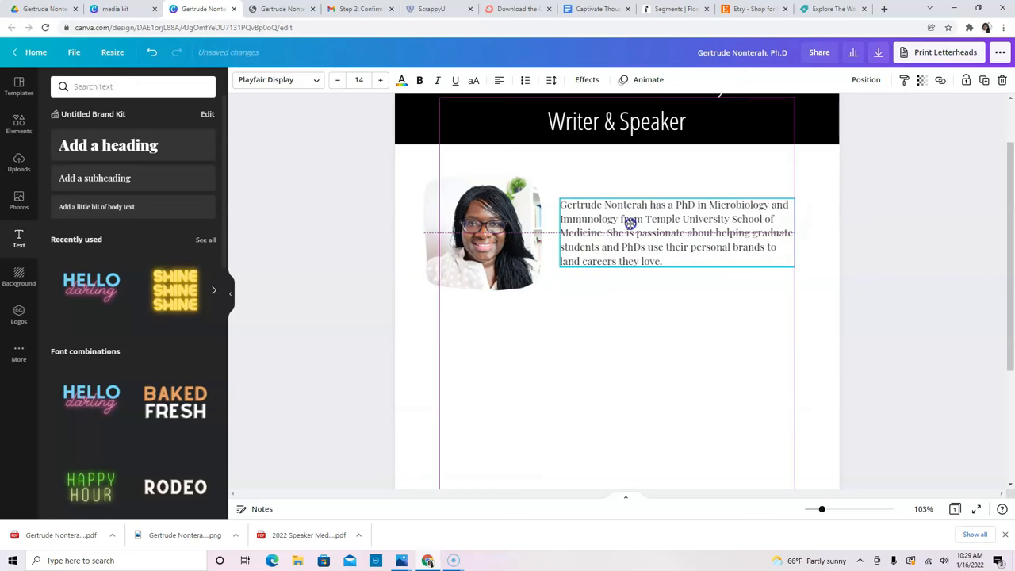
{"action": "left_click_drag", "start_coordinate": [793, 232], "coordinate": [806, 231]}
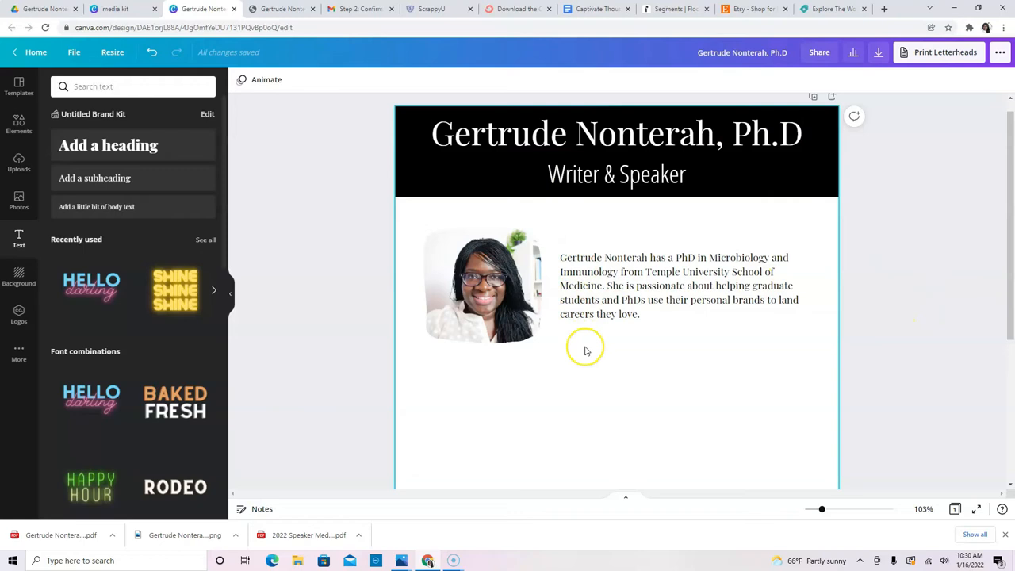
{"action": "scroll", "scroll_direction": "down", "scroll_amount": 3}
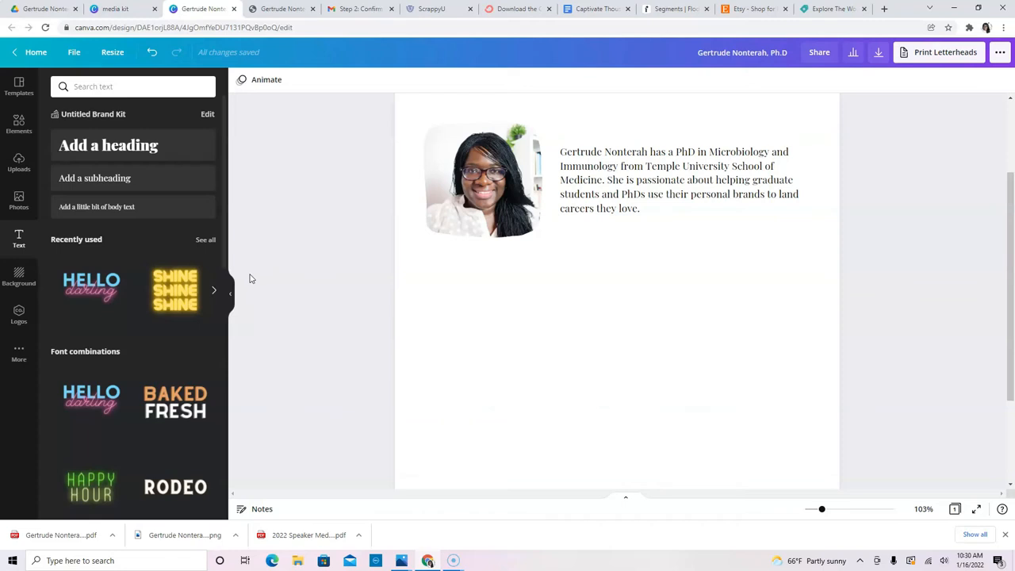
{"action": "scroll", "scroll_direction": "down", "scroll_amount": 3}
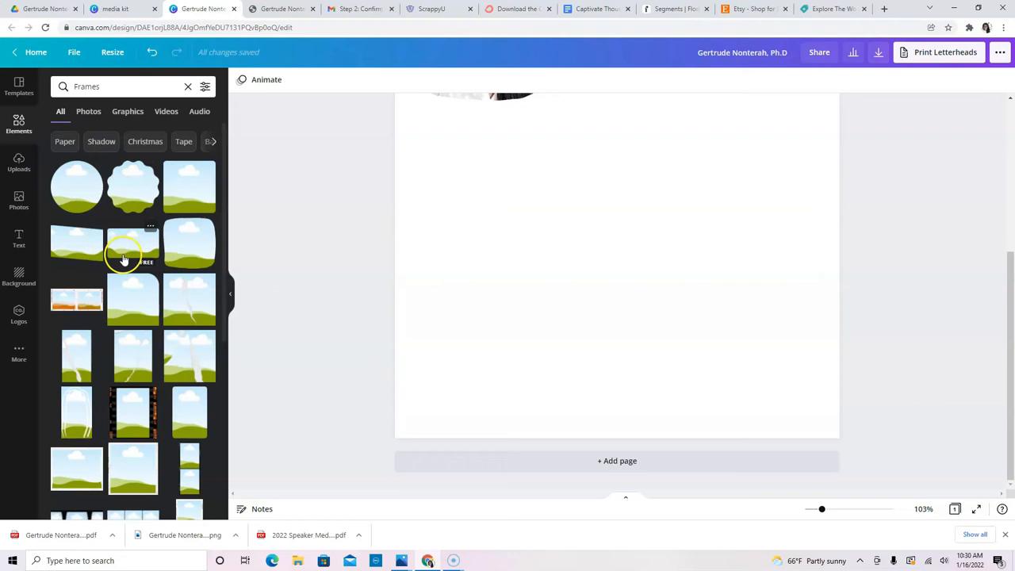
{"action": "mouse_move", "coordinate": [200, 141]}
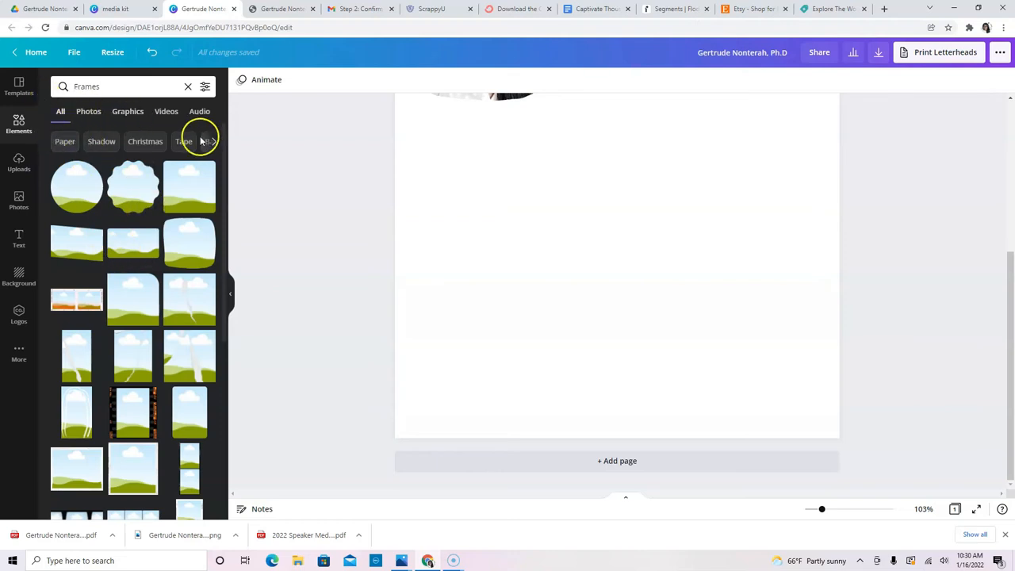
{"action": "mouse_move", "coordinate": [276, 141]}
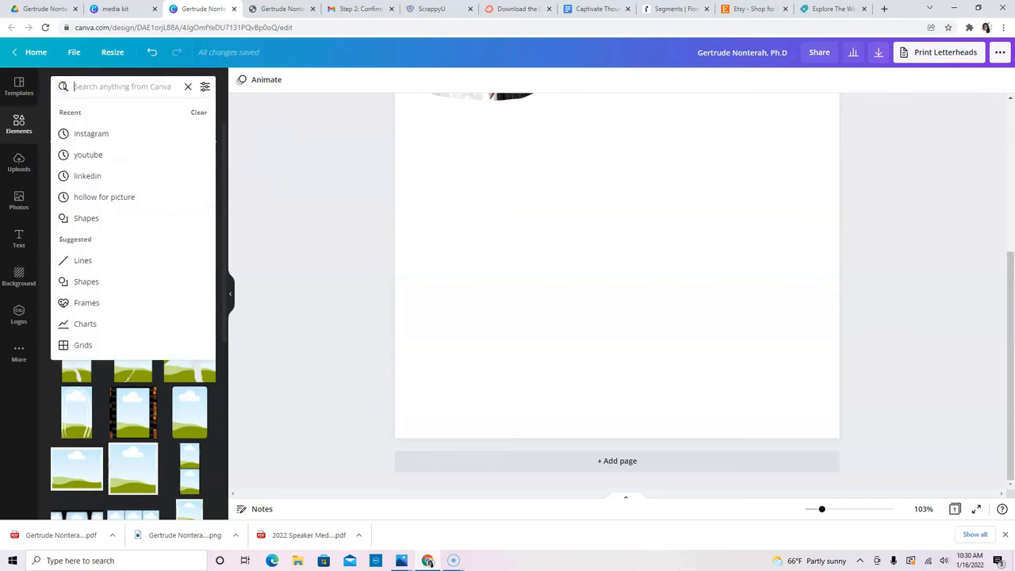
Step: Shape a thin rectangle along the page bottom, stretch it full width and colour it black
{"action": "type", "text": "sha"}
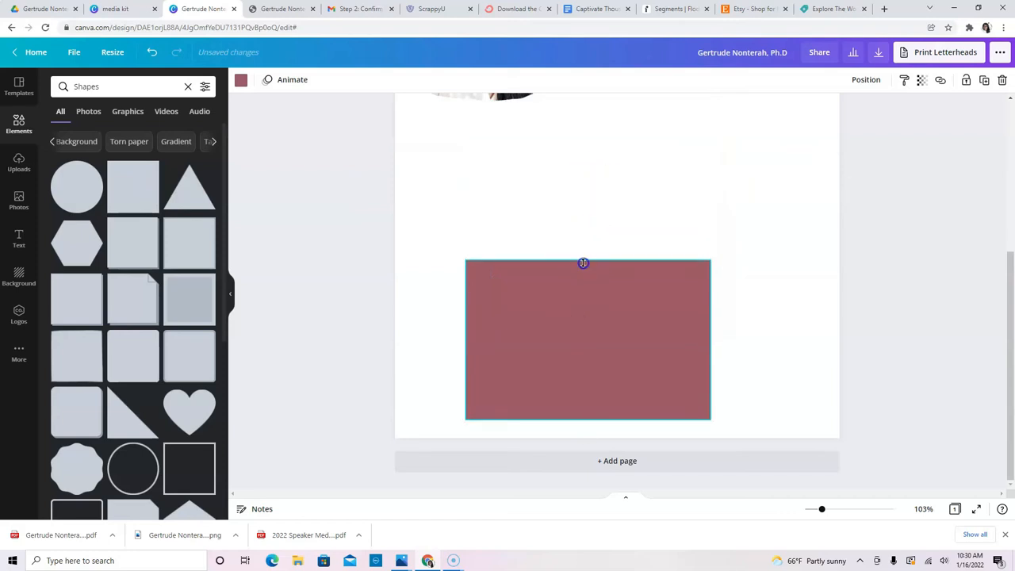
{"action": "left_click_drag", "start_coordinate": [584, 263], "coordinate": [568, 397]}
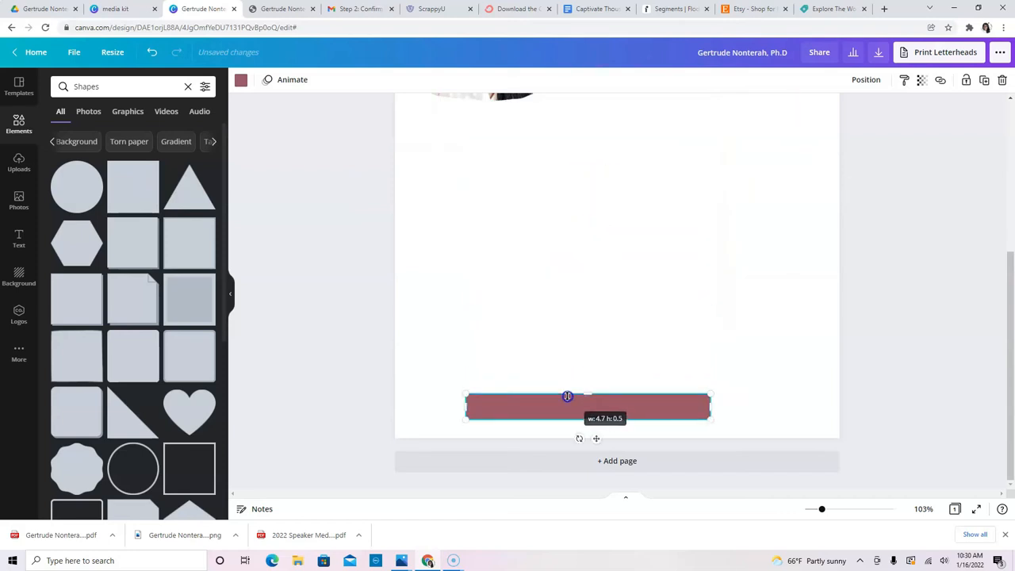
{"action": "left_click_drag", "start_coordinate": [587, 406], "coordinate": [515, 425]}
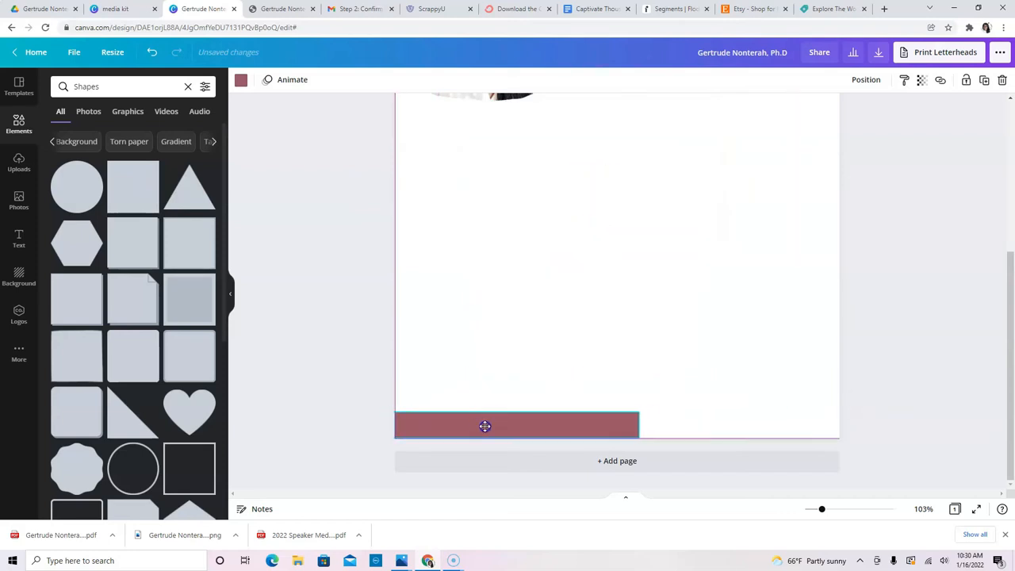
{"action": "left_click_drag", "start_coordinate": [637, 425], "coordinate": [833, 425]}
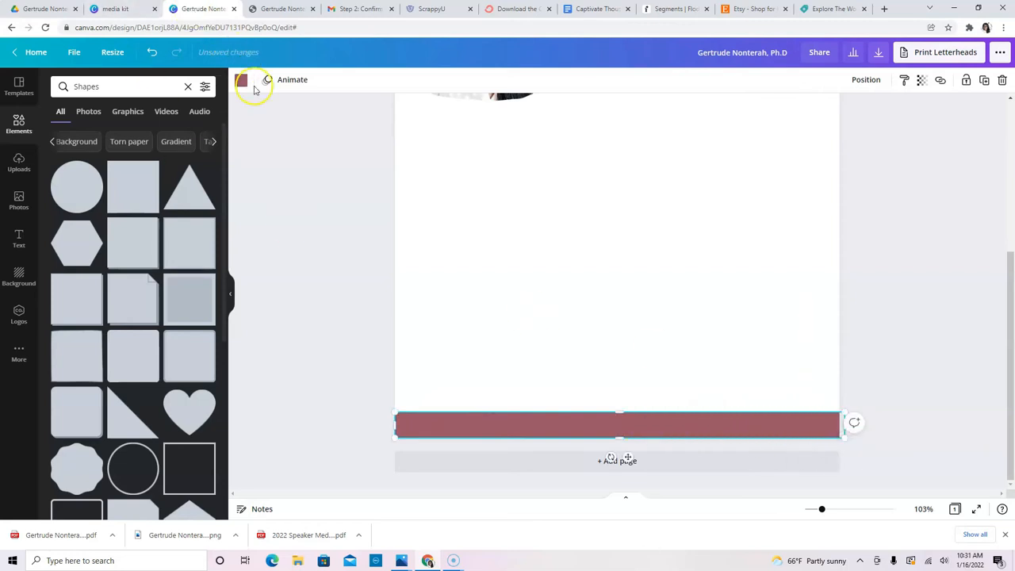
{"action": "left_click", "coordinate": [241, 79]}
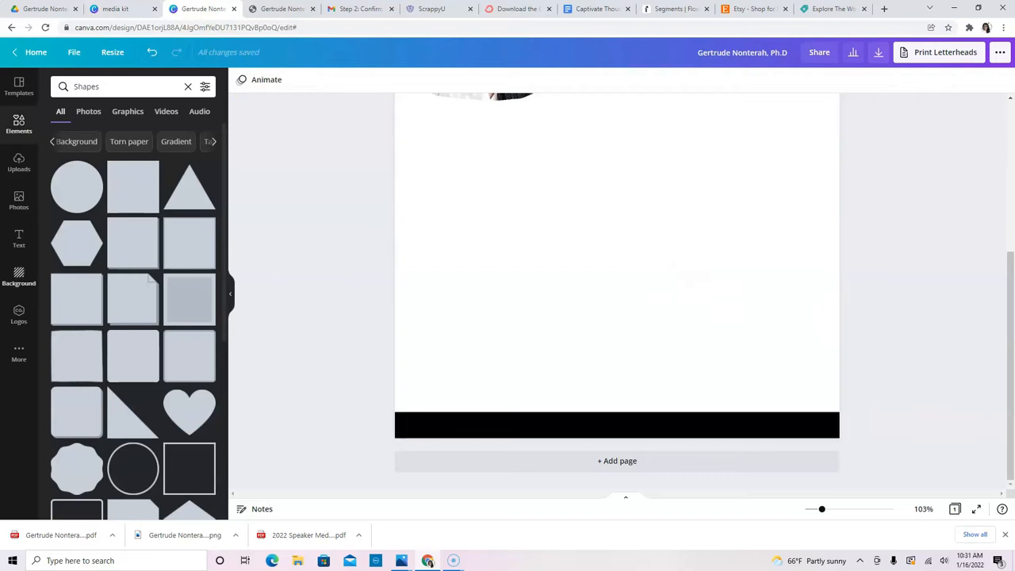
{"action": "left_click", "coordinate": [19, 238]}
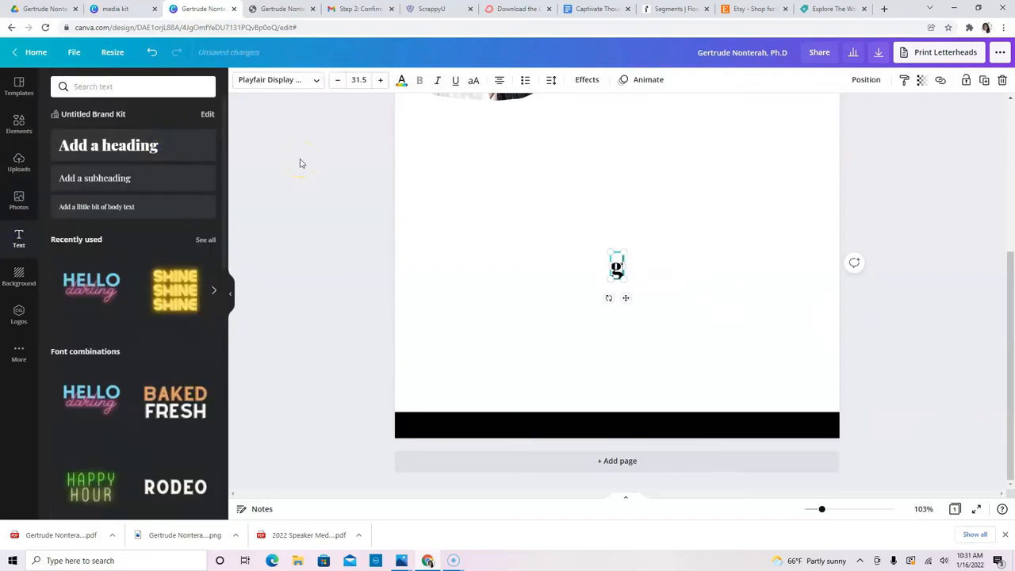
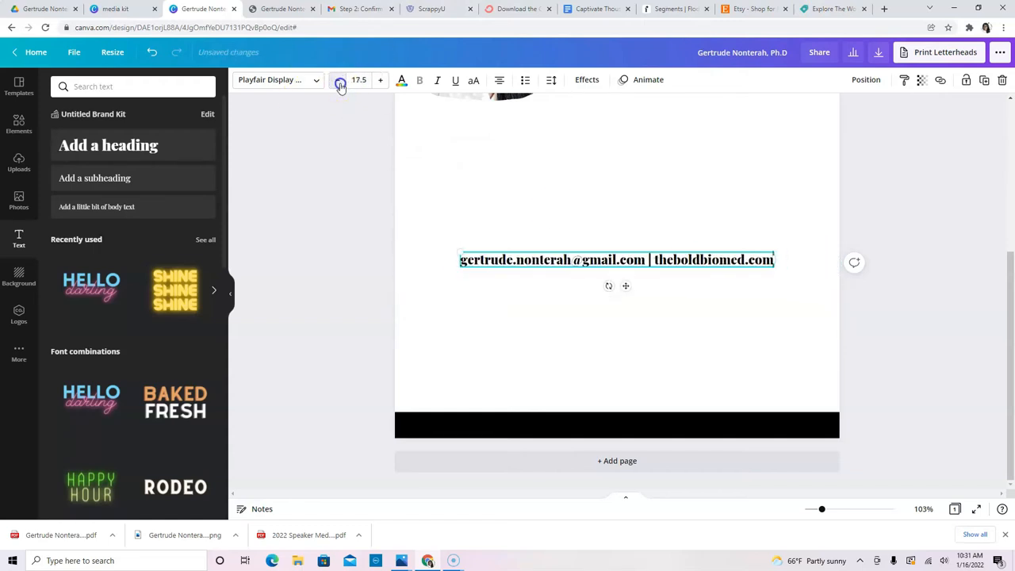
Step: Make the email/website contact line smaller, regular Playfair Display, white, and place it over the black footer
{"action": "left_click", "coordinate": [273, 79]}
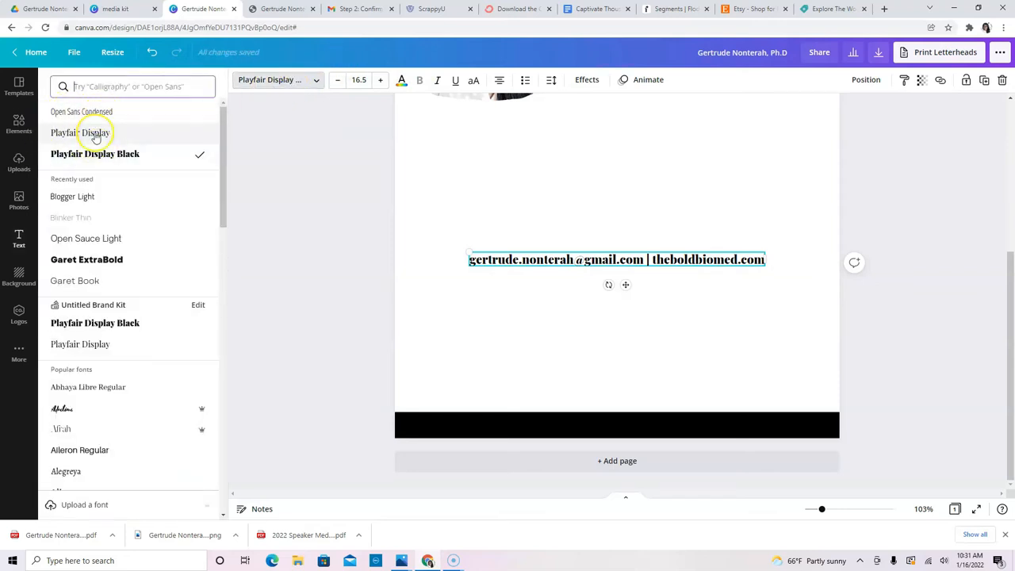
{"action": "left_click", "coordinate": [79, 133]}
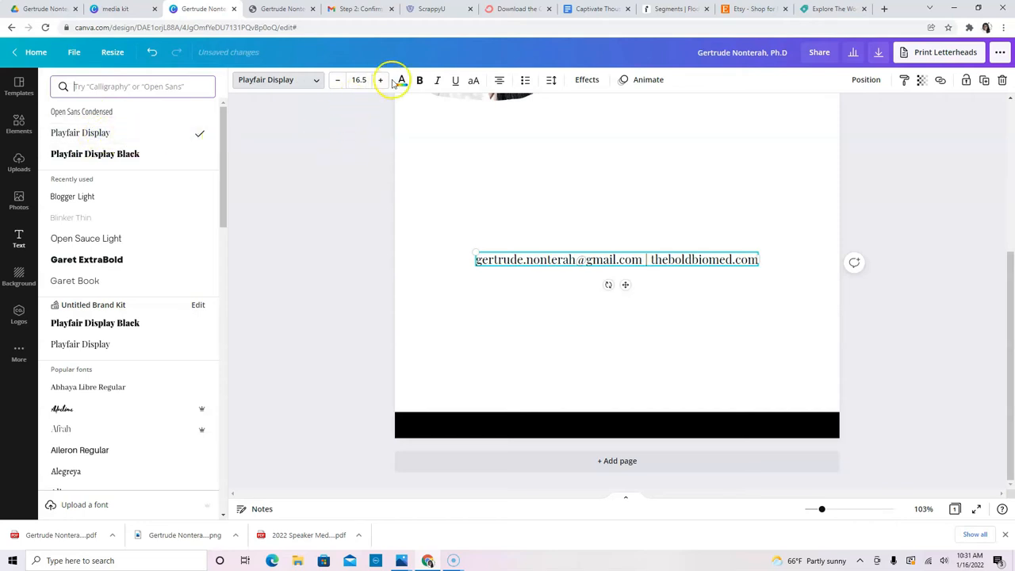
{"action": "left_click", "coordinate": [401, 79]}
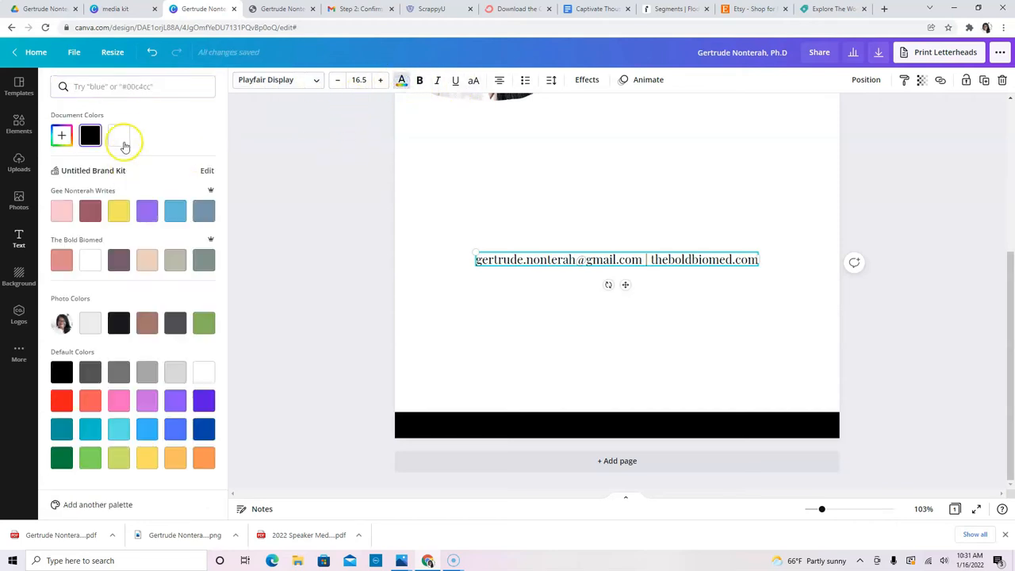
{"action": "left_click", "coordinate": [119, 134]}
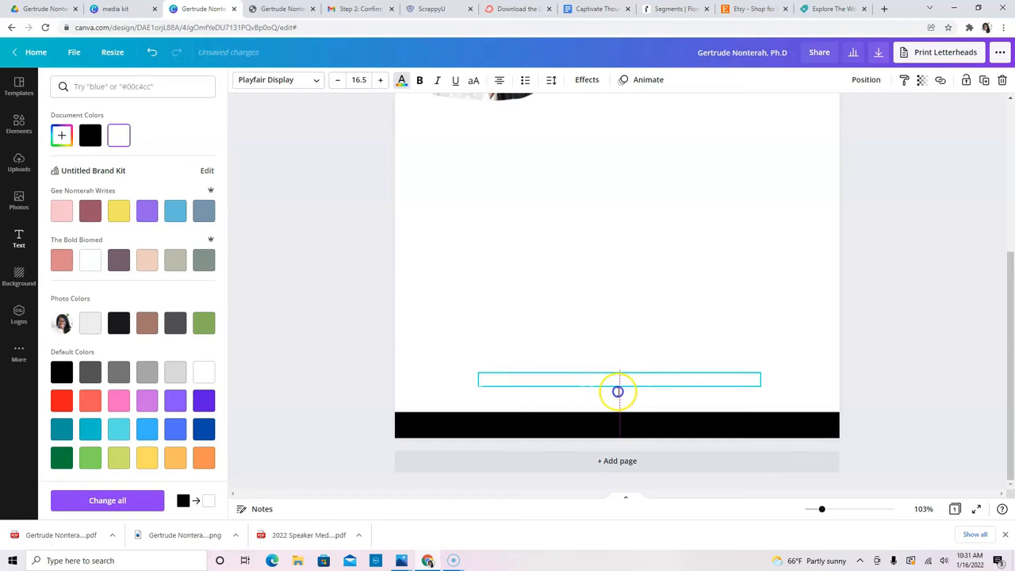
{"action": "left_click", "coordinate": [617, 425]}
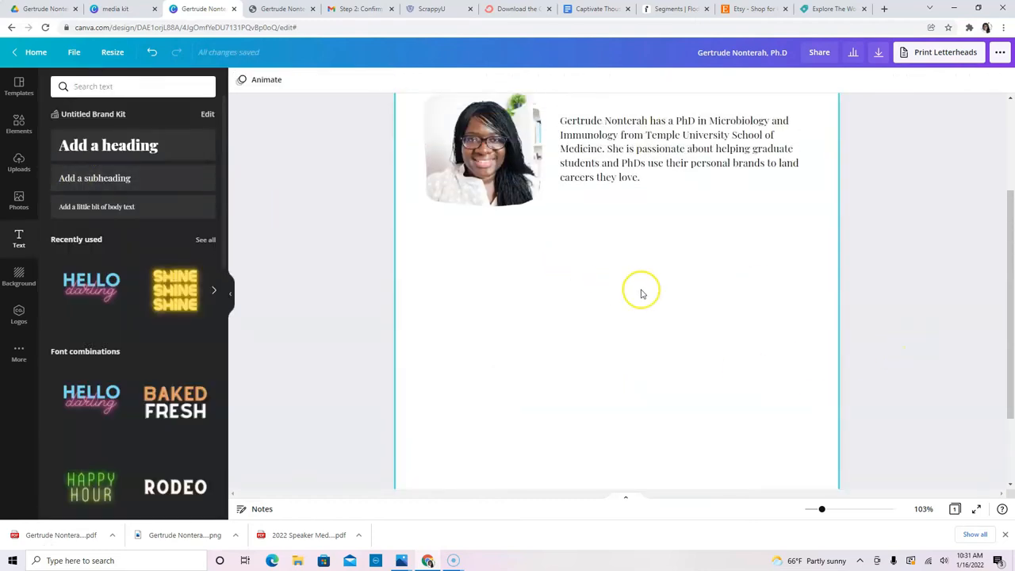
Step: Add a rectangle from Shapes below the bio and flatten it into a thin mauve bar
{"action": "scroll", "scroll_direction": "down", "scroll_amount": 3}
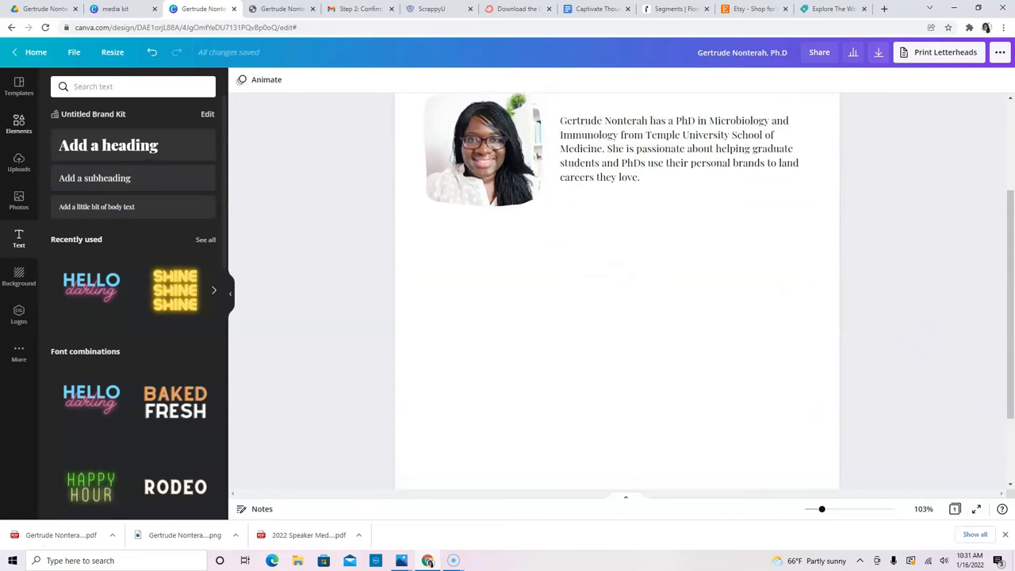
{"action": "type", "text": "Shapes"}
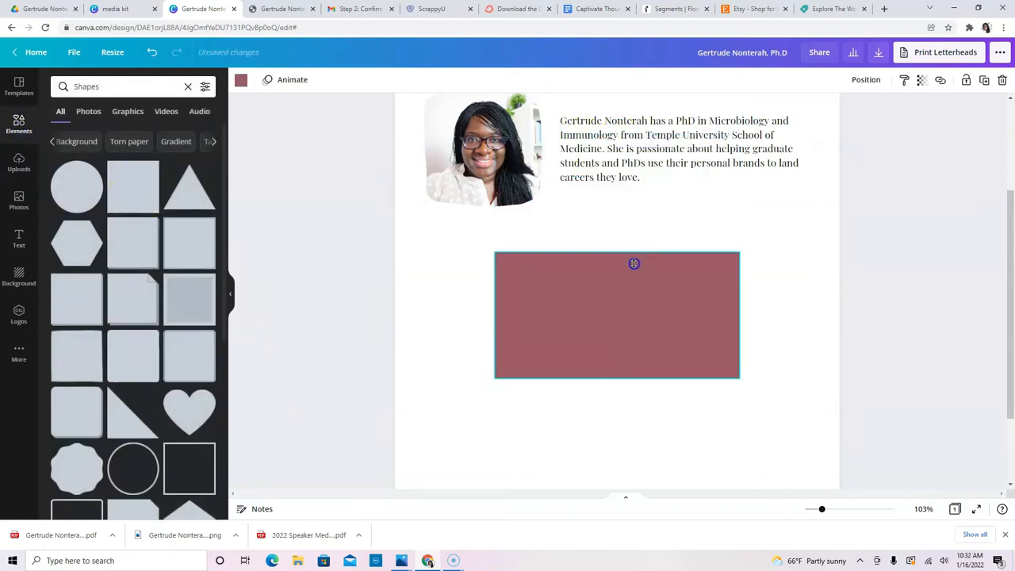
{"action": "left_click_drag", "start_coordinate": [634, 264], "coordinate": [622, 355]}
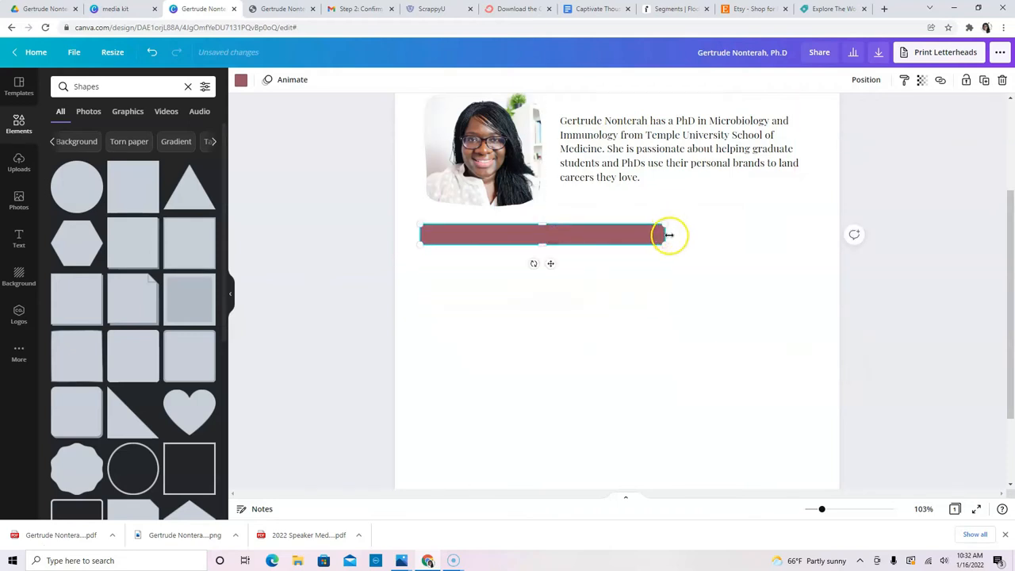
{"action": "left_click_drag", "start_coordinate": [658, 235], "coordinate": [589, 235]}
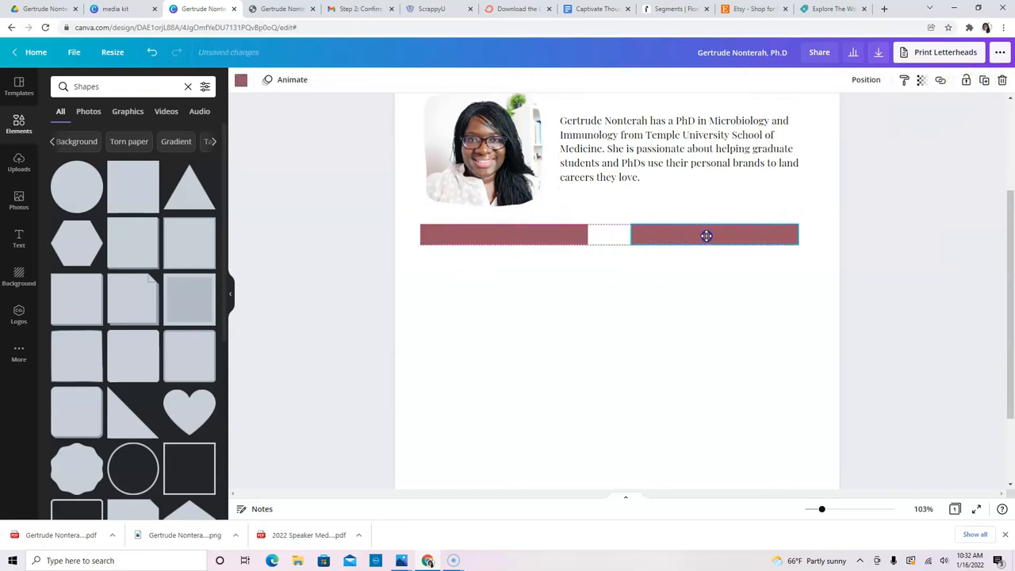
Step: Duplicate the bar into copies arranged as two rows of section bars beneath the headshot and bio
{"action": "left_click", "coordinate": [492, 235]}
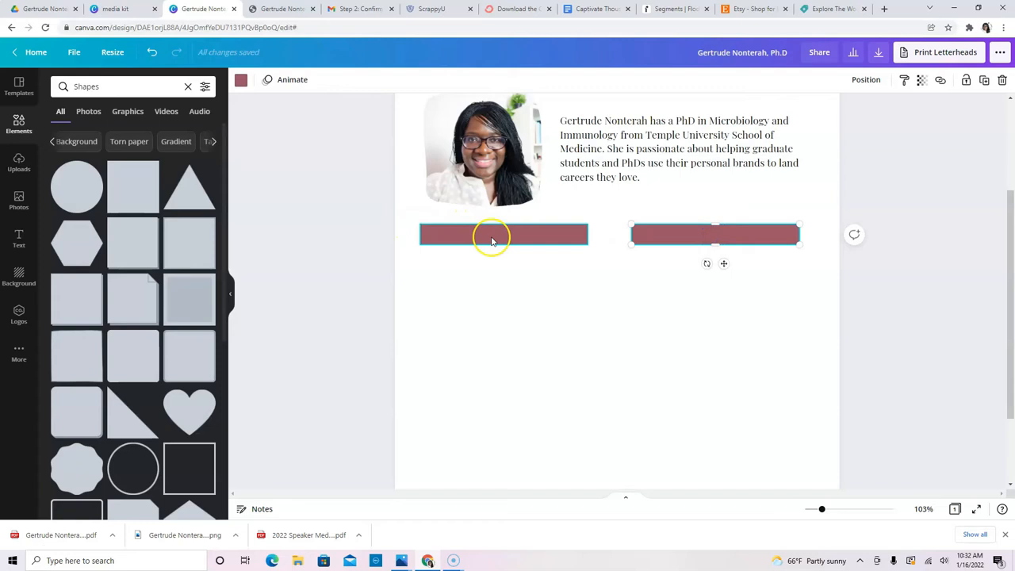
{"action": "scroll", "scroll_direction": "down", "scroll_amount": 3}
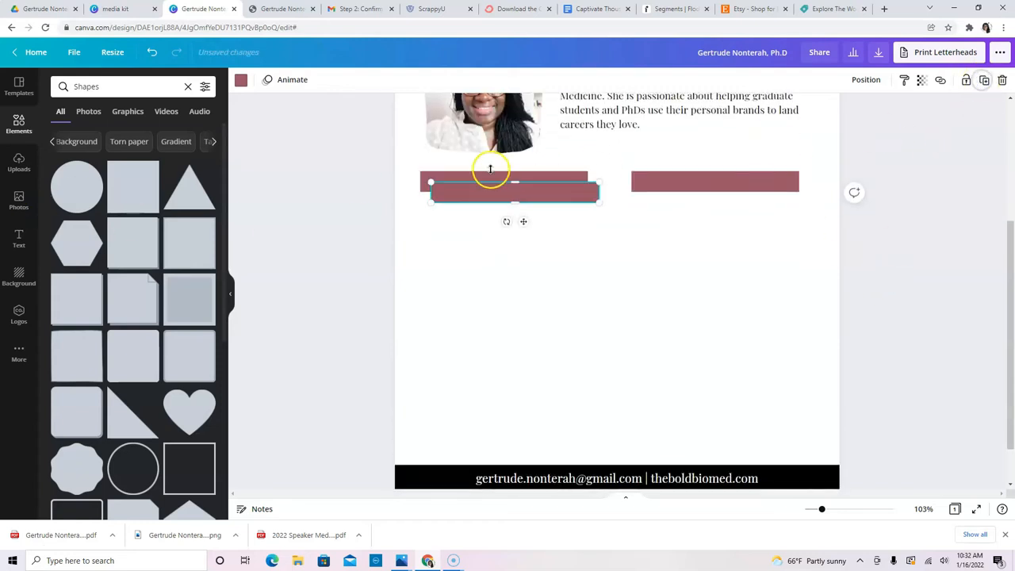
{"action": "left_click_drag", "start_coordinate": [513, 191], "coordinate": [498, 317]}
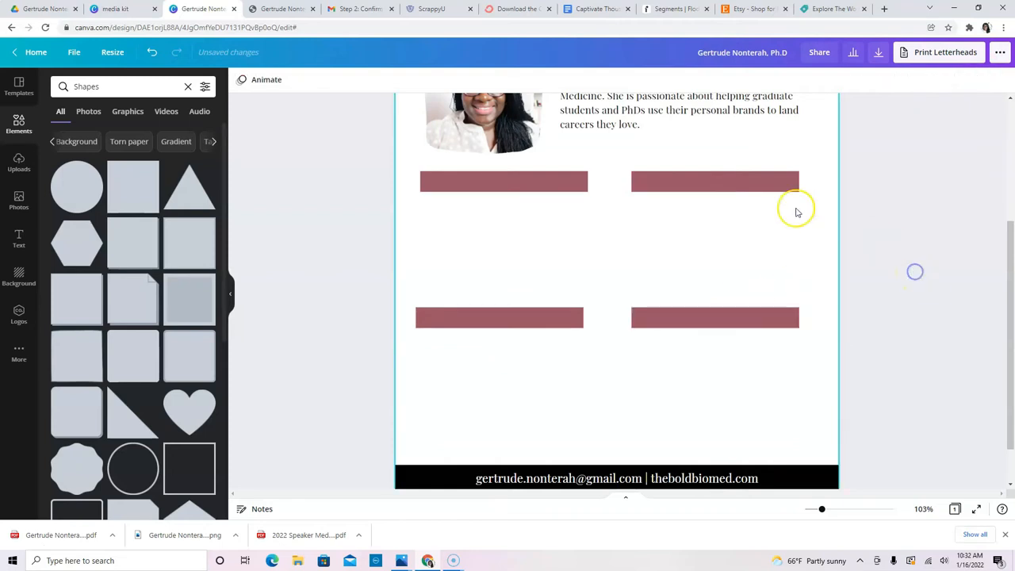
{"action": "left_click", "coordinate": [713, 180]}
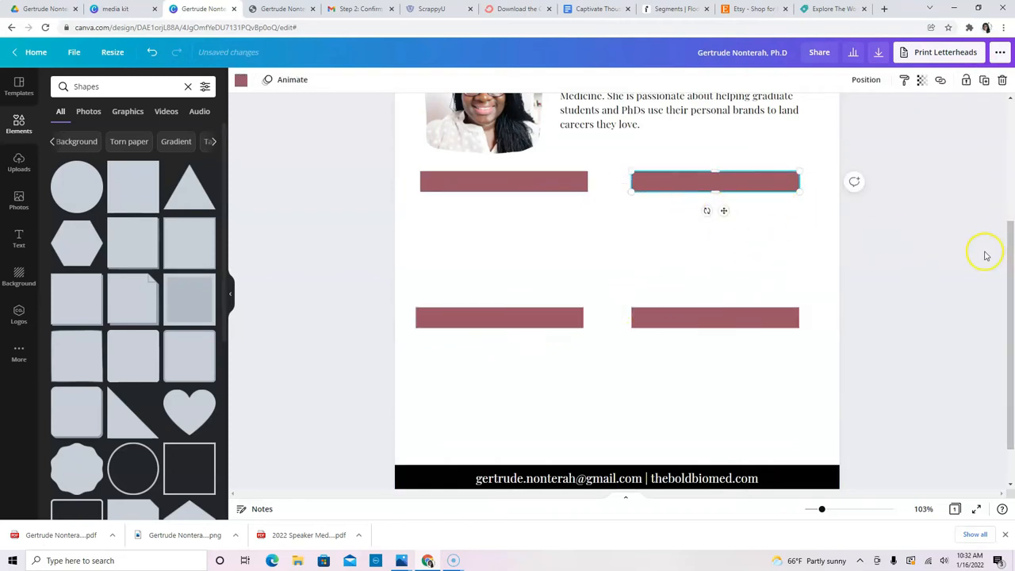
{"action": "scroll", "scroll_direction": "up", "scroll_amount": 3}
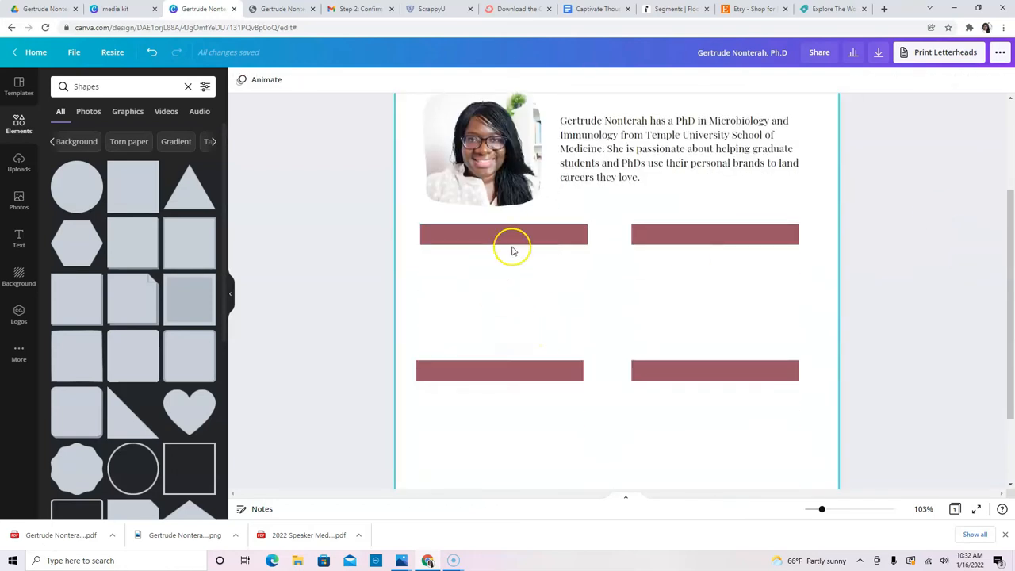
{"action": "mouse_move", "coordinate": [627, 355]}
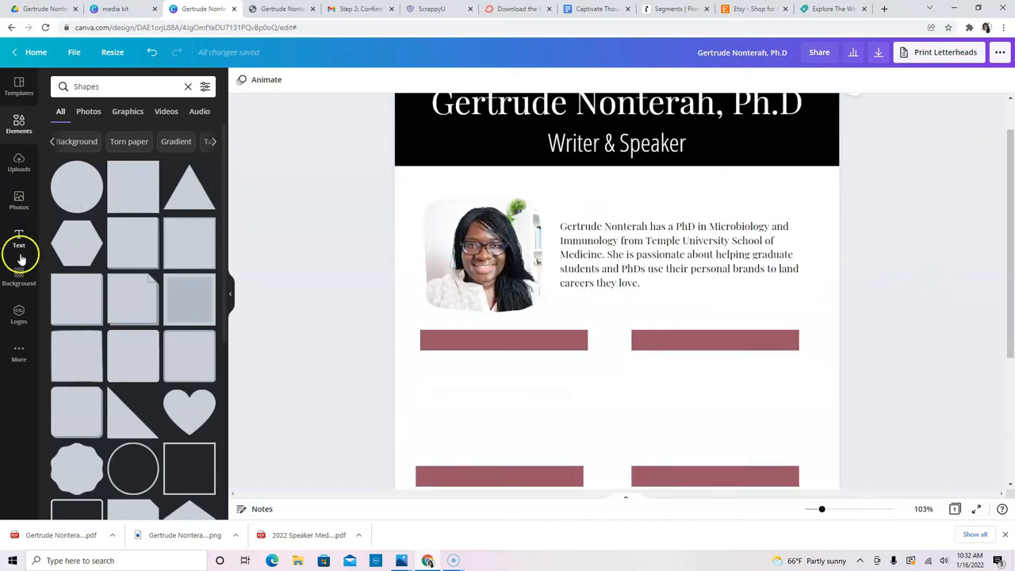
Step: Add a 'Social Stats' subheading at size 21 on the top right bar
{"action": "left_click", "coordinate": [19, 238]}
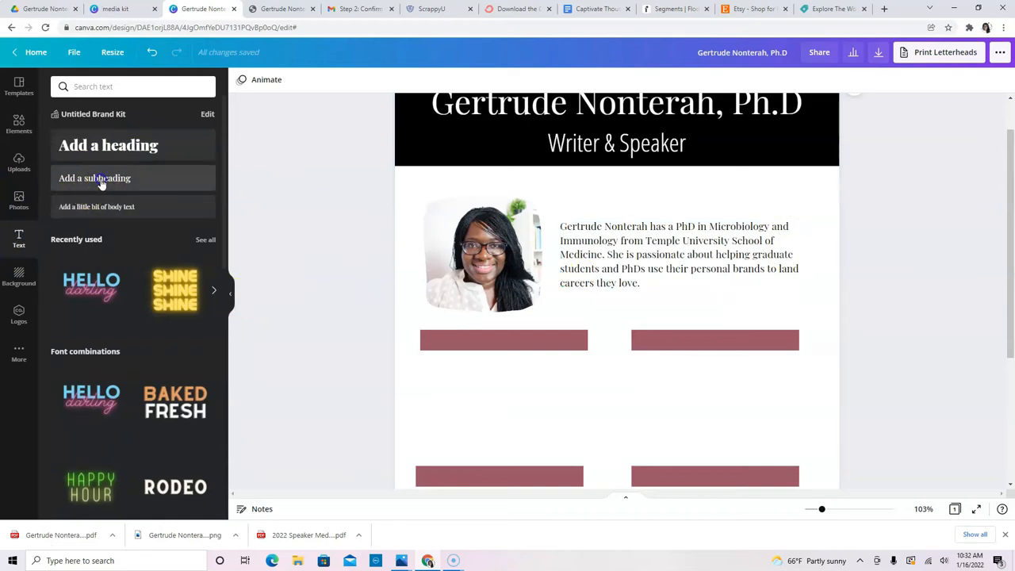
{"action": "left_click", "coordinate": [95, 177]}
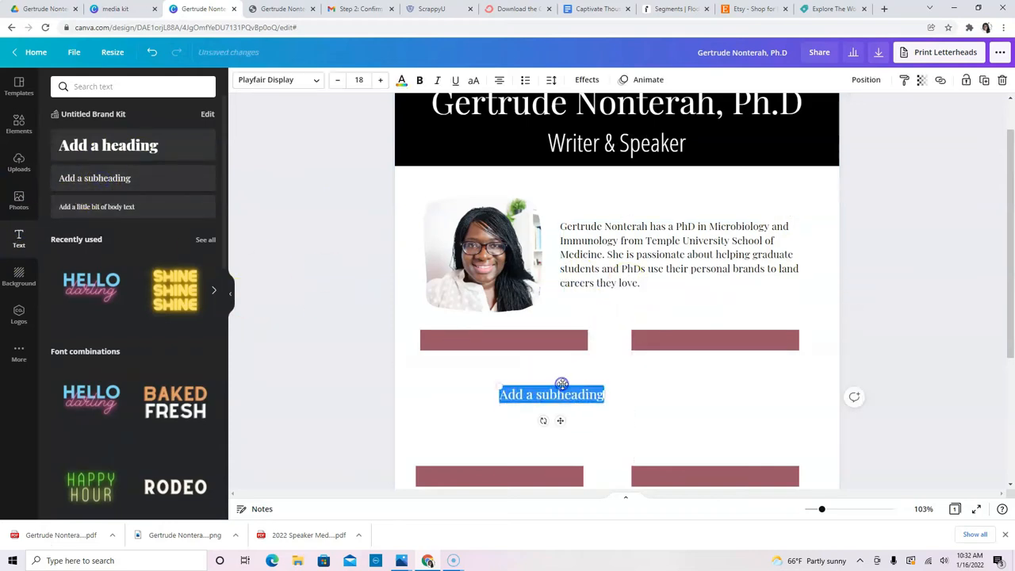
{"action": "left_click", "coordinate": [504, 340]}
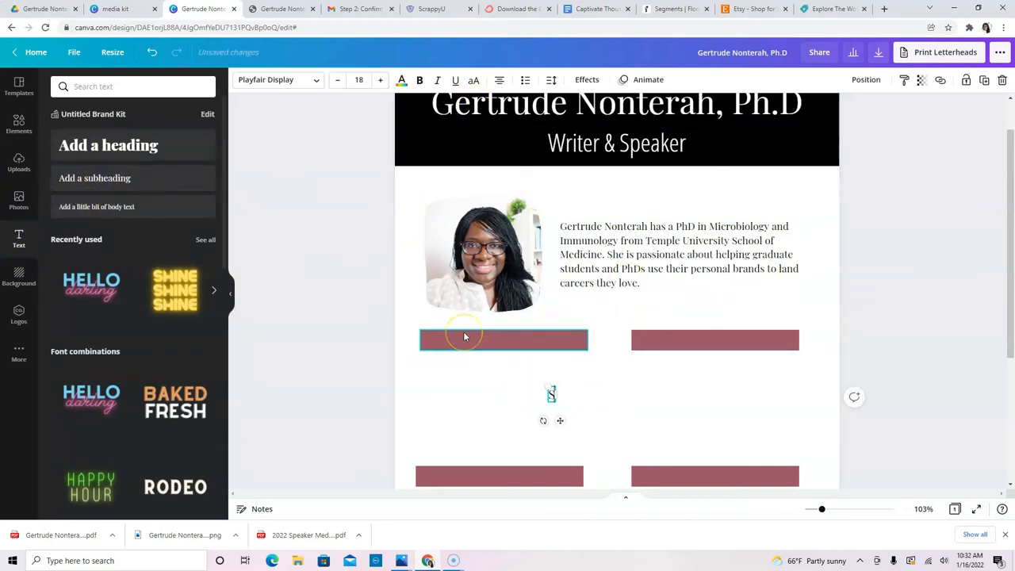
{"action": "type", "text": "ocial Stats"}
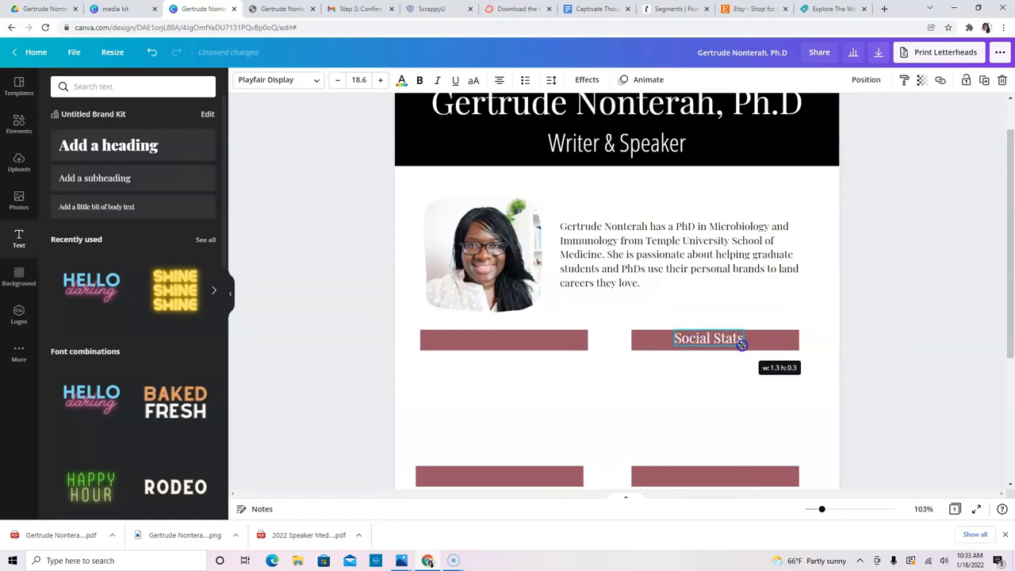
{"action": "left_click", "coordinate": [358, 79]}
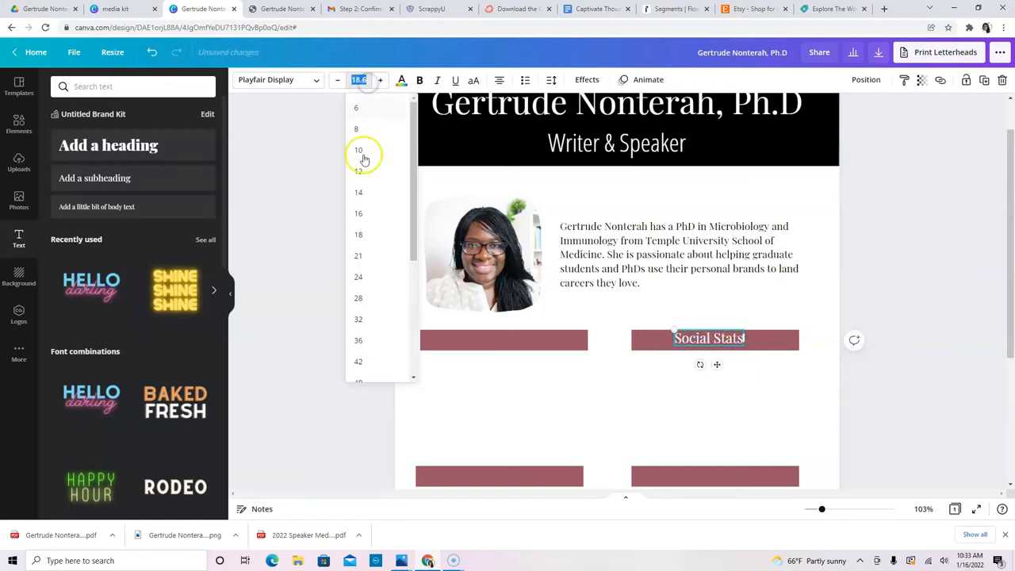
{"action": "left_click", "coordinate": [358, 256]}
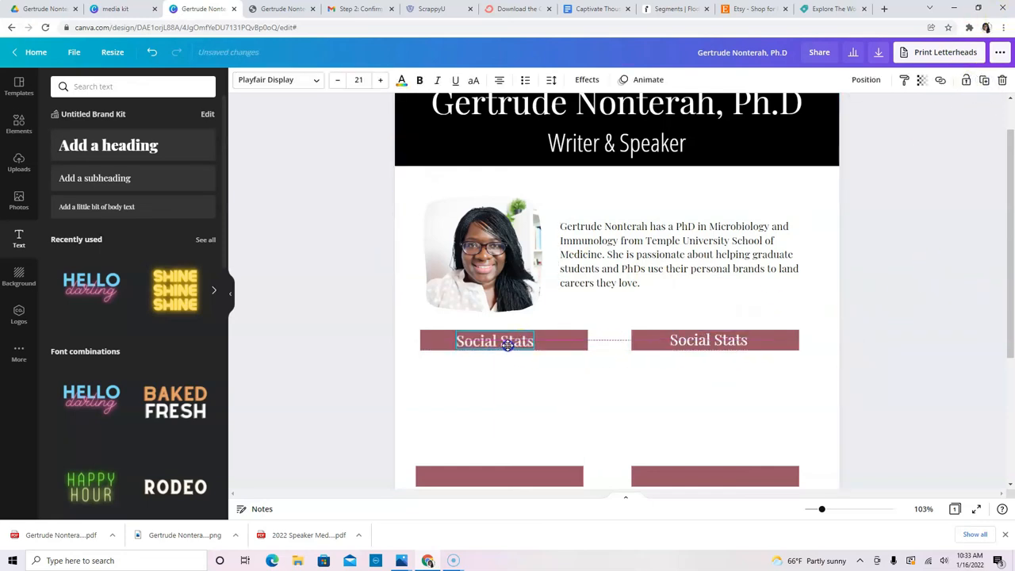
Step: Retype the copied heading on the left bar as 'Speaking Topics'
{"action": "left_click", "coordinate": [495, 339]}
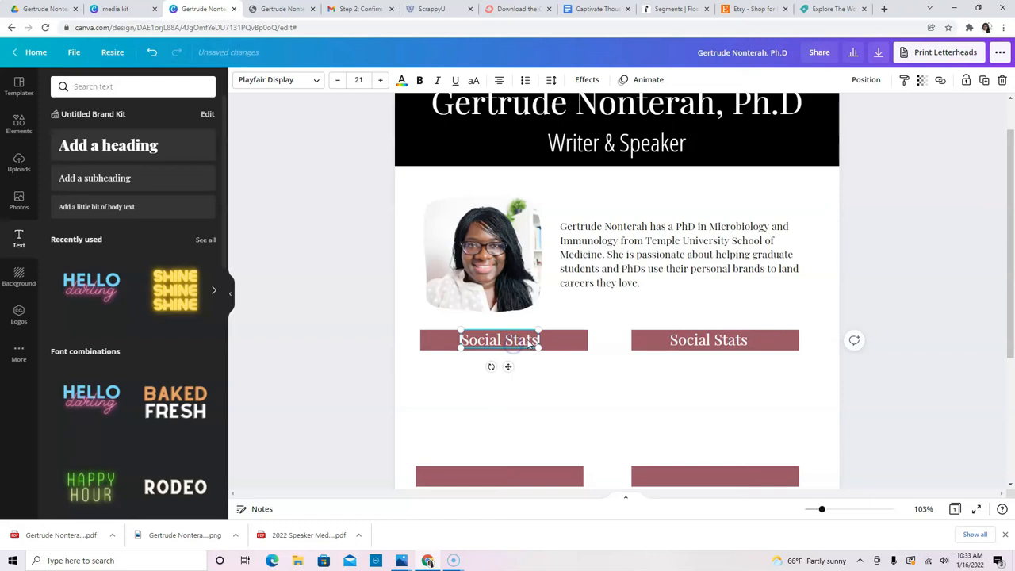
{"action": "left_click", "coordinate": [482, 254]}
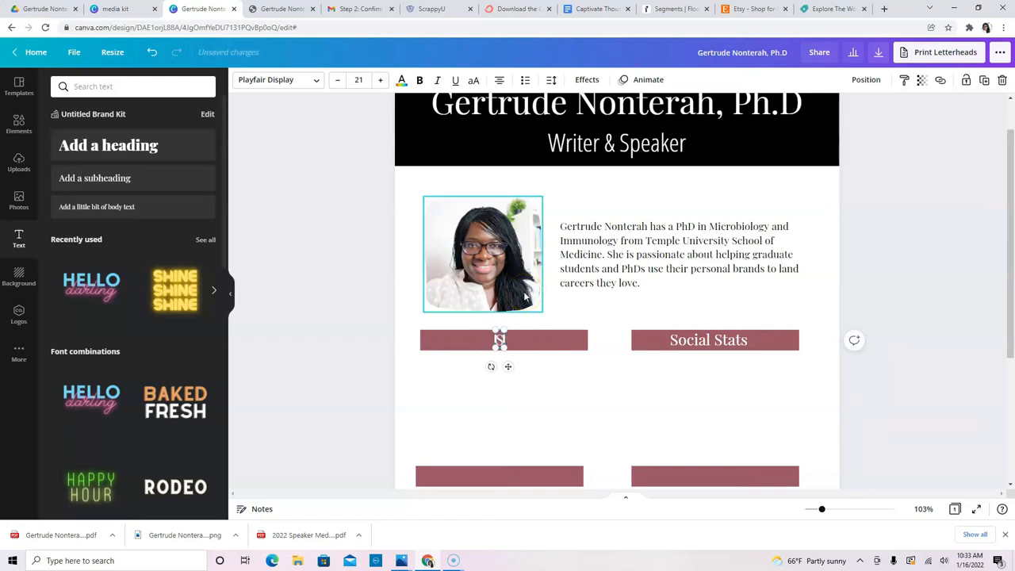
{"action": "type", "text": "Speaking!"}
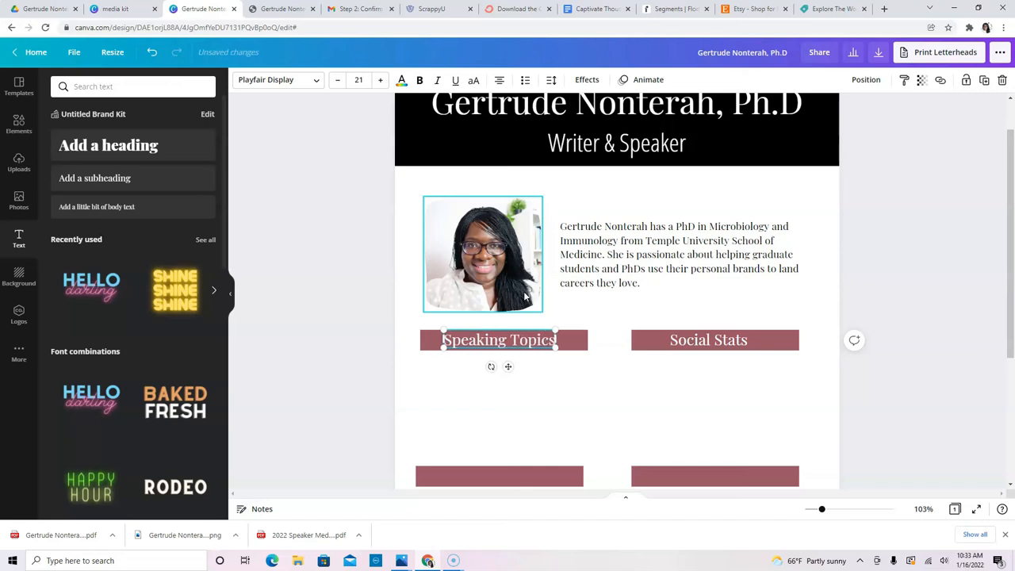
{"action": "left_click", "coordinate": [939, 320]}
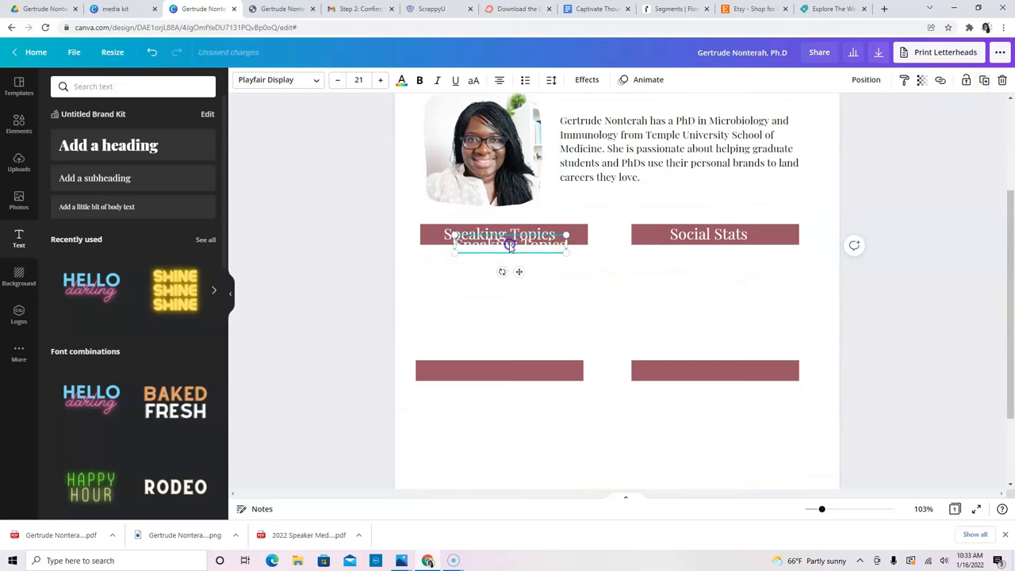
Step: Retype the lower left heading as 'Past Speaking Engagements'
{"action": "left_click_drag", "start_coordinate": [510, 244], "coordinate": [495, 369]}
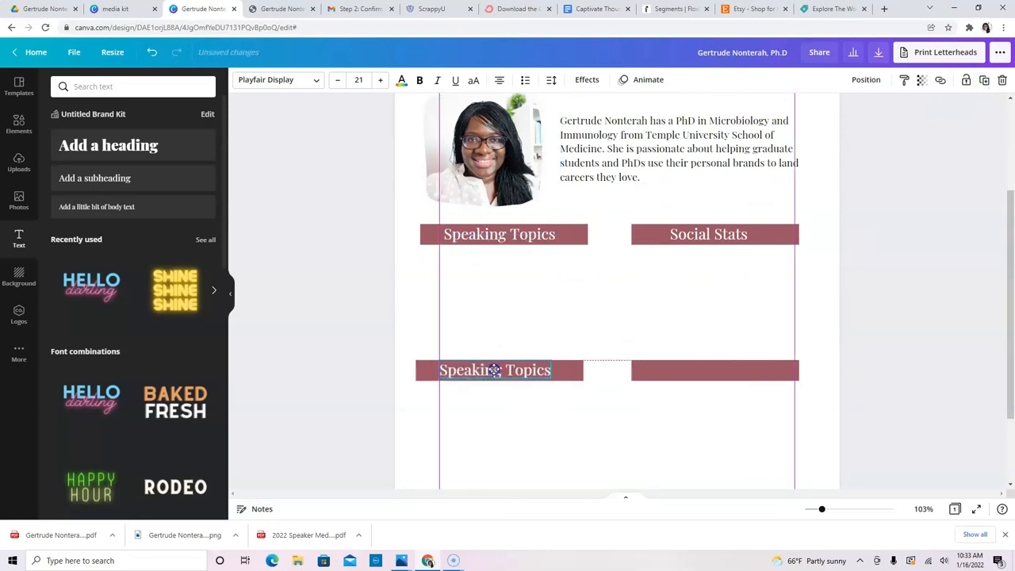
{"action": "left_click", "coordinate": [495, 369]}
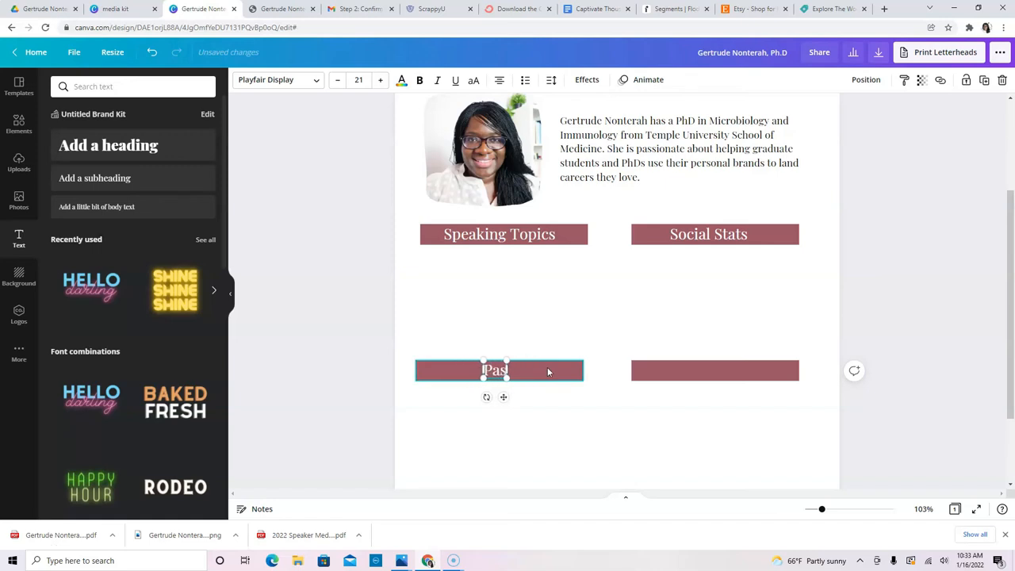
{"action": "type", "text": "Post Speaking Engagements"}
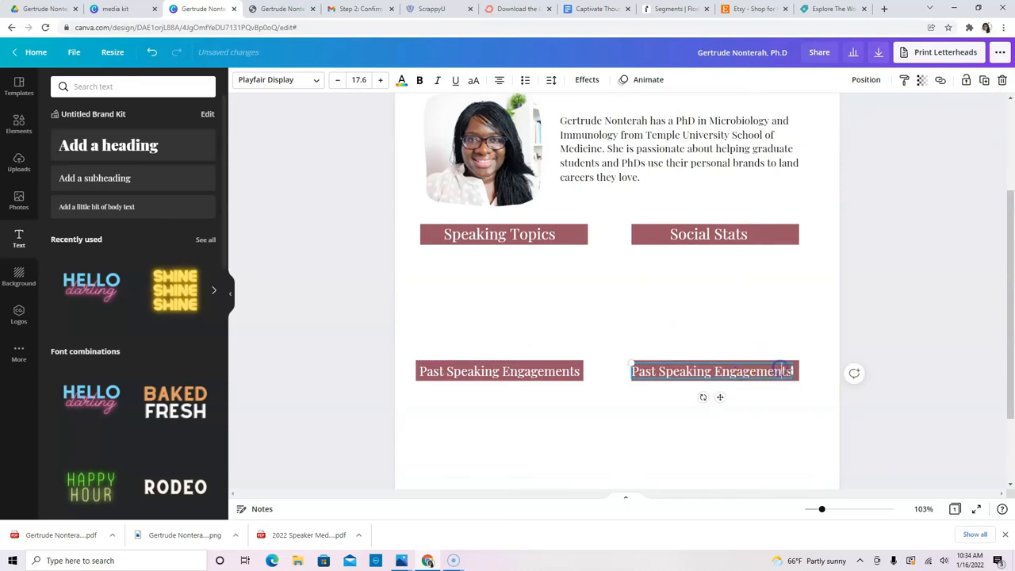
Step: Retype the lower right heading as 'Podcast/Media Features'
{"action": "key", "text": "Backspace"}
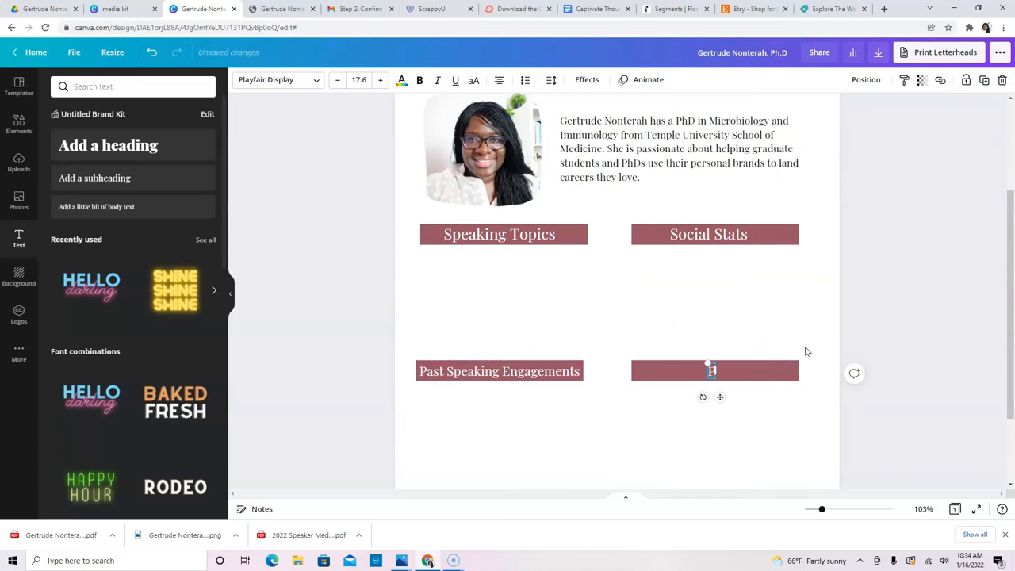
{"action": "type", "text": "Podcas"}
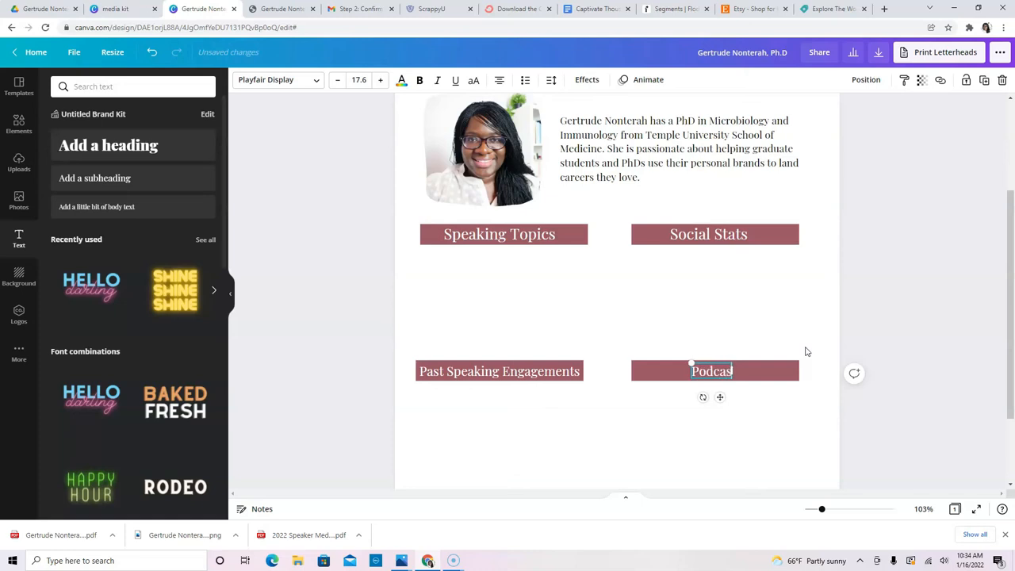
{"action": "type", "text": "t/Media"}
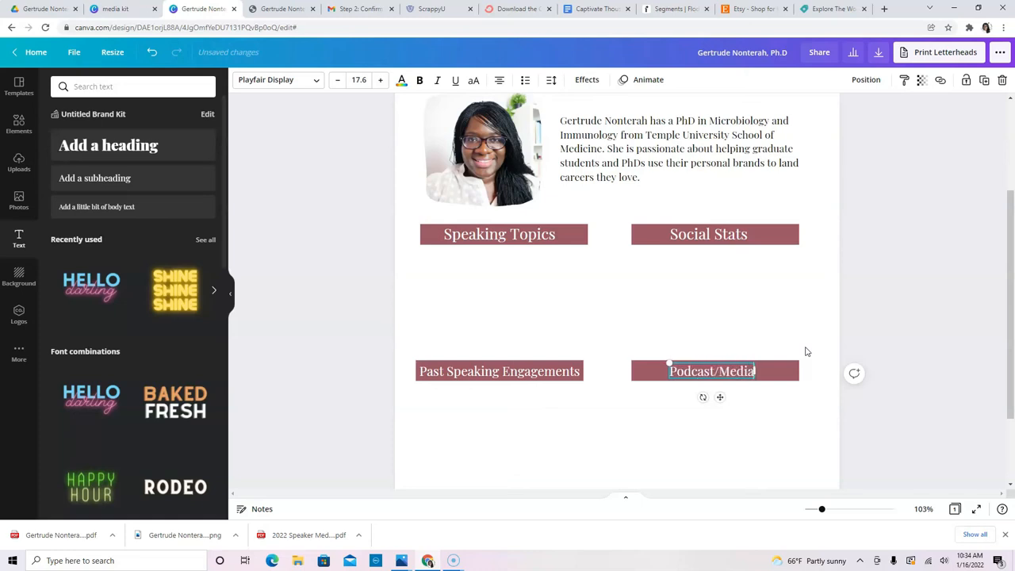
{"action": "type", "text": "Features"}
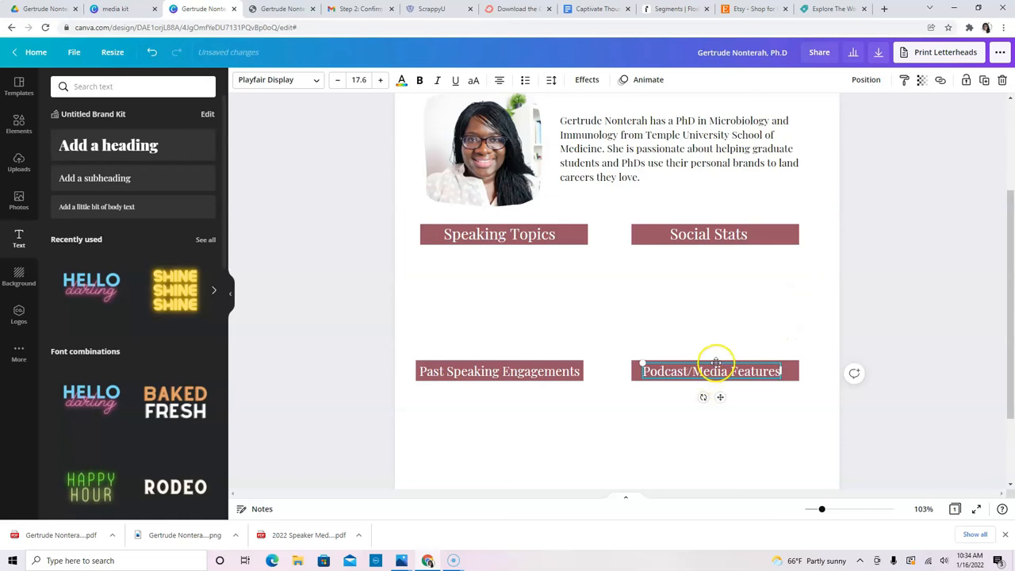
{"action": "mouse_move", "coordinate": [802, 352]}
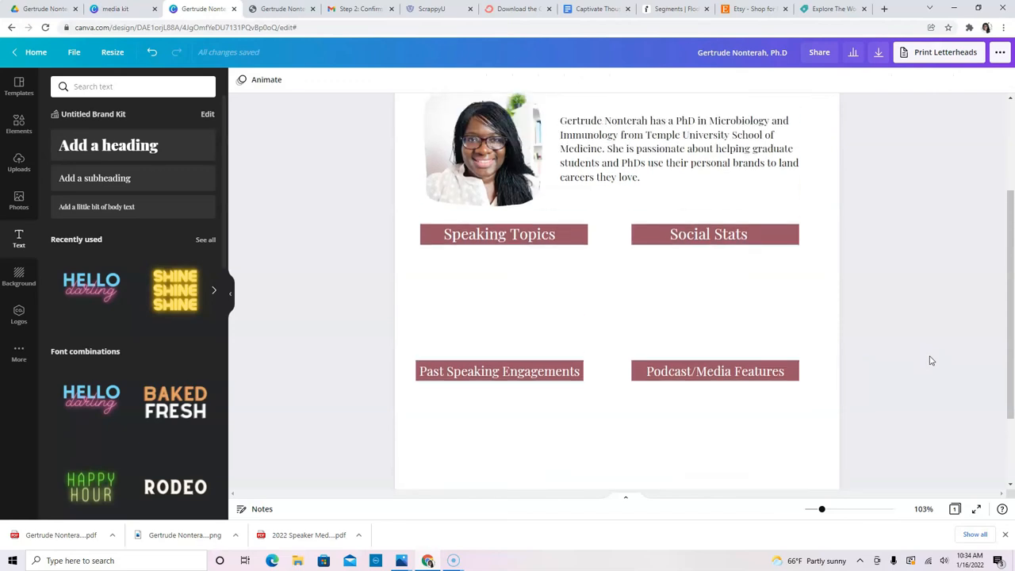
{"action": "scroll", "scroll_direction": "down", "scroll_amount": 3}
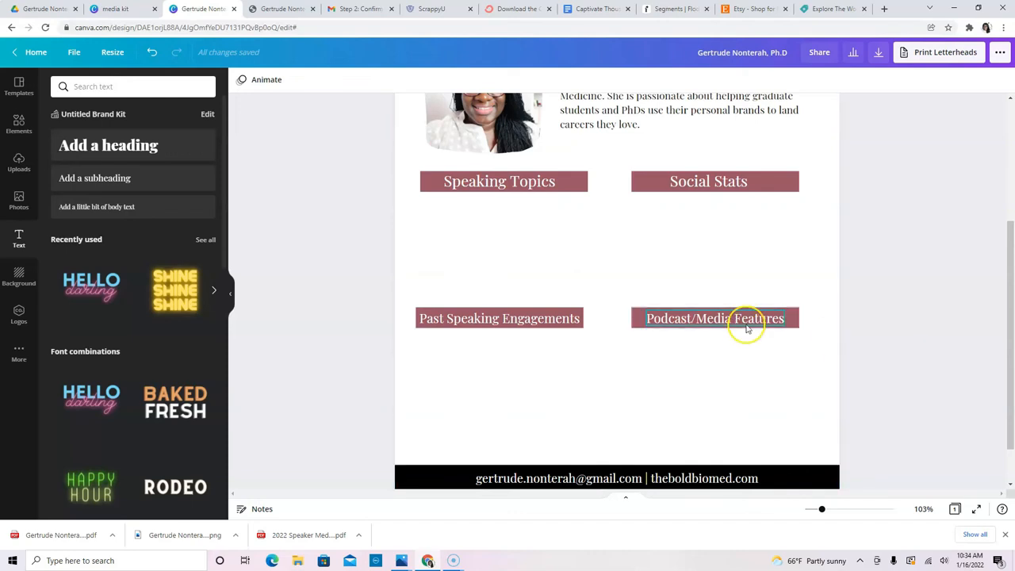
{"action": "left_click", "coordinate": [714, 317]}
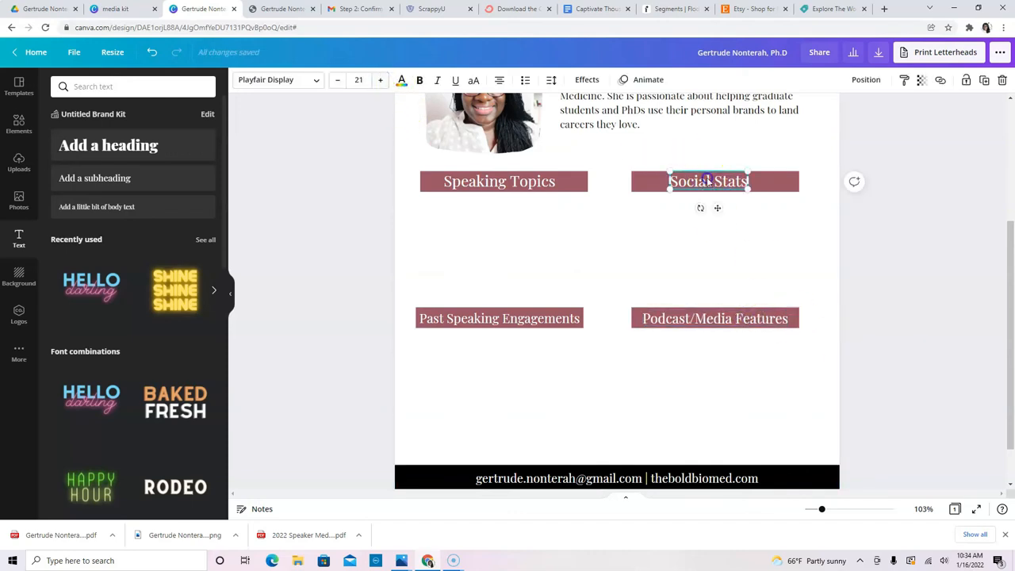
{"action": "left_click", "coordinate": [277, 284]}
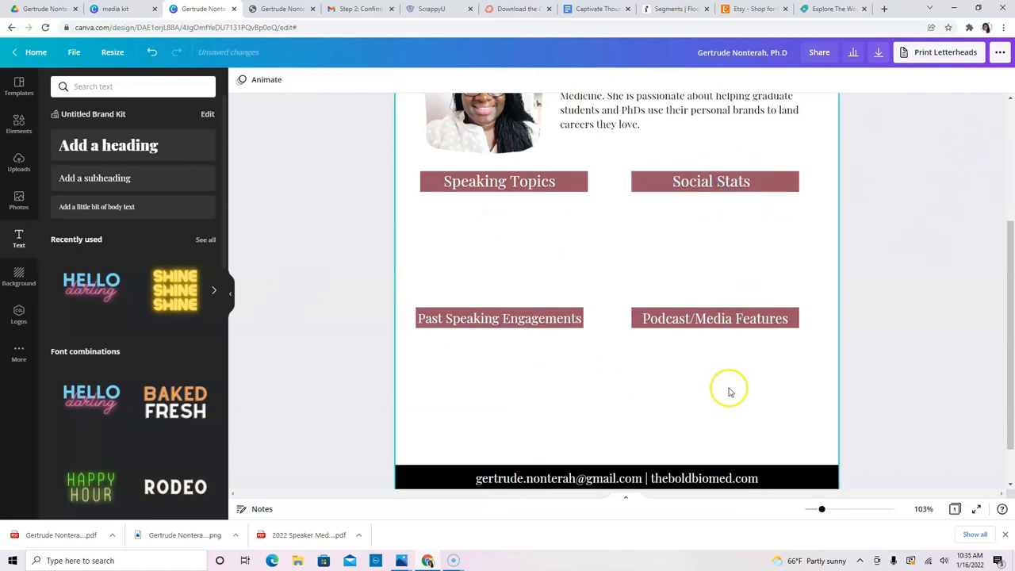
{"action": "mouse_move", "coordinate": [545, 263]}
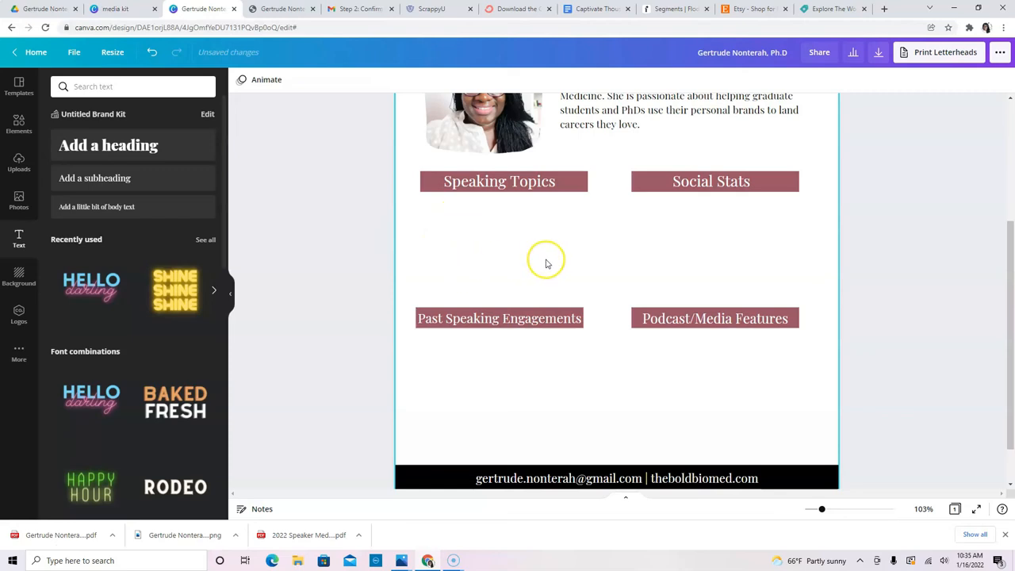
{"action": "mouse_move", "coordinate": [511, 260]}
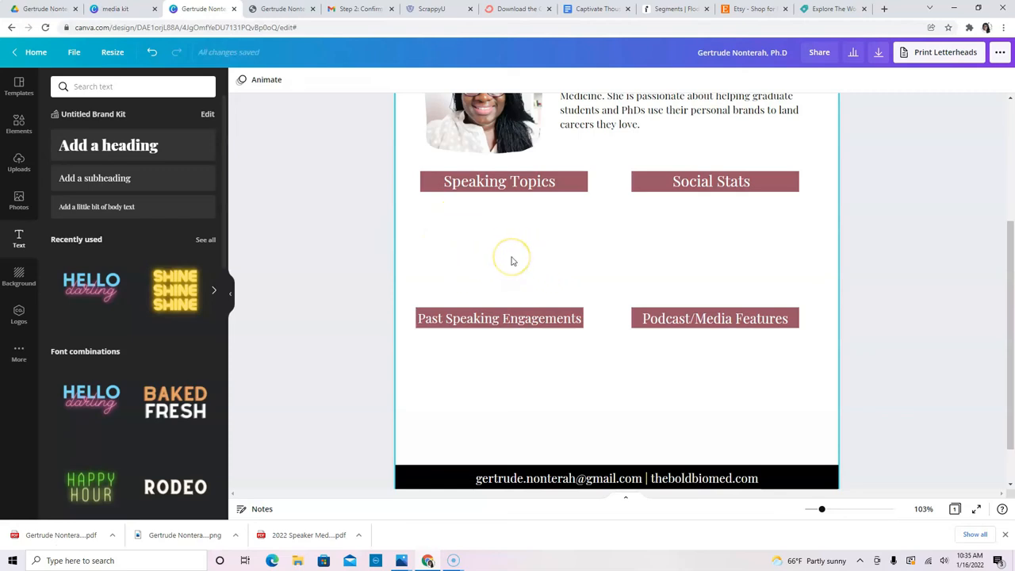
{"action": "mouse_move", "coordinate": [531, 252]}
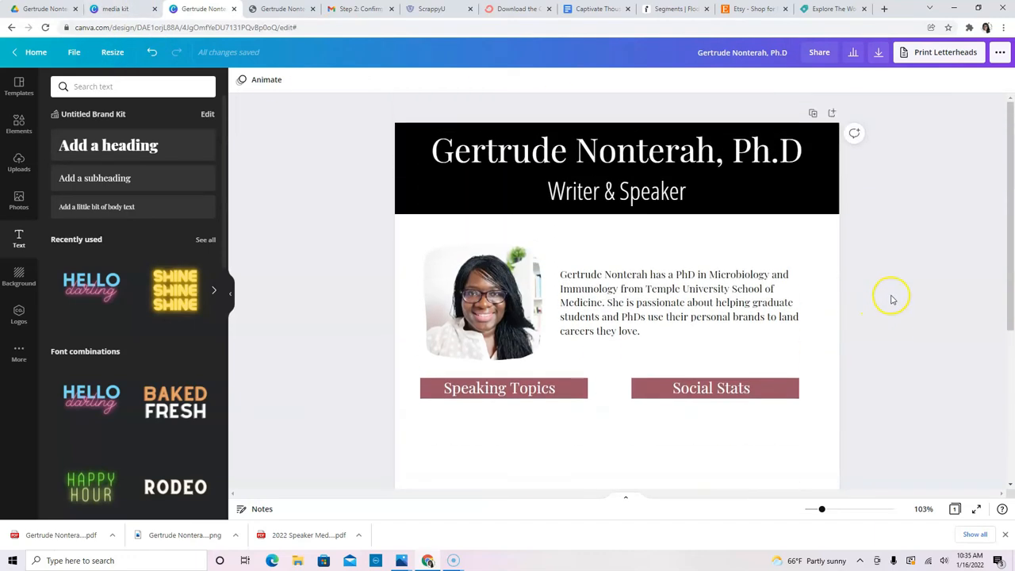
{"action": "scroll", "scroll_direction": "down", "scroll_amount": 3}
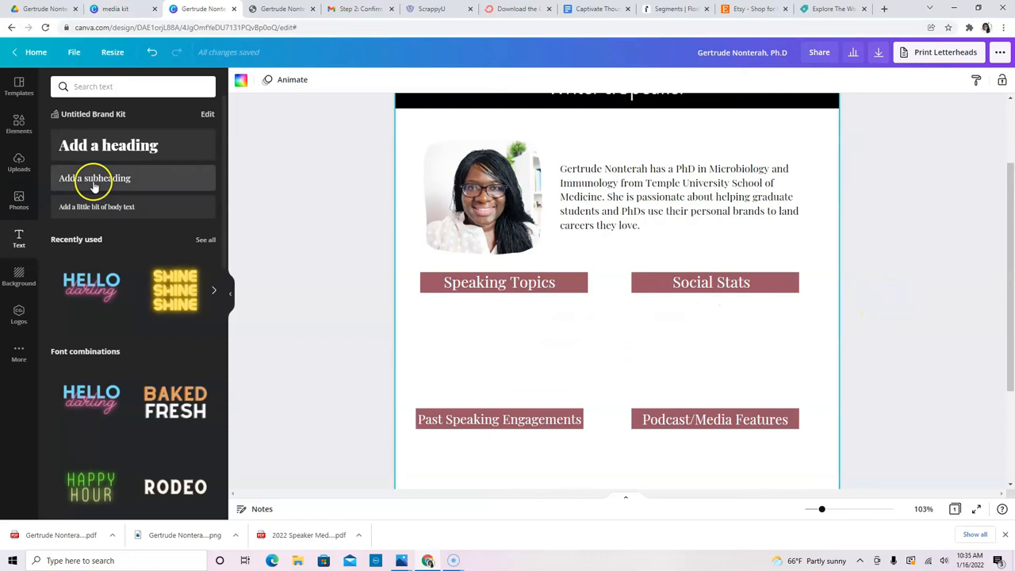
Step: Add a bulleted list under Speaking Topics with entries like 'Personal branding for PhDs' and 'Creativity and Entrepreneurship for PhDs'
{"action": "left_click", "coordinate": [95, 178]}
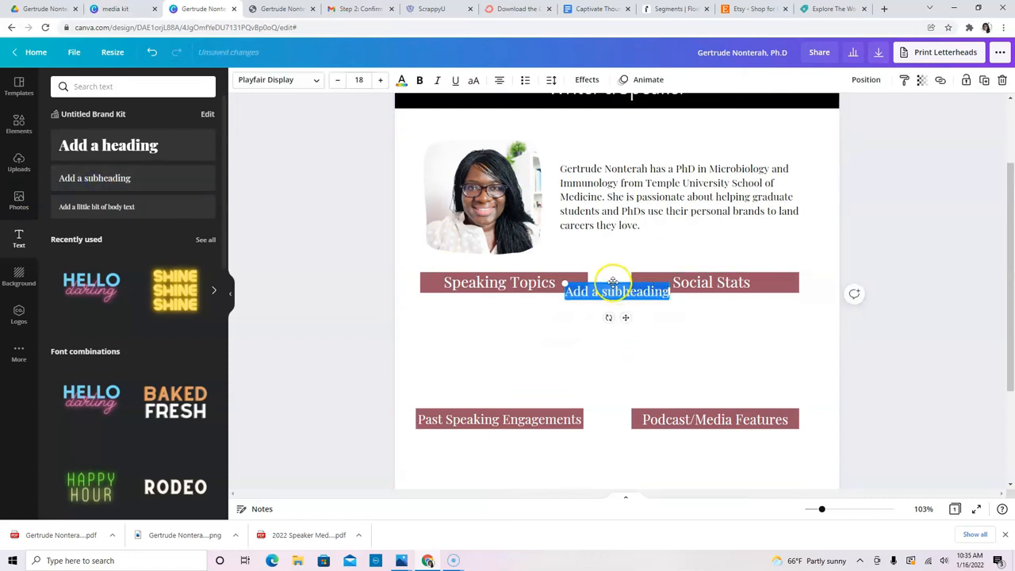
{"action": "left_click_drag", "start_coordinate": [617, 291], "coordinate": [473, 310]}
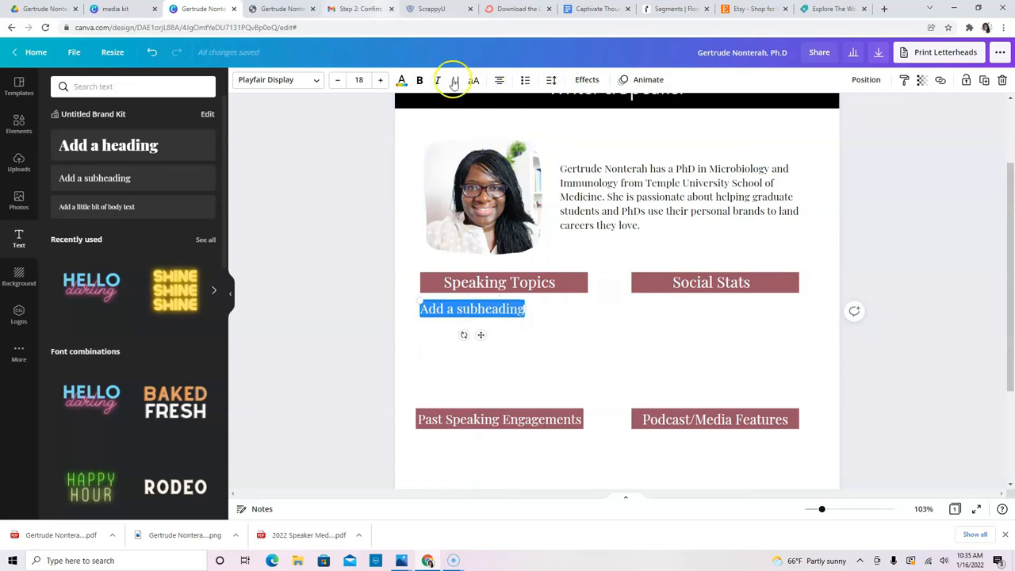
{"action": "left_click", "coordinate": [525, 79]}
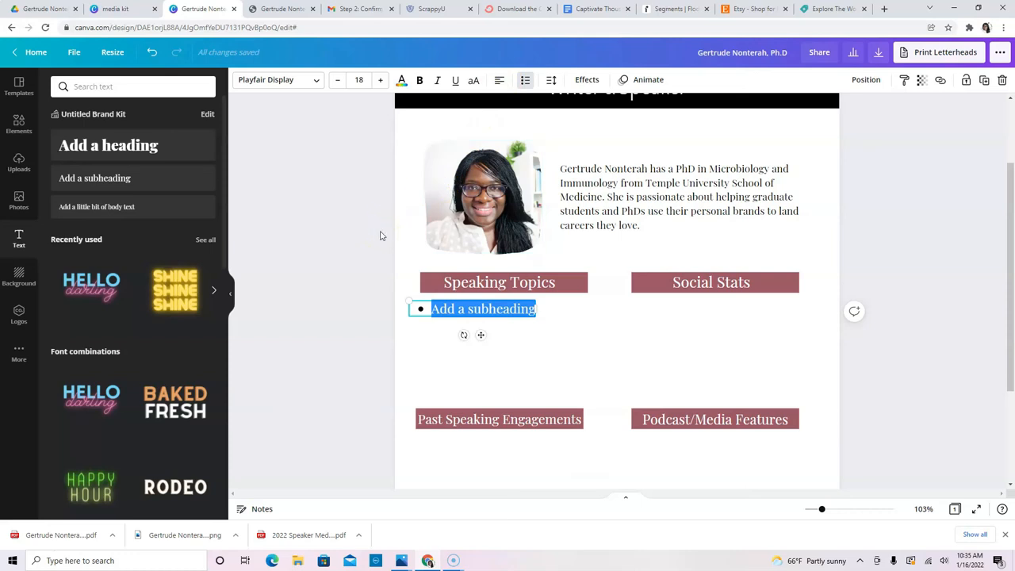
{"action": "type", "text": "Personal"}
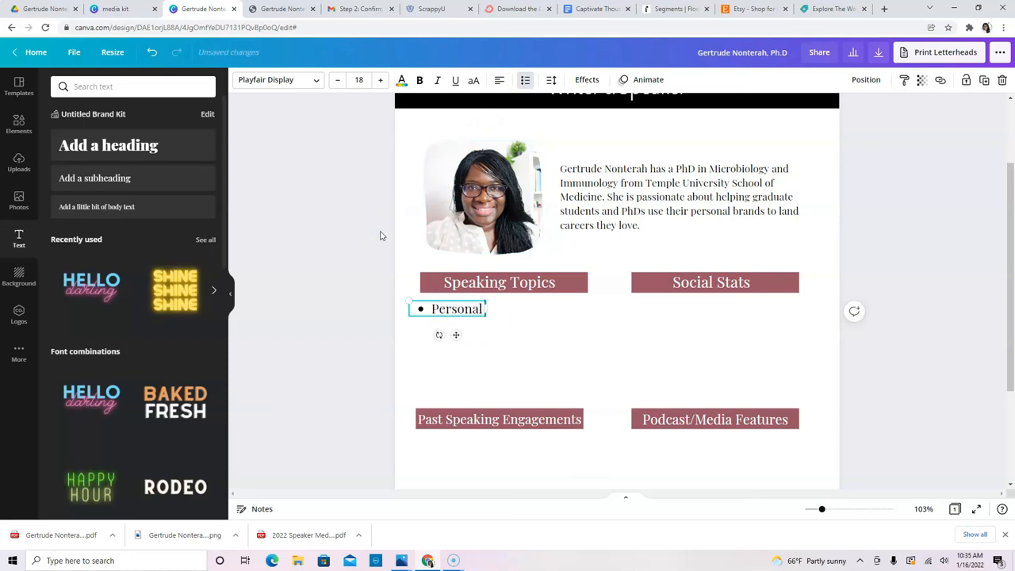
{"action": "type", "text": "branding for"}
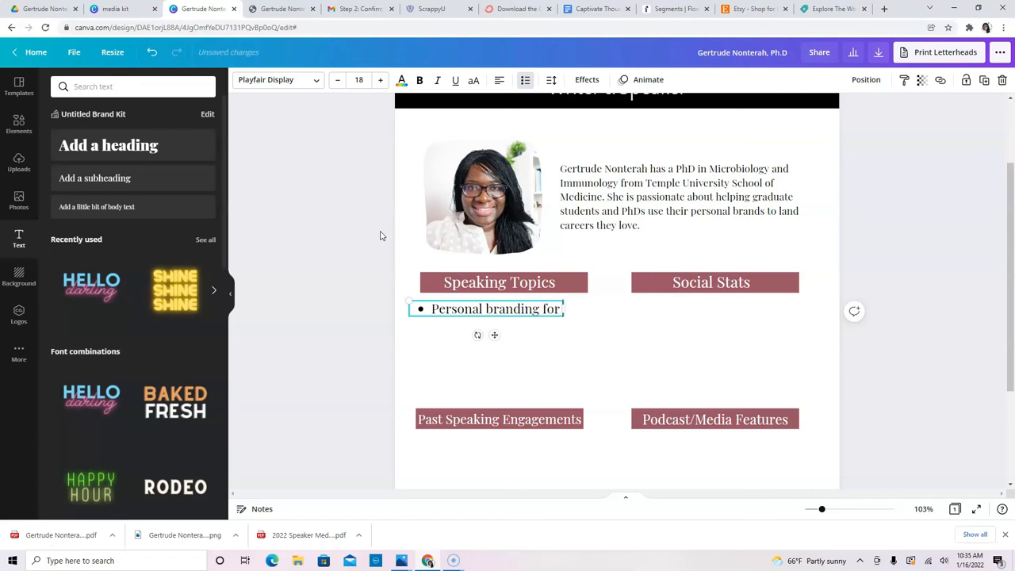
{"action": "type", "text": "PhDs"}
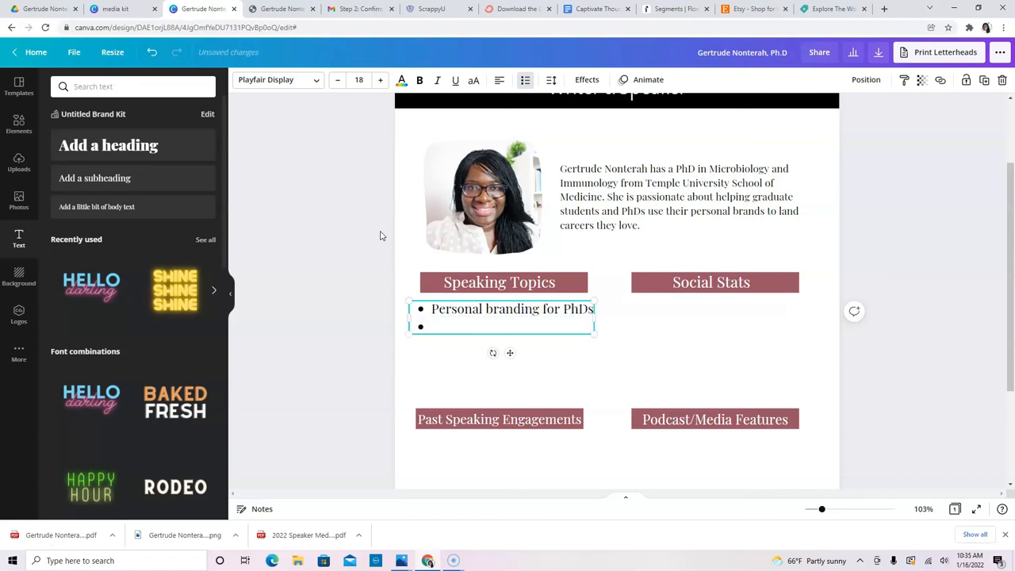
{"action": "type", "text": "Creativity and Entrepreneurship for PhDs"}
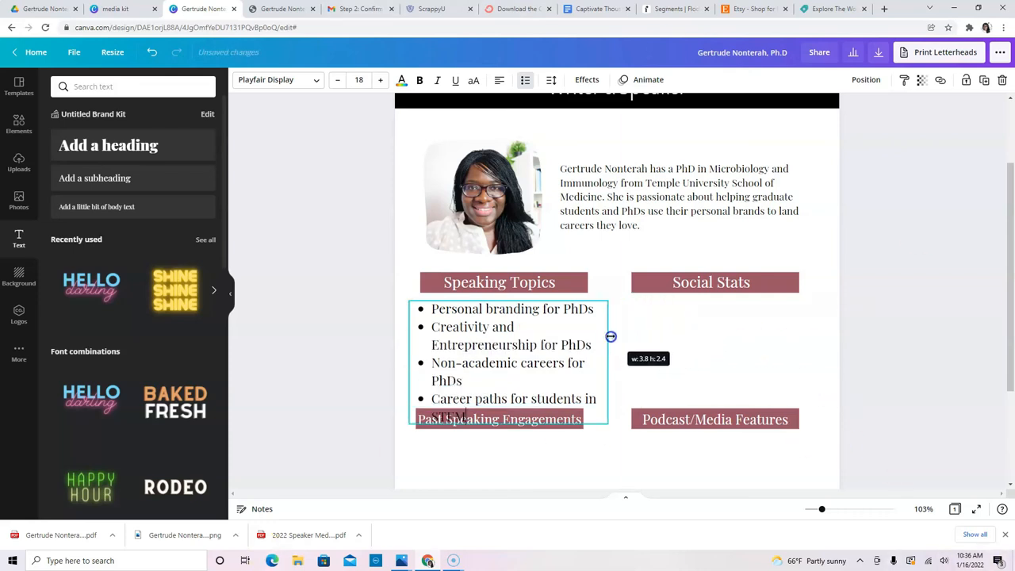
Step: Shrink the topics list text twice so it fits above the next heading
{"action": "left_click", "coordinate": [358, 80]}
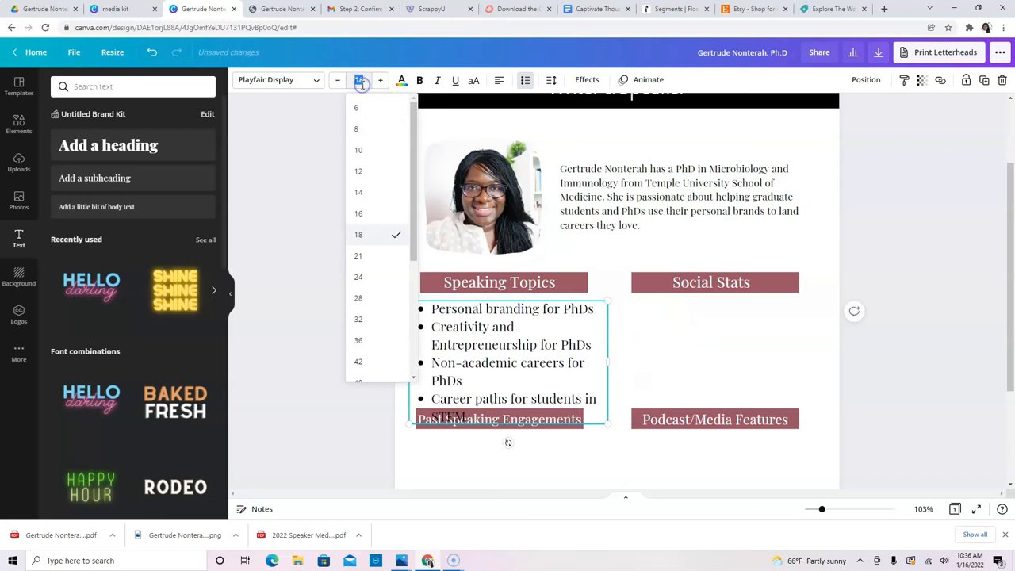
{"action": "left_click", "coordinate": [359, 192]}
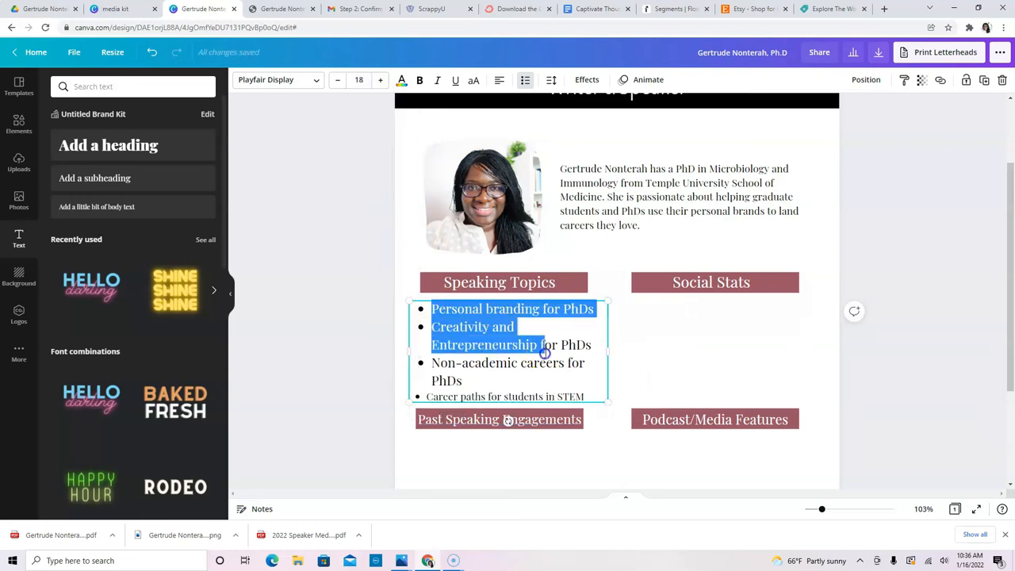
{"action": "left_click", "coordinate": [358, 79]}
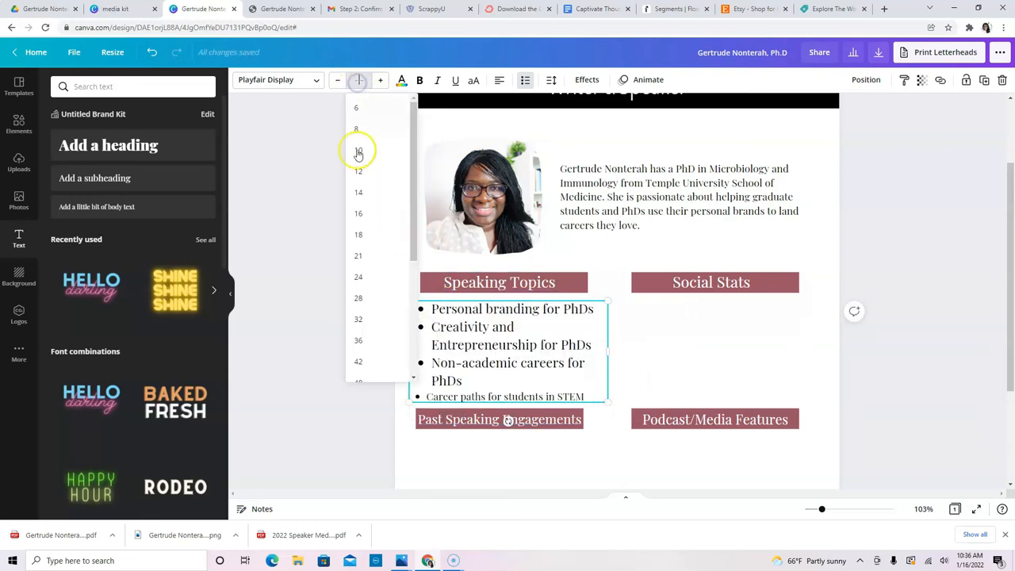
{"action": "left_click", "coordinate": [359, 191]}
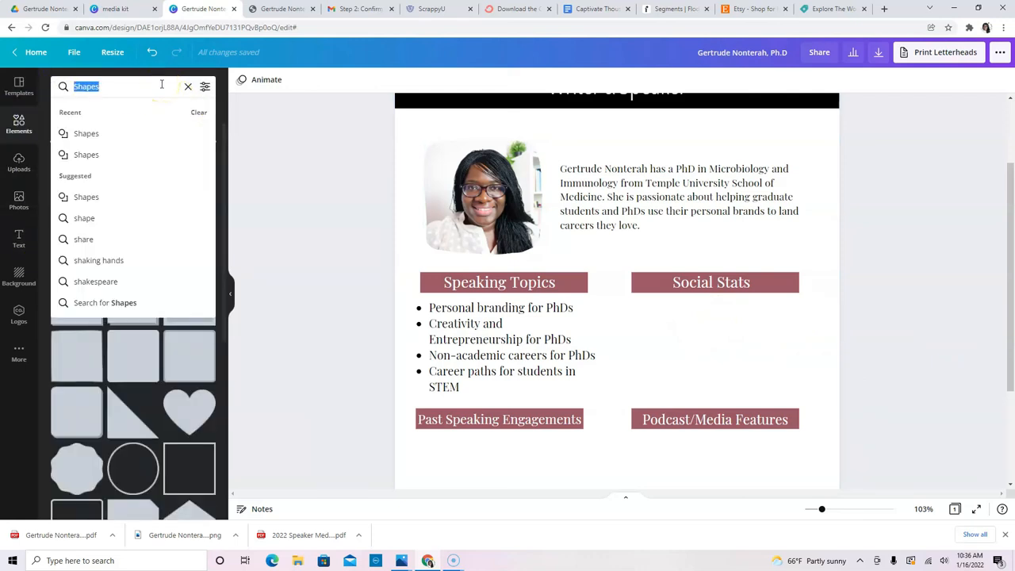
Step: Search Elements for 'linkedin' and place a small black LinkedIn icon under the Social Stats bar
{"action": "type", "text": "l"}
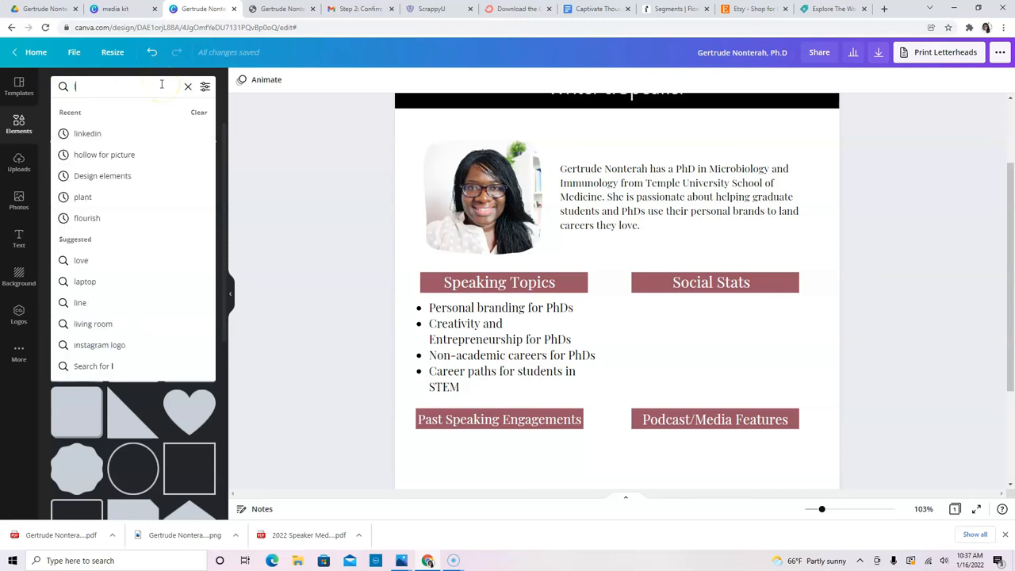
{"action": "type", "text": "linkedin"}
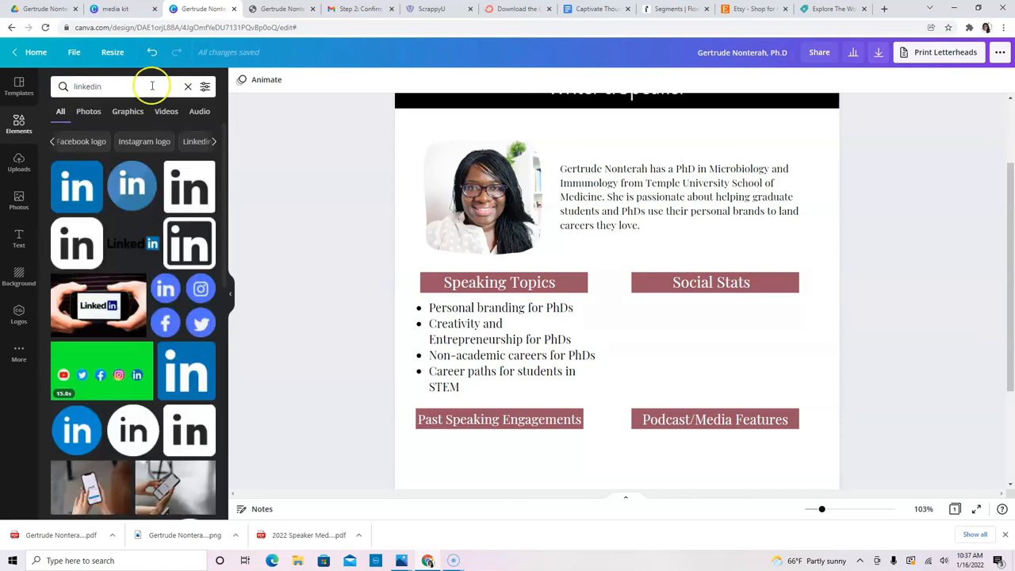
{"action": "mouse_move", "coordinate": [103, 253]}
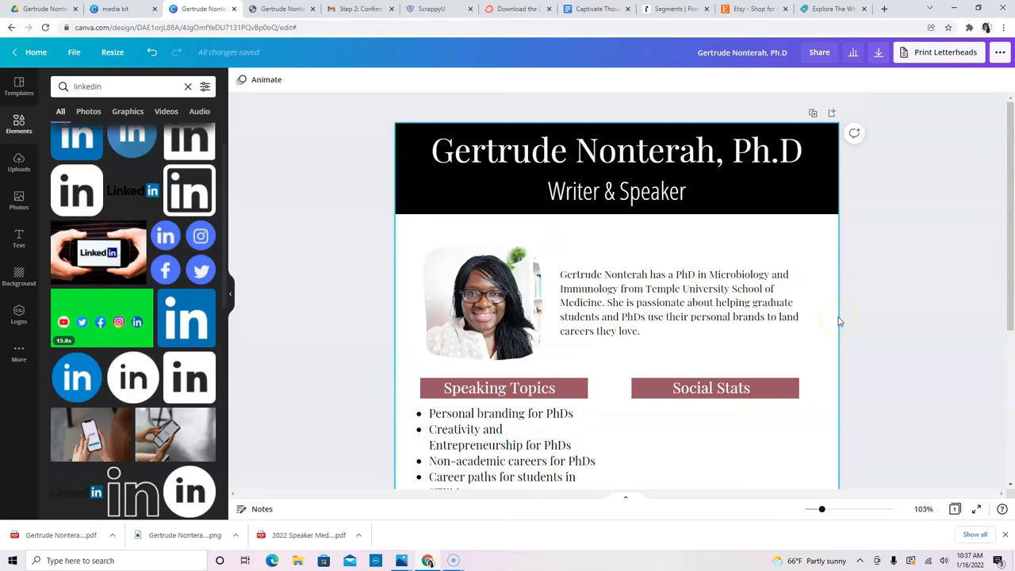
{"action": "scroll", "scroll_direction": "down", "scroll_amount": 3}
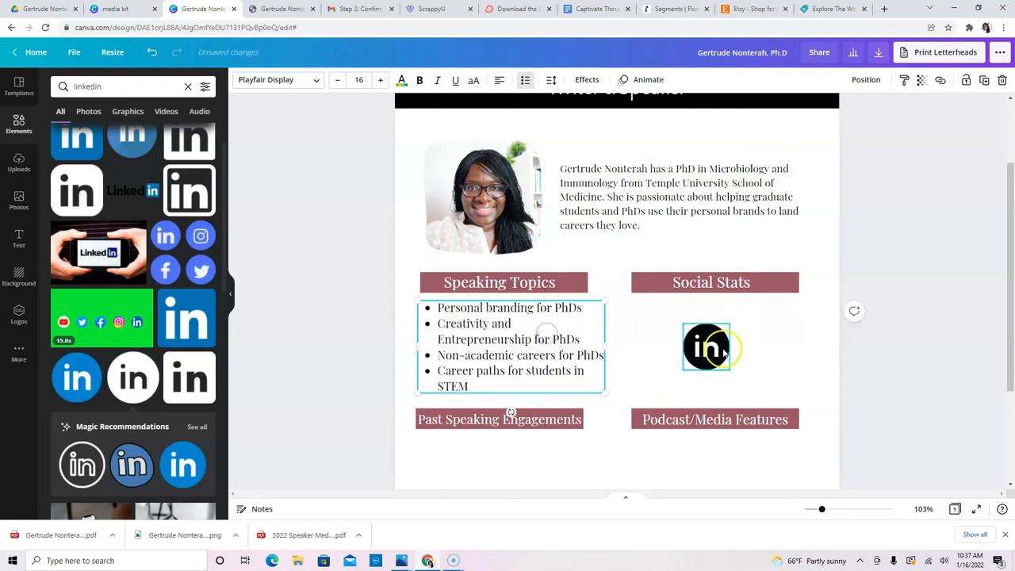
{"action": "left_click", "coordinate": [705, 345]}
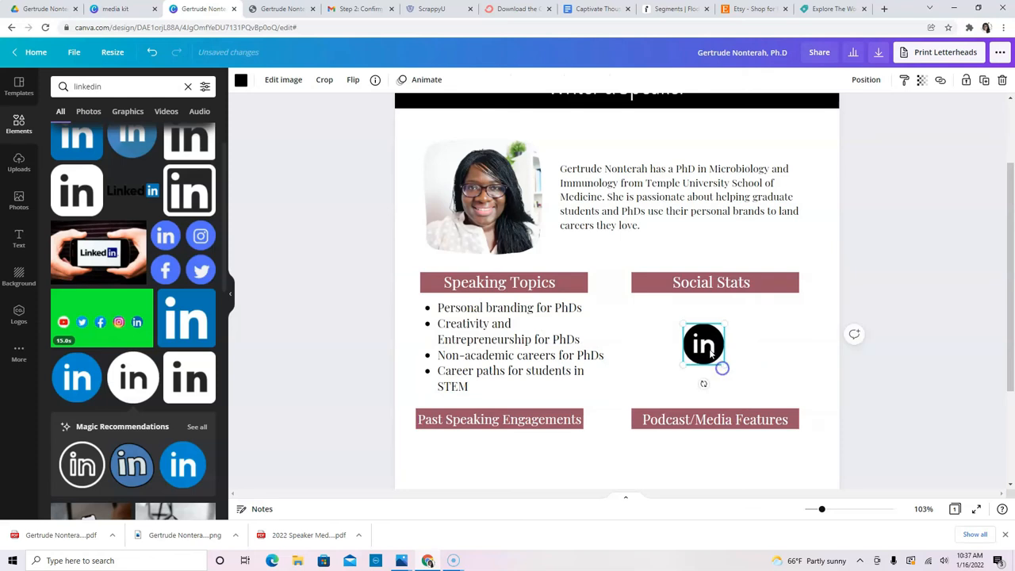
{"action": "left_click_drag", "start_coordinate": [704, 345], "coordinate": [651, 320]}
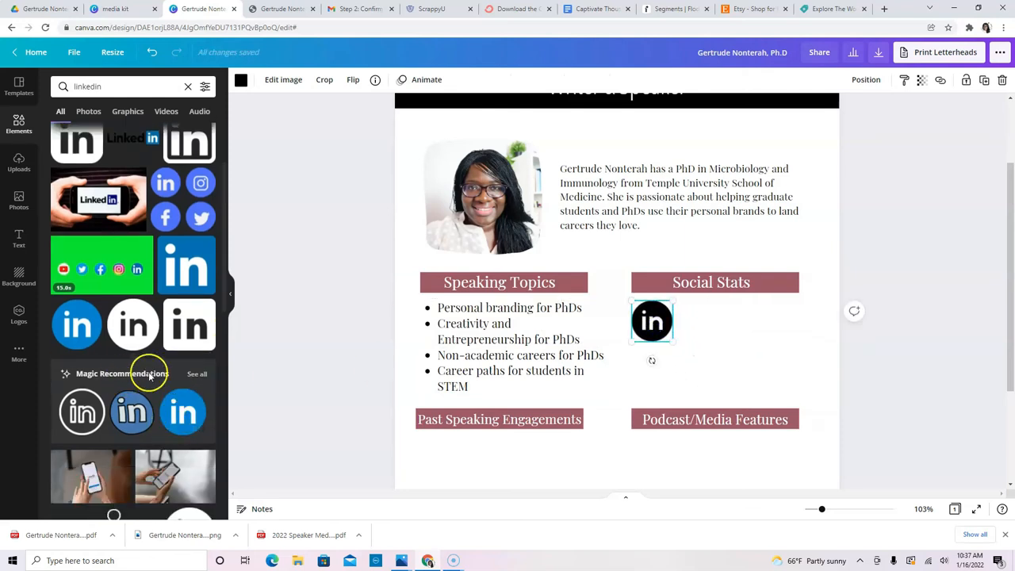
{"action": "left_click", "coordinate": [196, 375]}
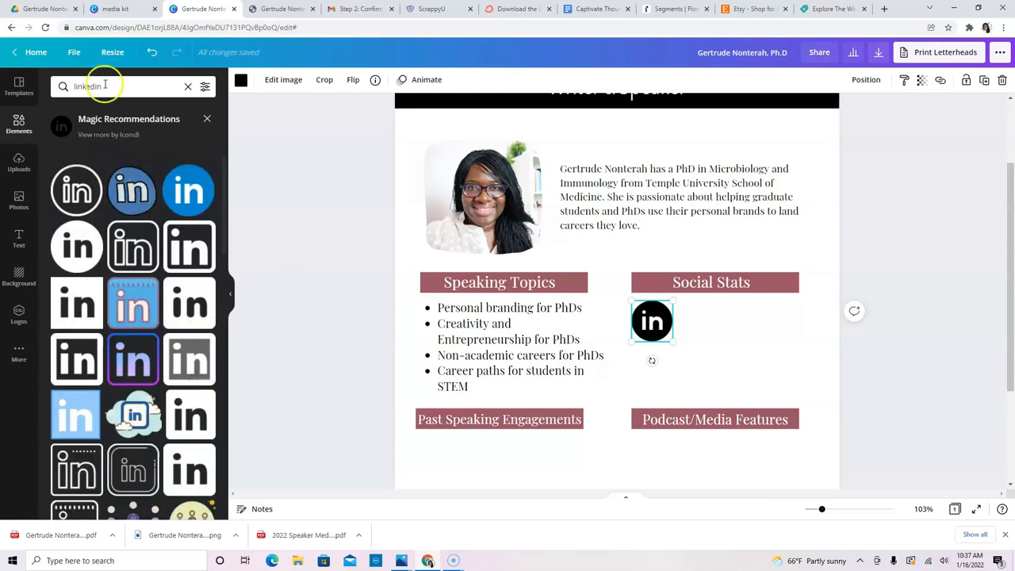
Step: Search Elements for 'youtube' and add a black YouTube icon beside the LinkedIn icon
{"action": "type", "text": "you"}
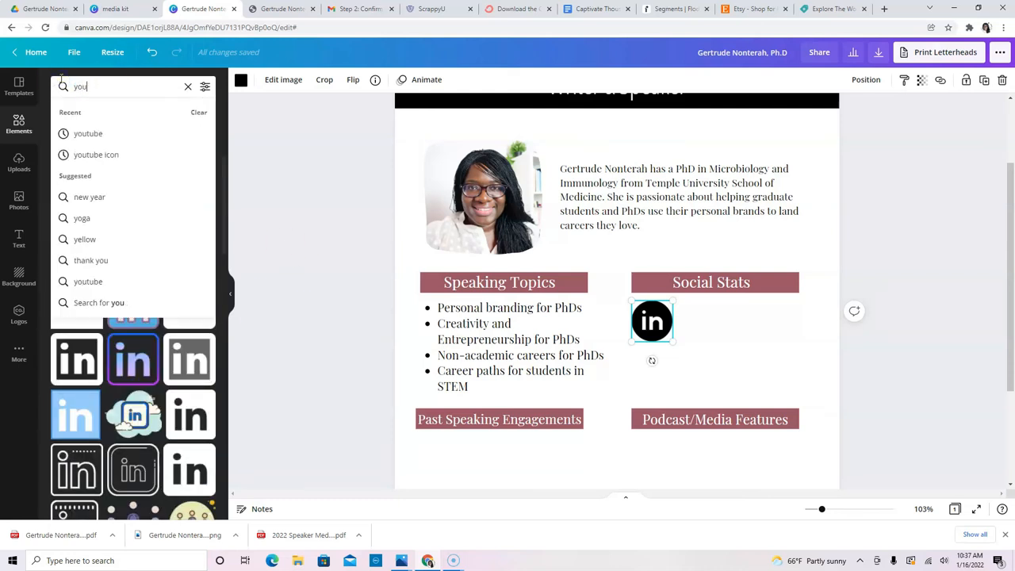
{"action": "type", "text": "youtube"}
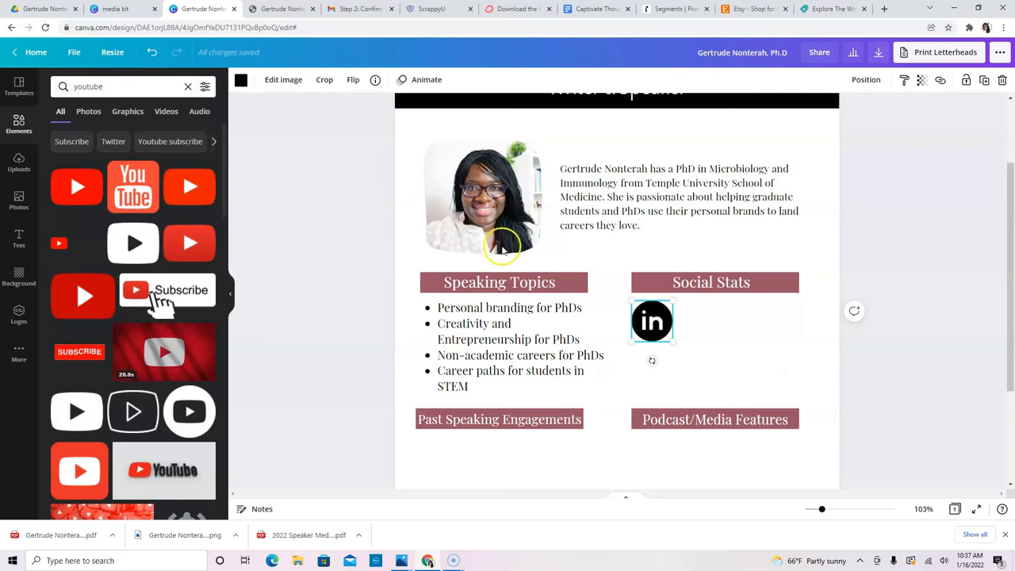
{"action": "scroll", "scroll_direction": "down", "scroll_amount": 3}
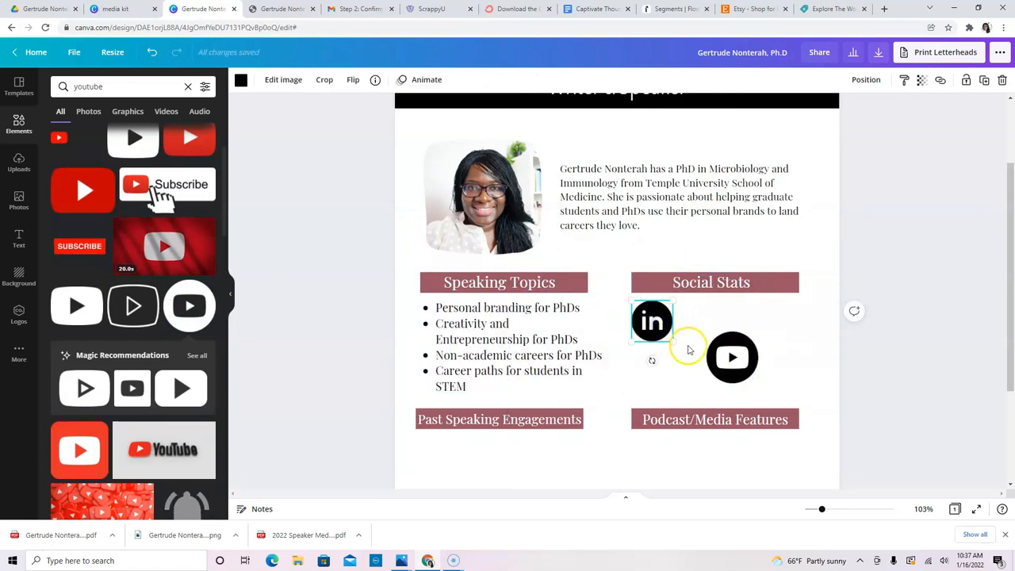
{"action": "left_click_drag", "start_coordinate": [732, 356], "coordinate": [704, 320]}
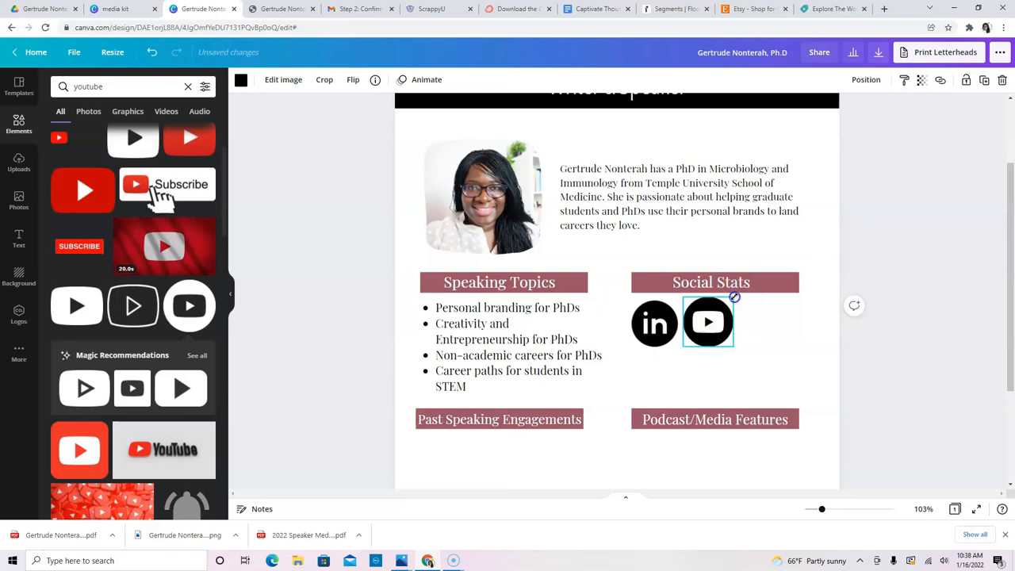
Step: Add an Instagram icon and line it up with the others under Social Stats
{"action": "left_click", "coordinate": [705, 323]}
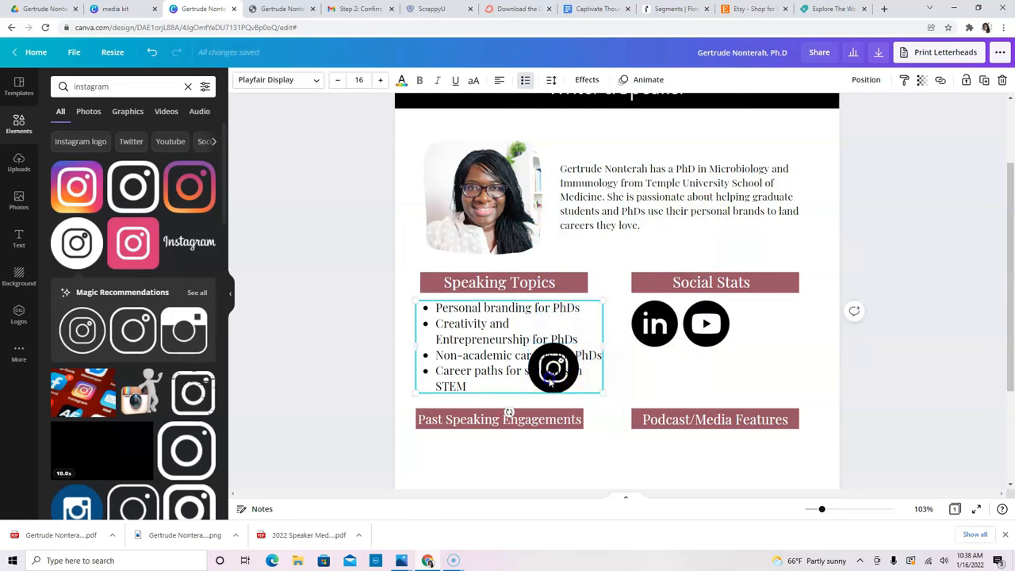
{"action": "left_click_drag", "start_coordinate": [553, 368], "coordinate": [773, 356]}
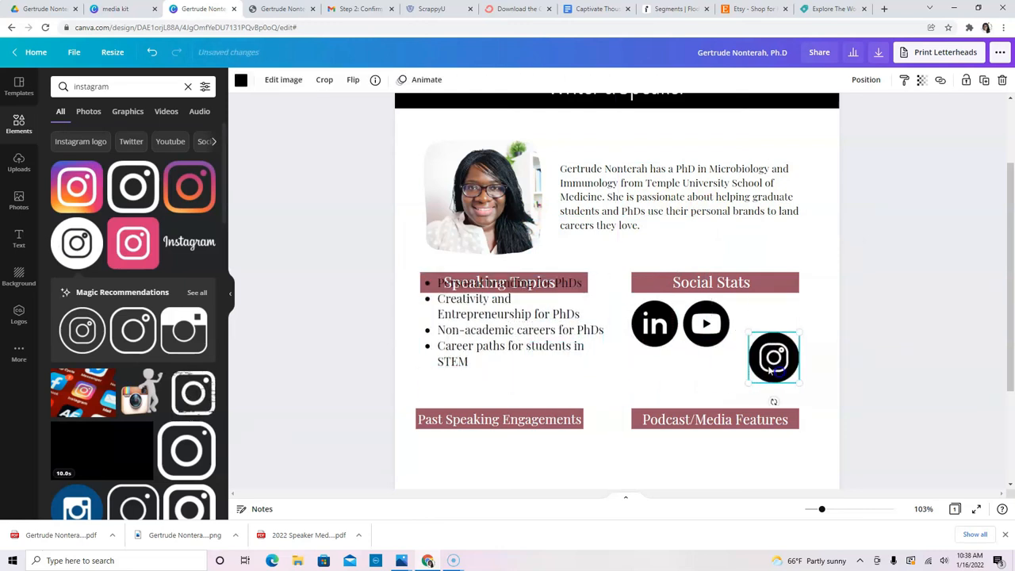
{"action": "left_click", "coordinate": [508, 349]}
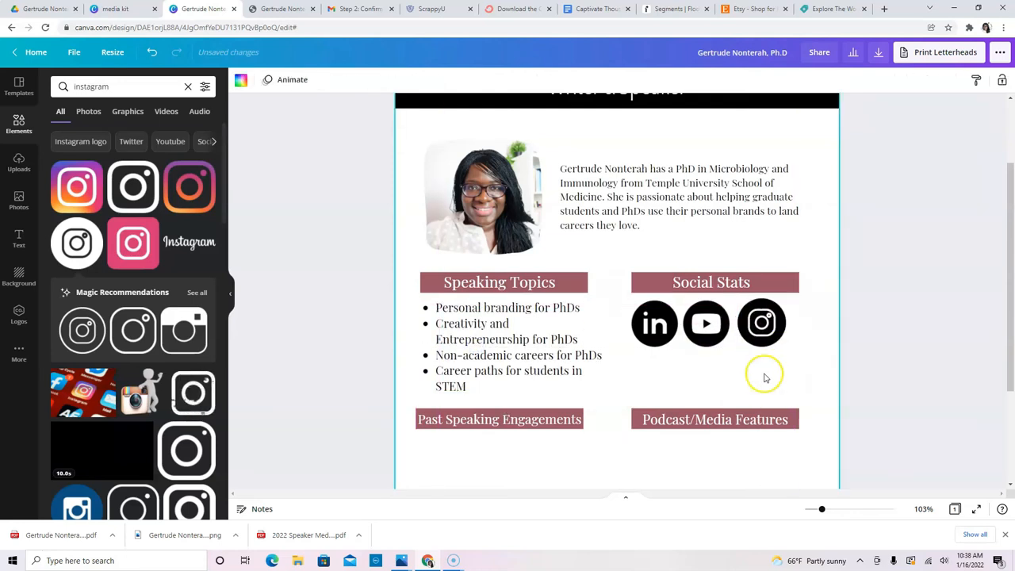
{"action": "scroll", "scroll_direction": "down", "scroll_amount": 3}
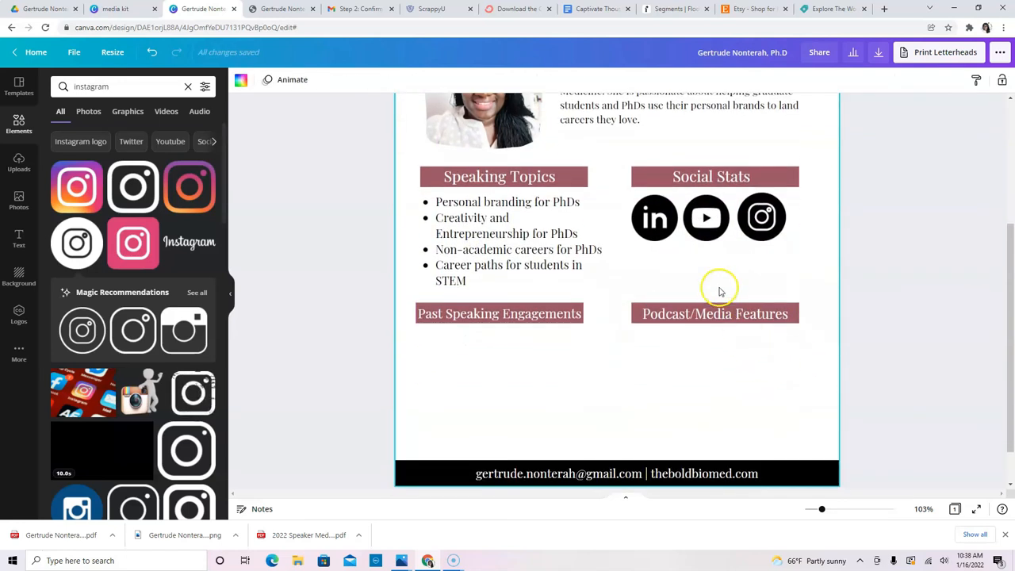
Step: Add follower counts 1000+, 1200+, 500+ under the icons and a bulleted engagements list under Past Speaking Engagements
{"action": "left_click", "coordinate": [761, 217]}
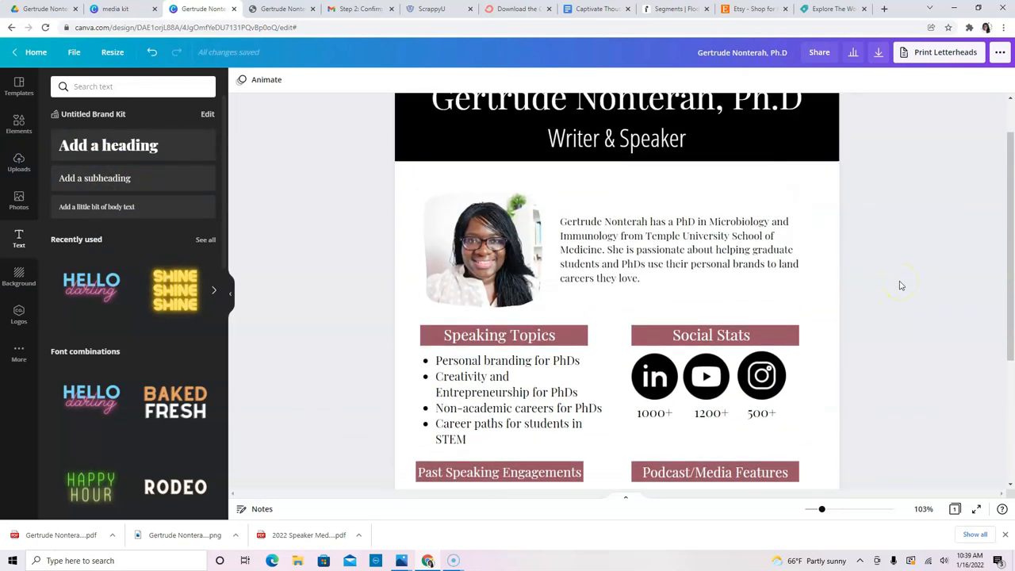
{"action": "scroll", "scroll_direction": "down", "scroll_amount": 3}
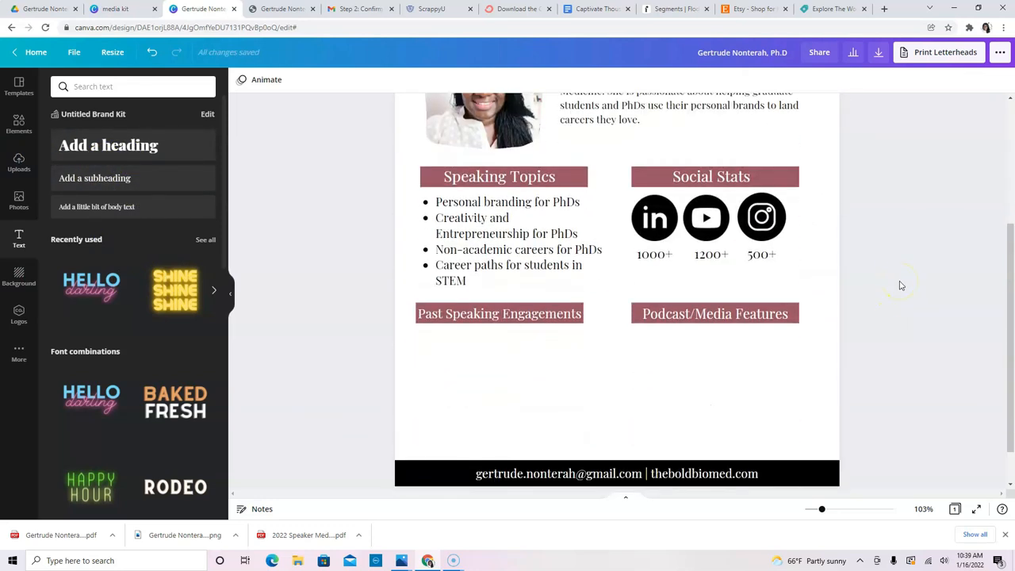
{"action": "scroll", "scroll_direction": "down", "scroll_amount": 3}
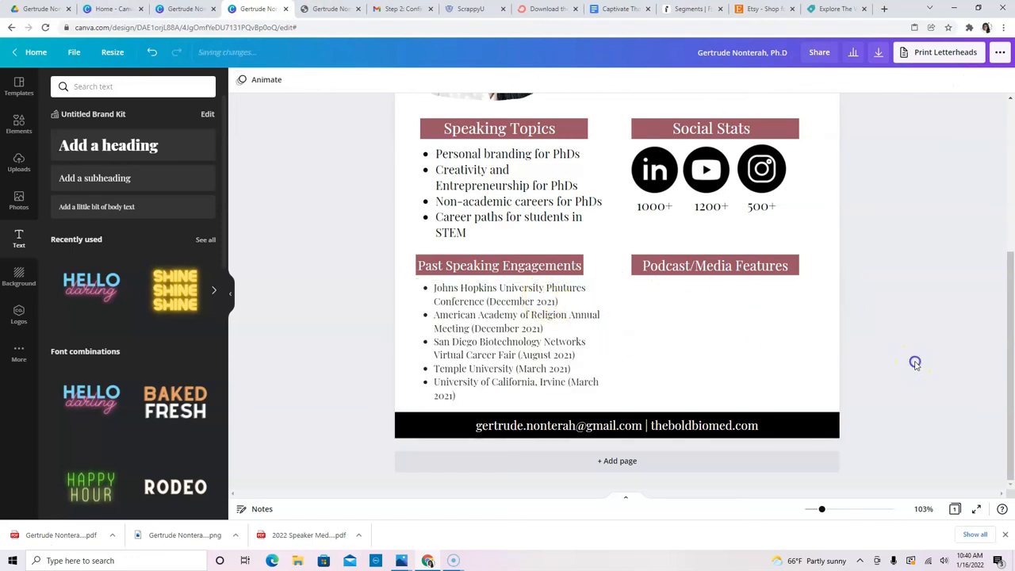
Step: Widen the speaking topics list and give the past engagements list a new font size
{"action": "left_click", "coordinate": [510, 341]}
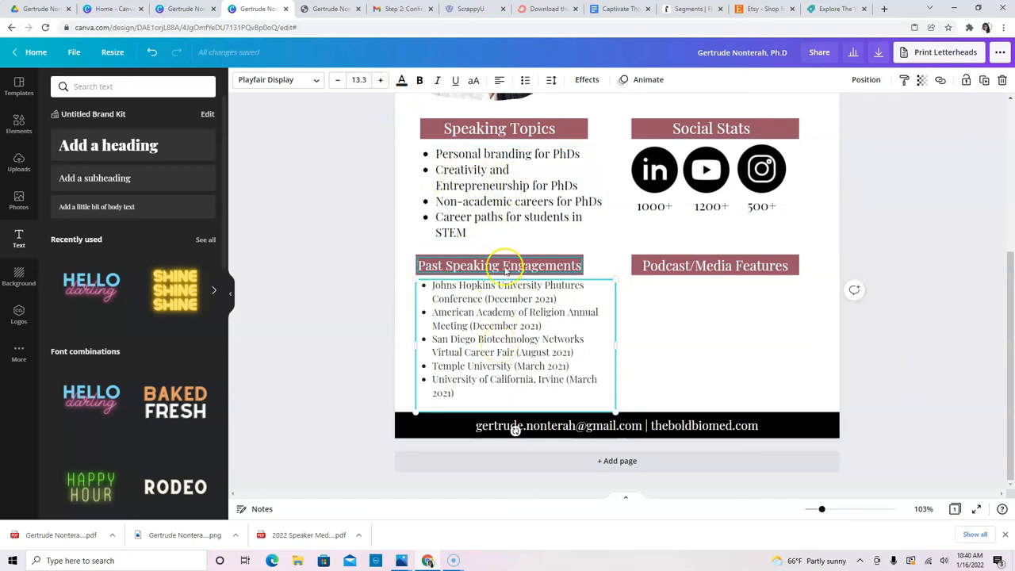
{"action": "left_click", "coordinate": [358, 80]}
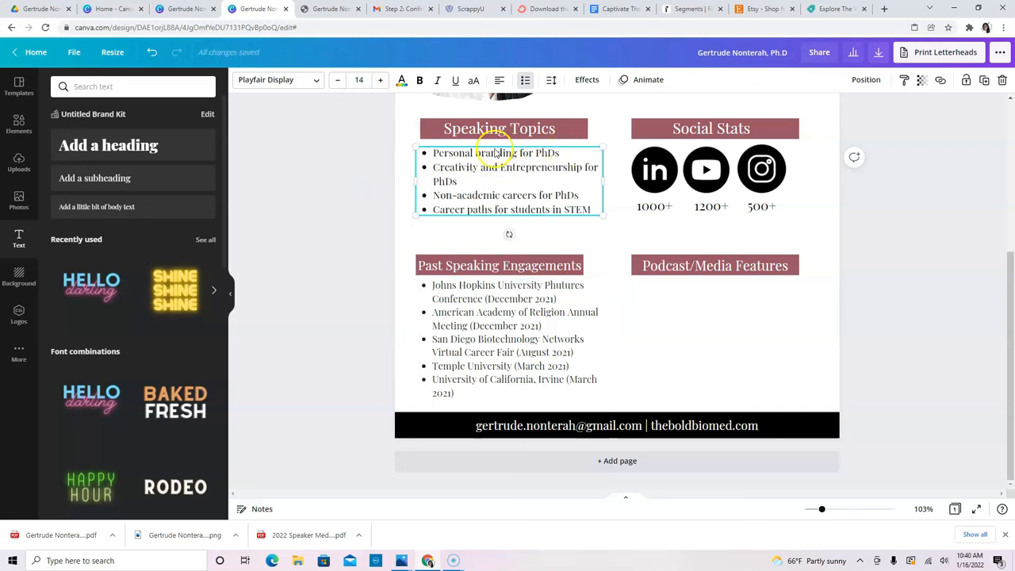
{"action": "left_click", "coordinate": [539, 320]}
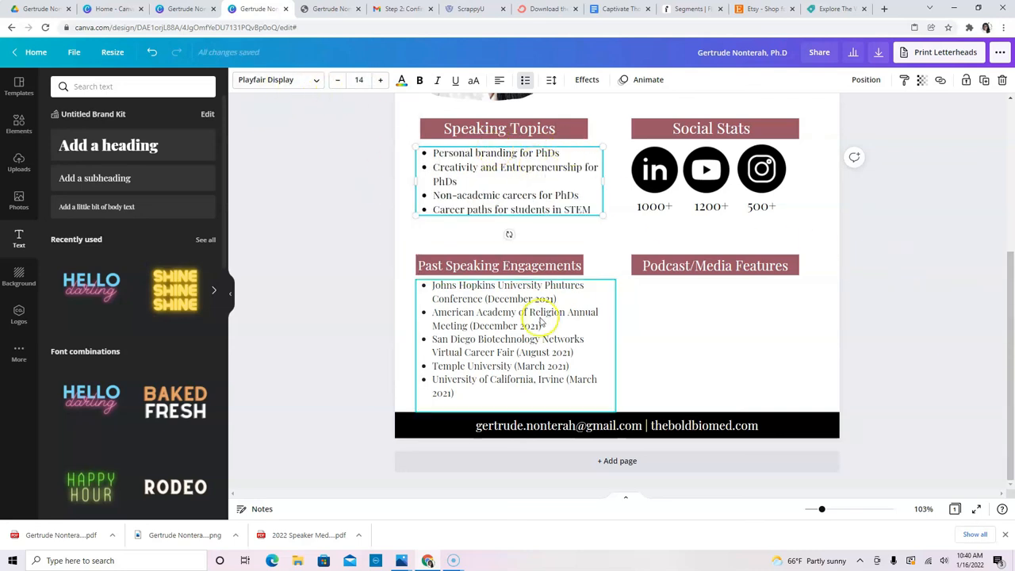
{"action": "left_click", "coordinate": [359, 79]}
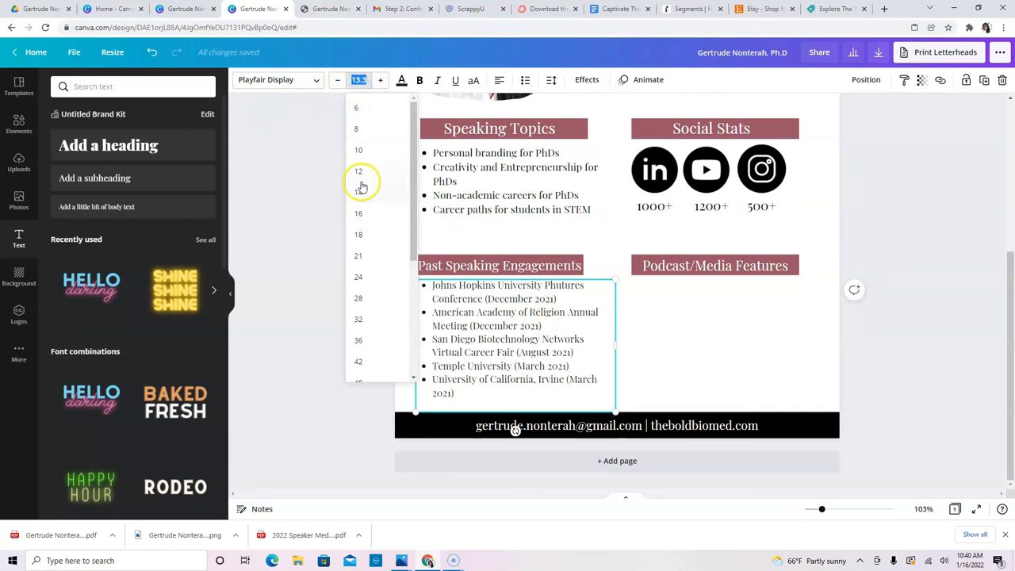
{"action": "left_click", "coordinate": [358, 171]}
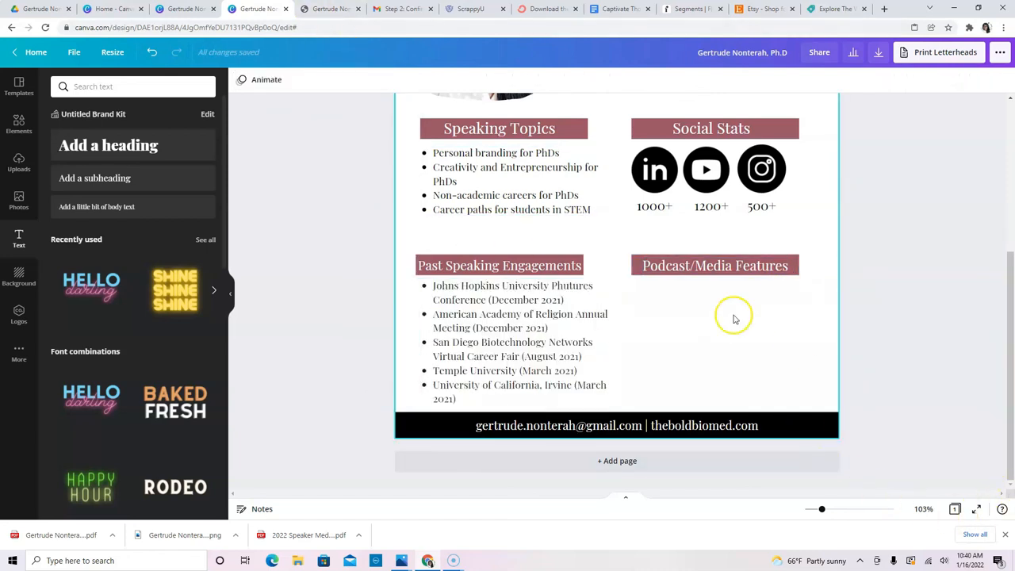
Step: Add the bulleted podcast and media features list under the Podcast/Media Features heading
{"action": "left_click", "coordinate": [103, 10]}
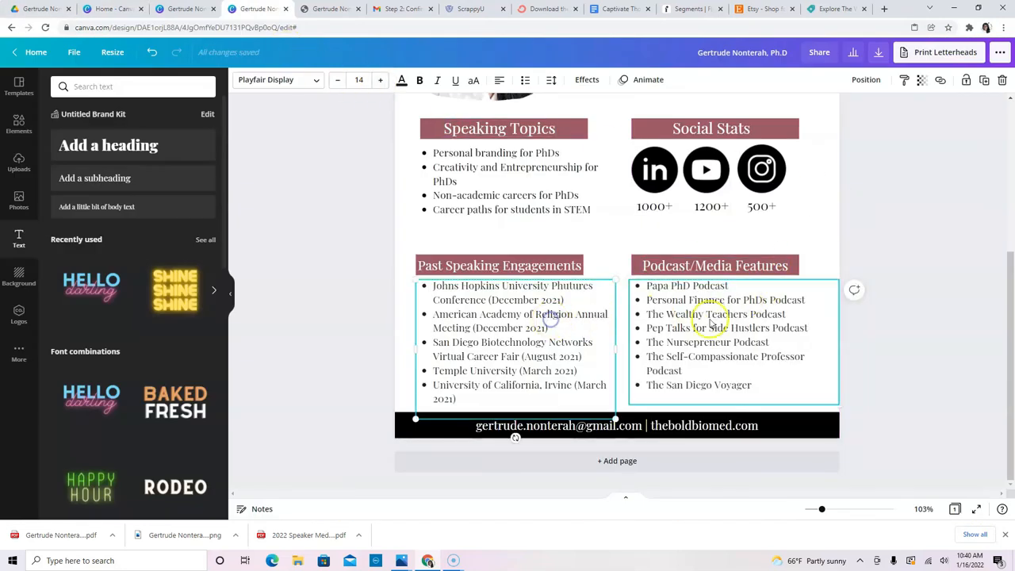
{"action": "left_click", "coordinate": [511, 180]}
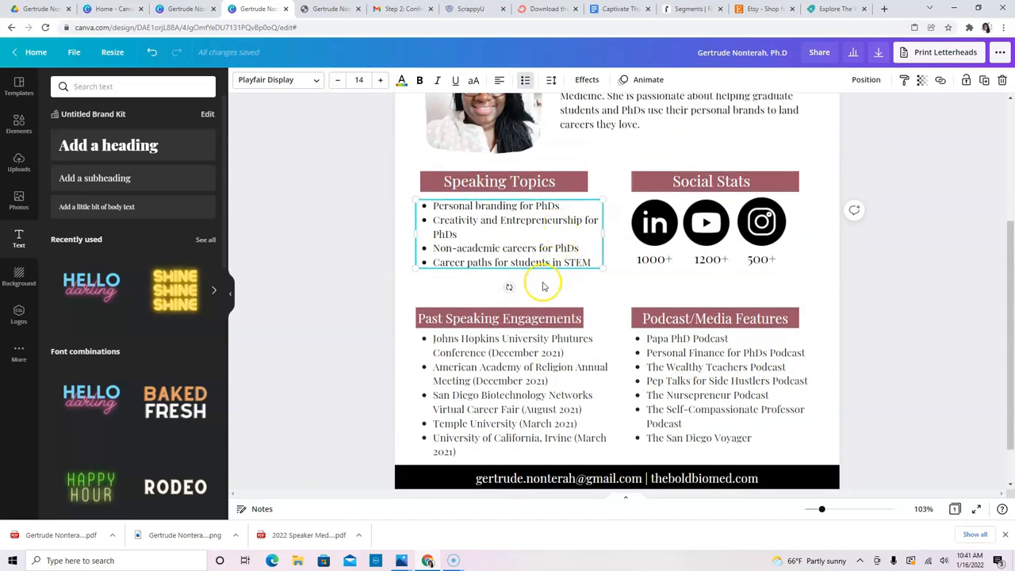
{"action": "scroll", "scroll_direction": "up", "scroll_amount": 3}
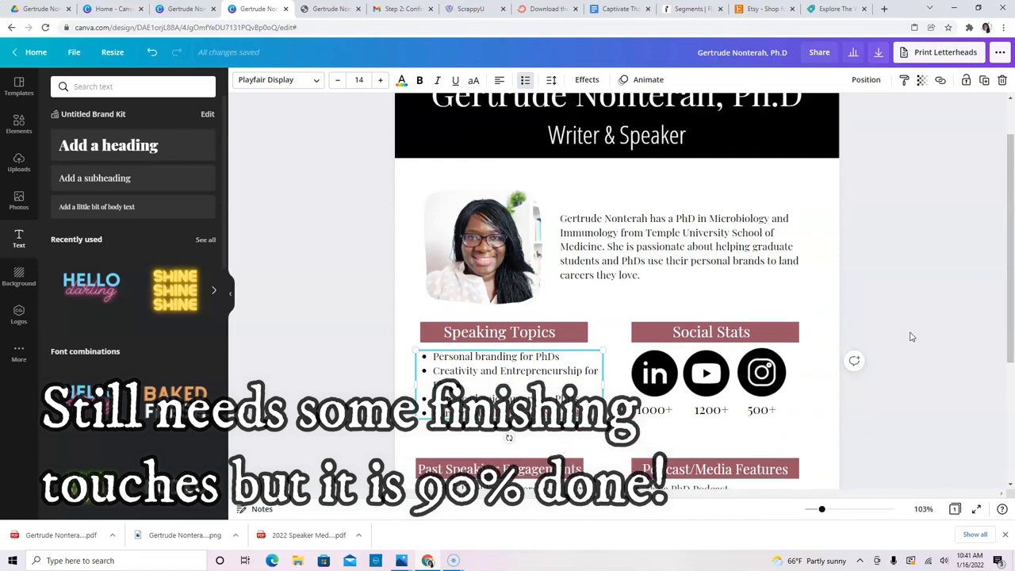
{"action": "scroll", "scroll_direction": "down", "scroll_amount": 3}
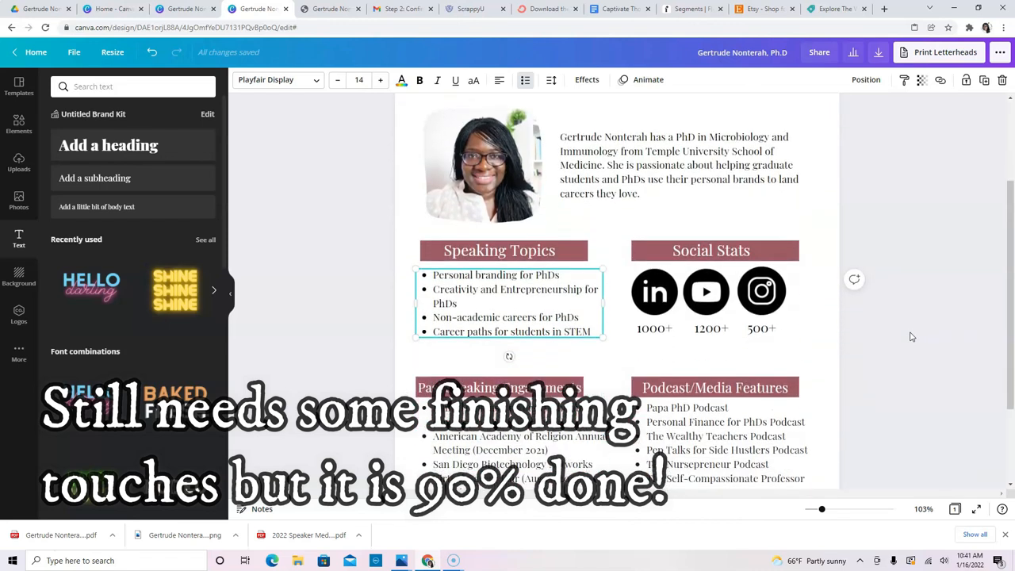
{"action": "scroll", "scroll_direction": "down", "scroll_amount": 3}
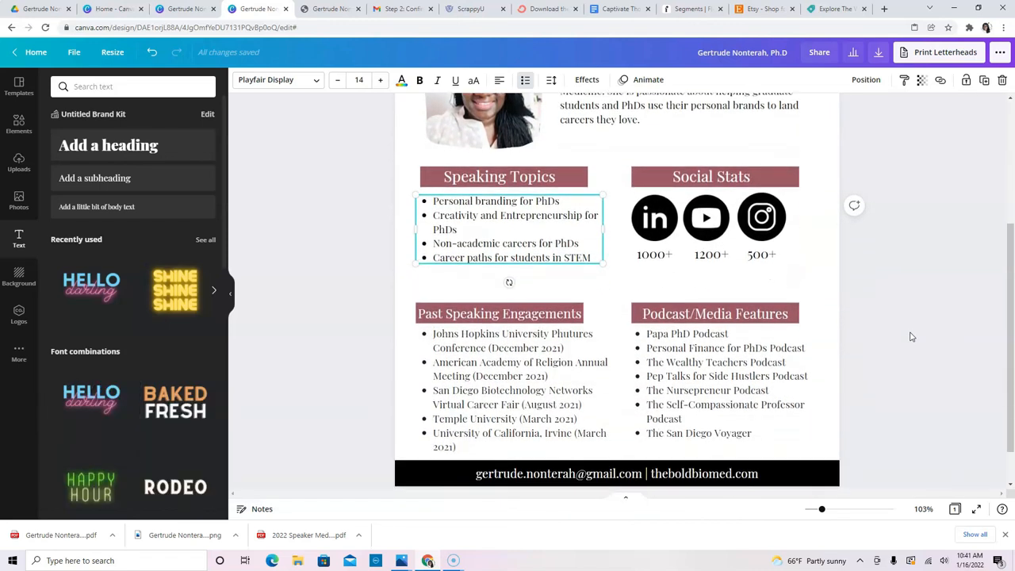
{"action": "scroll", "scroll_direction": "down", "scroll_amount": 3}
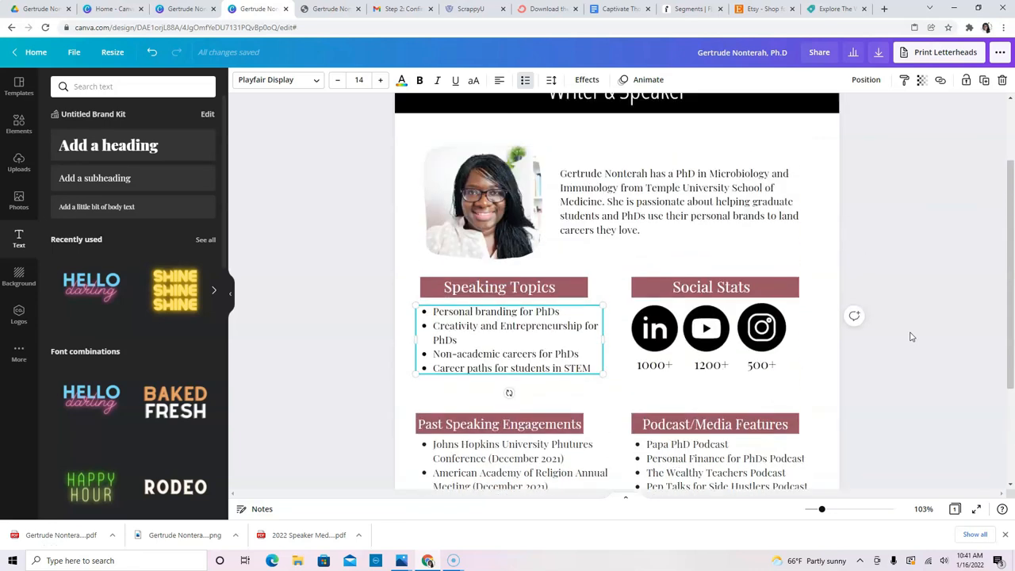
{"action": "mouse_move", "coordinate": [929, 273]}
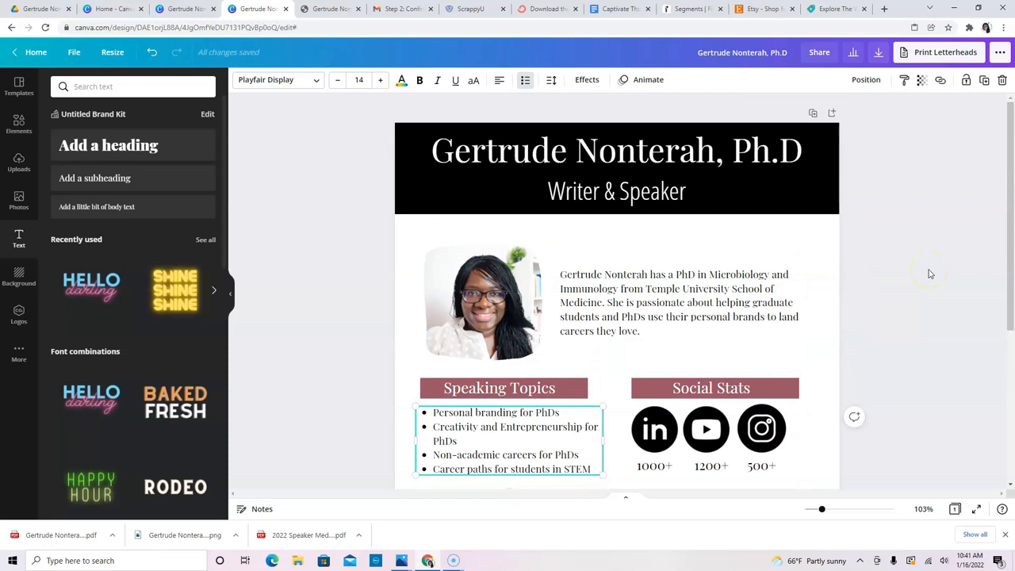
{"action": "mouse_move", "coordinate": [927, 268]}
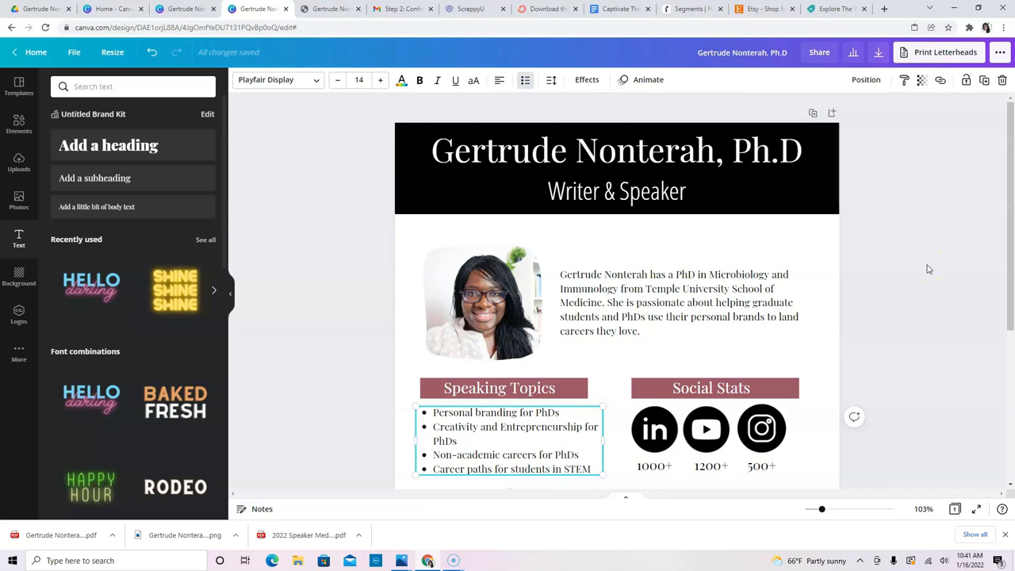
{"action": "scroll", "scroll_direction": "down", "scroll_amount": 3}
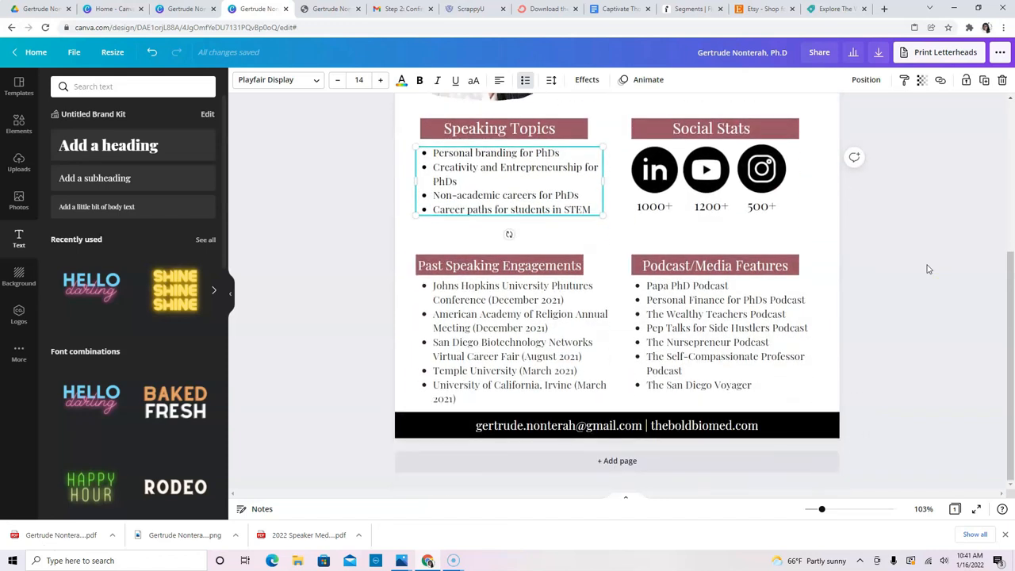